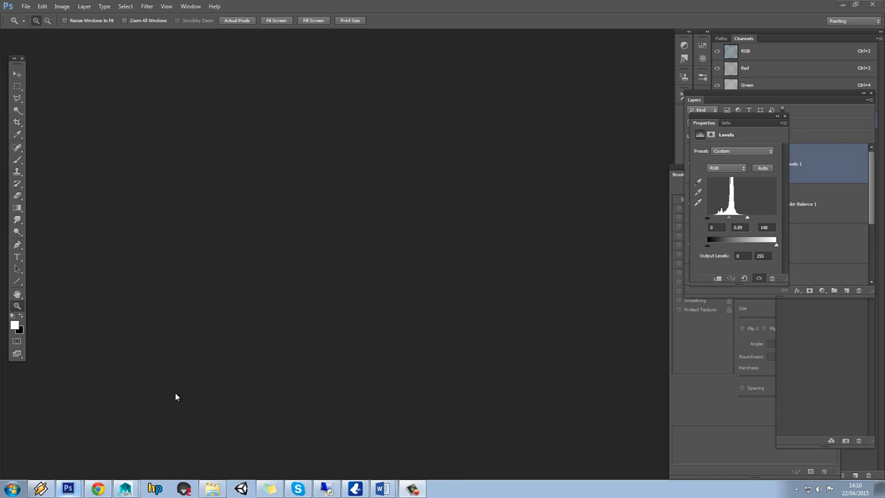
{"action": "mouse_move", "coordinate": [162, 386]}
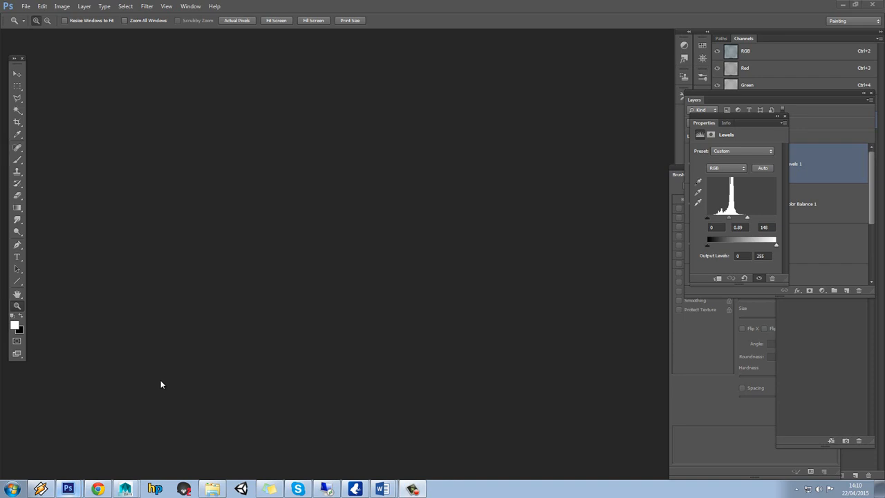
{"action": "mouse_move", "coordinate": [29, 20]}
{"action": "type", "text": "5"}
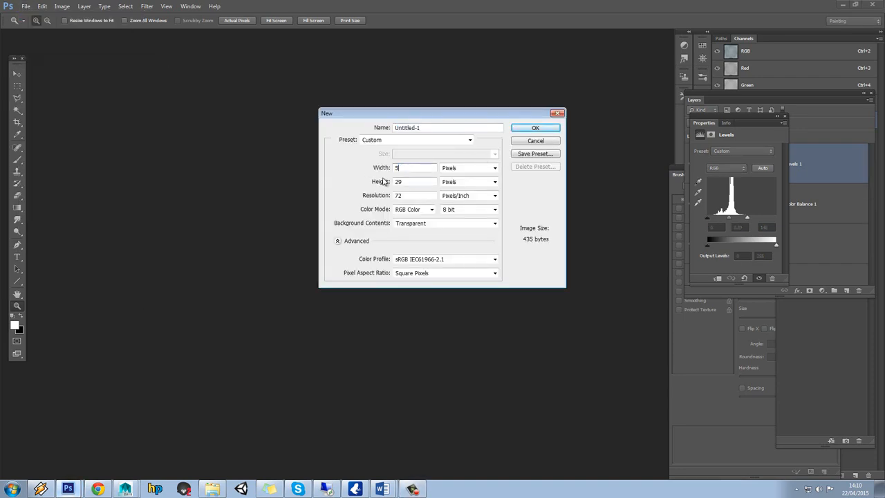
- Enter the height for the new transparent-background document
{"action": "left_click", "coordinate": [536, 140]}
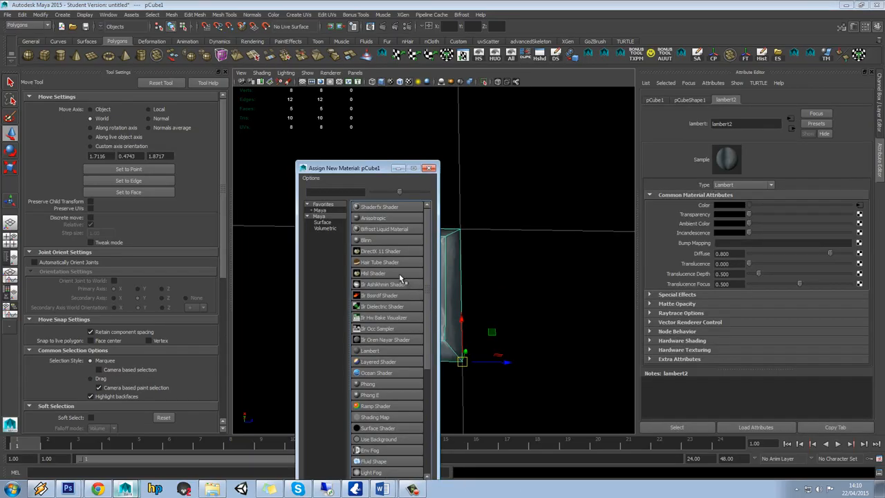
- Assign a new Lambert material to the cube and arrange three tiles side by side
{"action": "left_click", "coordinate": [370, 350]}
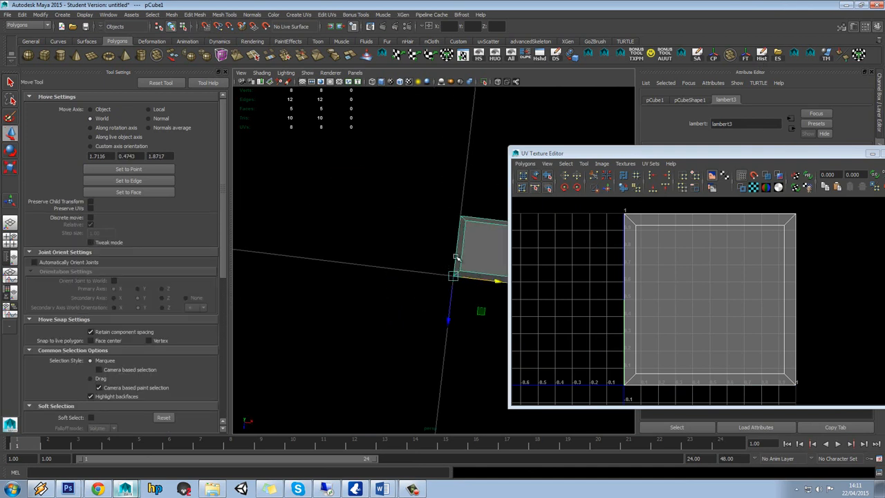
{"action": "left_click_drag", "start_coordinate": [456, 257], "coordinate": [396, 251]}
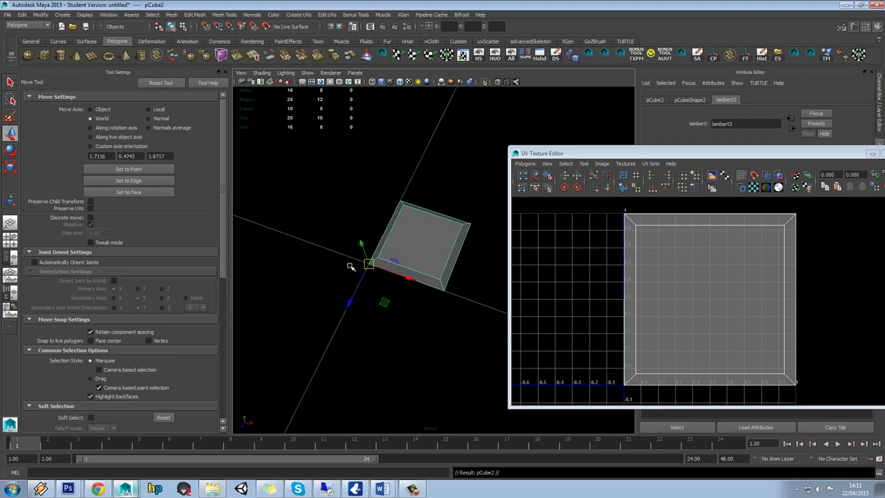
{"action": "left_click_drag", "start_coordinate": [369, 265], "coordinate": [446, 289]}
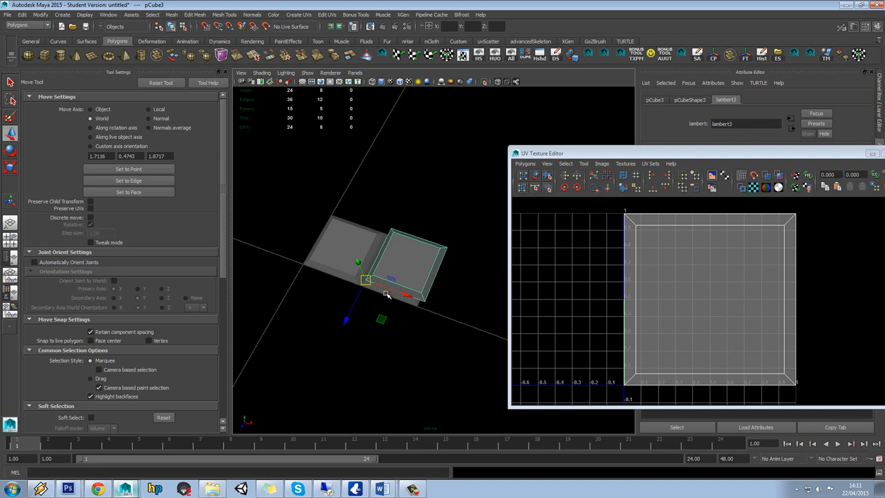
{"action": "left_click_drag", "start_coordinate": [387, 294], "coordinate": [422, 304]}
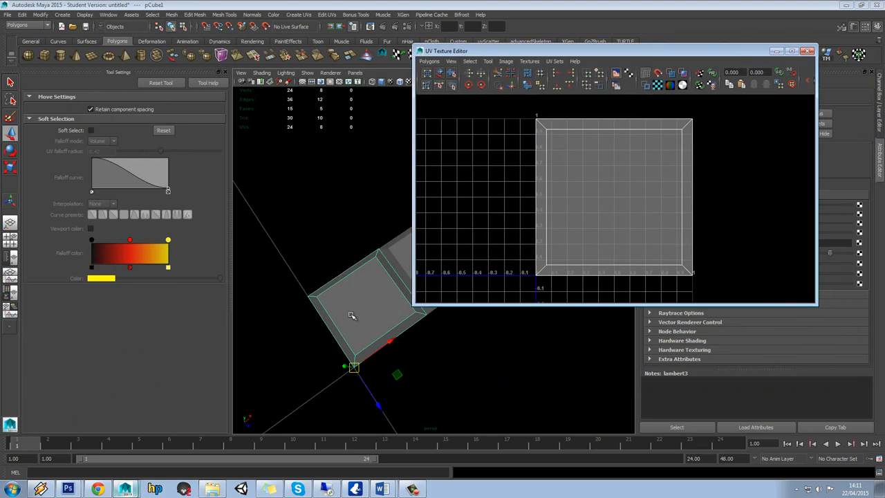
- Select the original tile and bring up the UV Texture Editor's UV Snapshot settings
{"action": "left_click", "coordinate": [811, 50]}
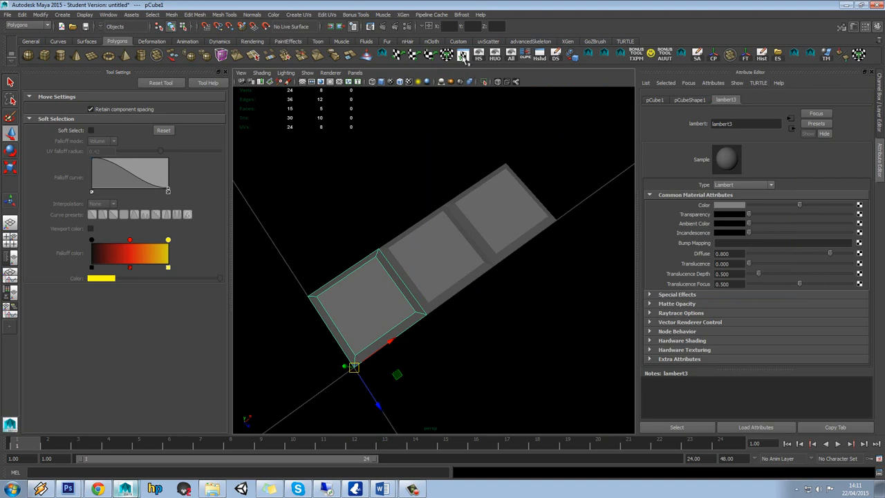
{"action": "left_click", "coordinate": [327, 15]}
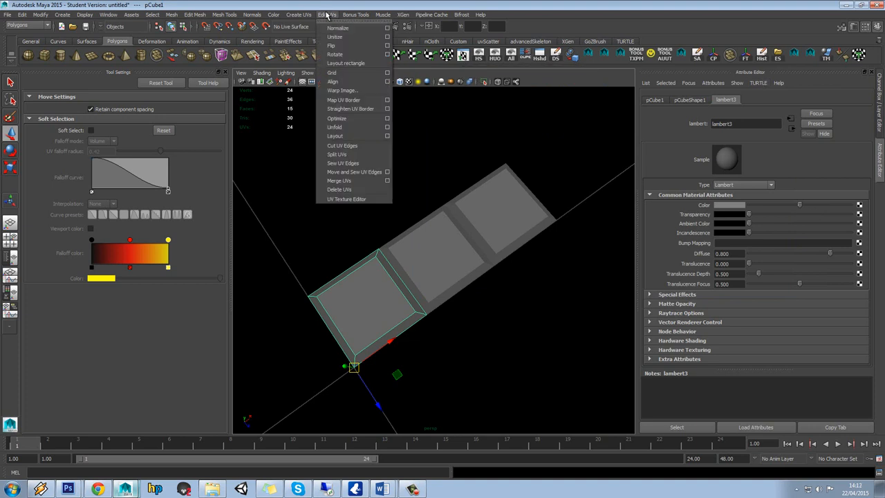
{"action": "left_click", "coordinate": [347, 199]}
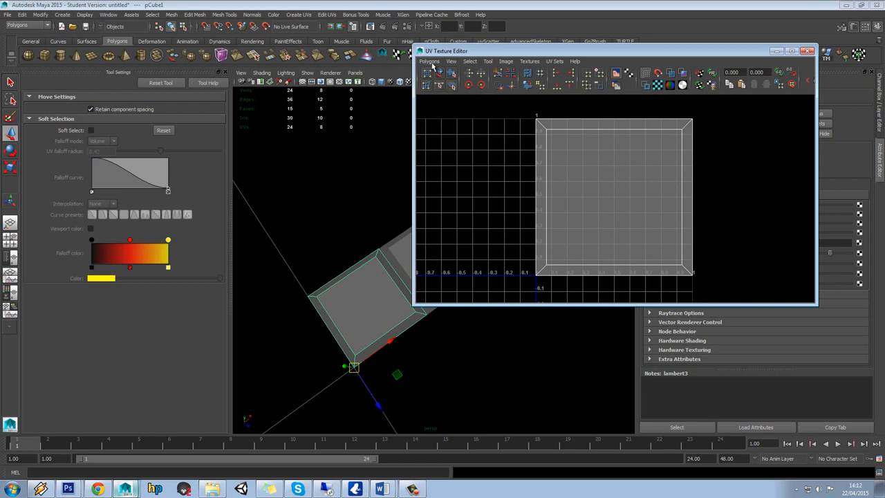
{"action": "left_click", "coordinate": [430, 60]}
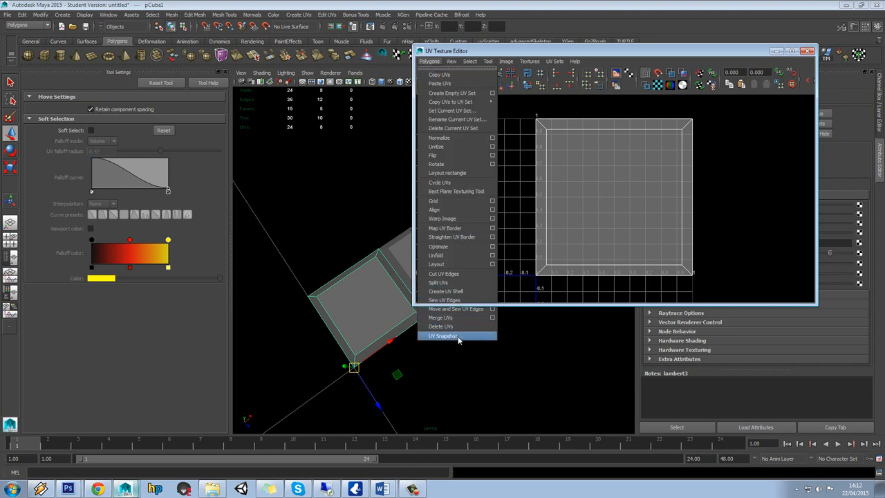
{"action": "left_click", "coordinate": [443, 336]}
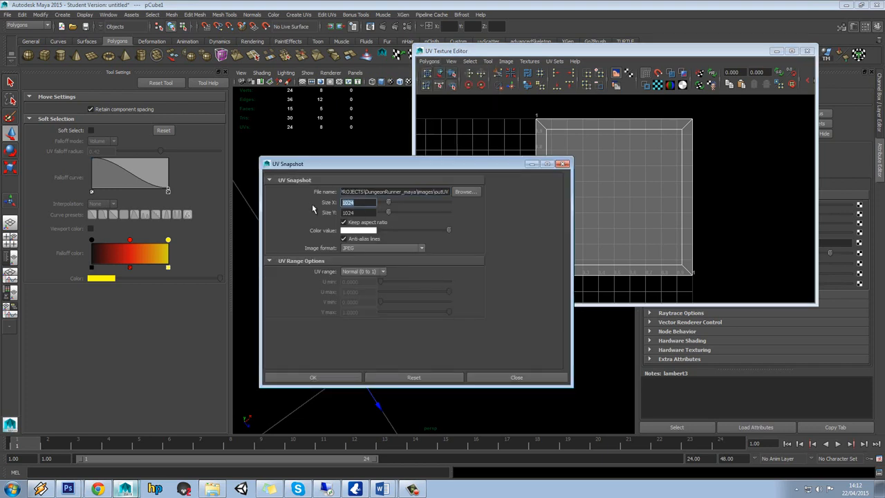
- Export a 512 UV snapshot to the Desktop as UV_StoneTile.jpg
{"action": "type", "text": "512"}
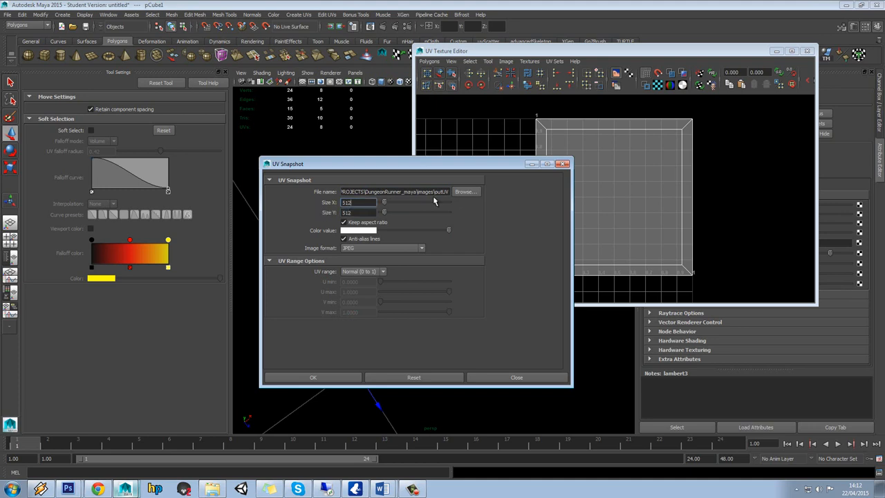
{"action": "left_click", "coordinate": [465, 191]}
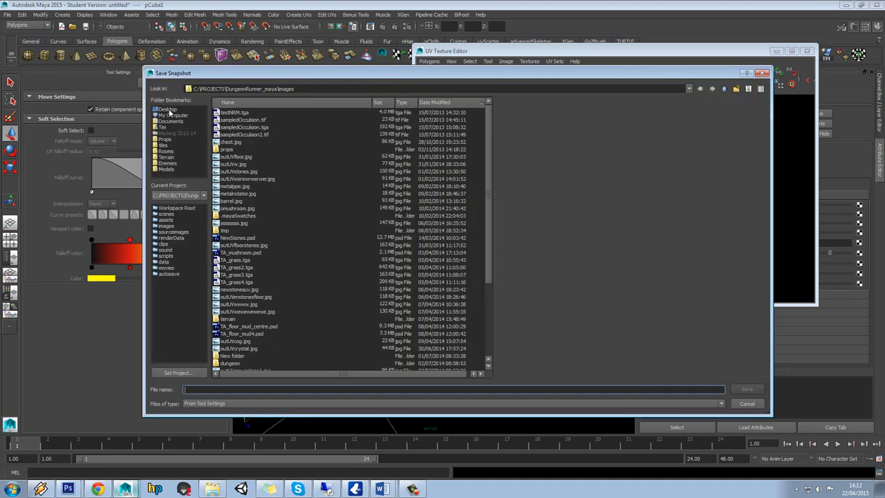
{"action": "left_click", "coordinate": [167, 109]}
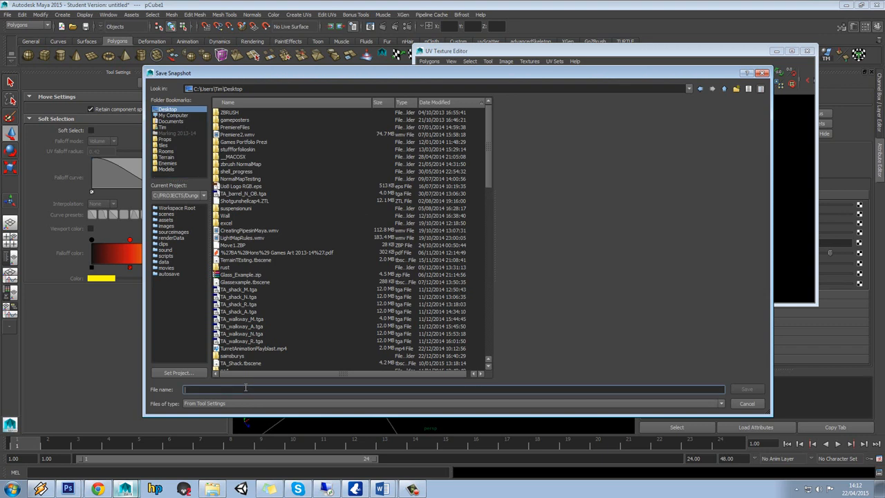
{"action": "type", "text": "UV_StoneTile"}
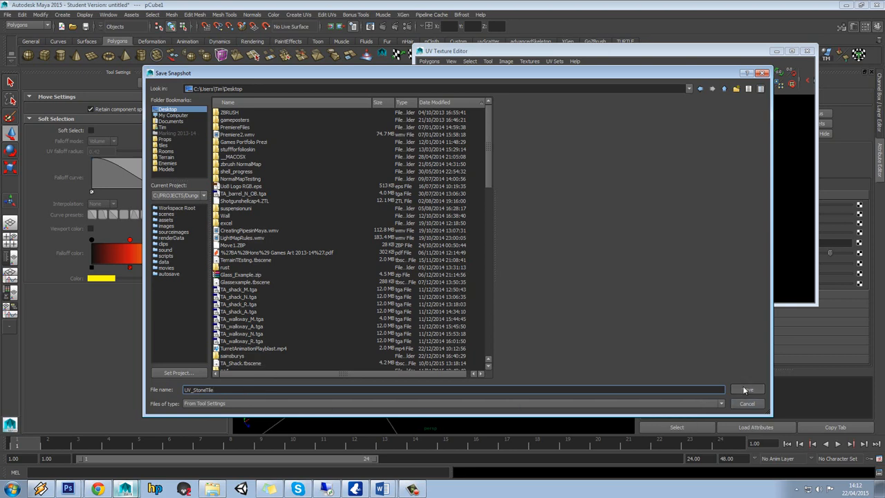
{"action": "left_click", "coordinate": [747, 389]}
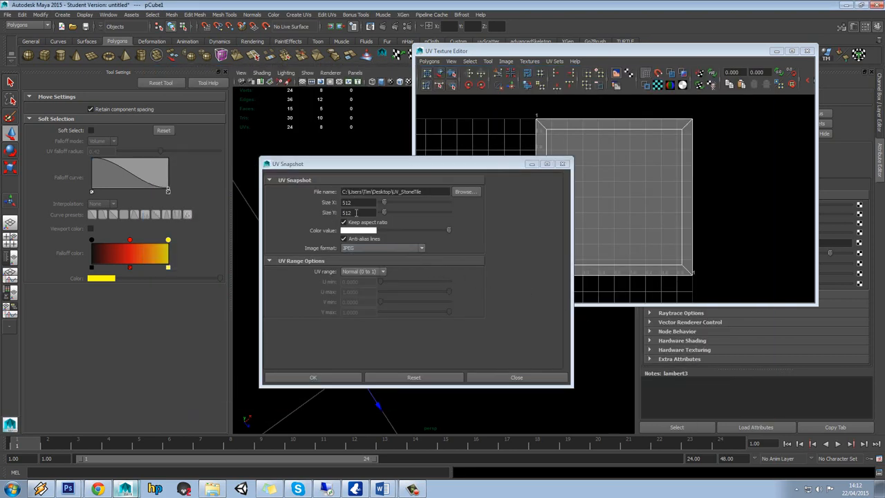
{"action": "left_click", "coordinate": [313, 377]}
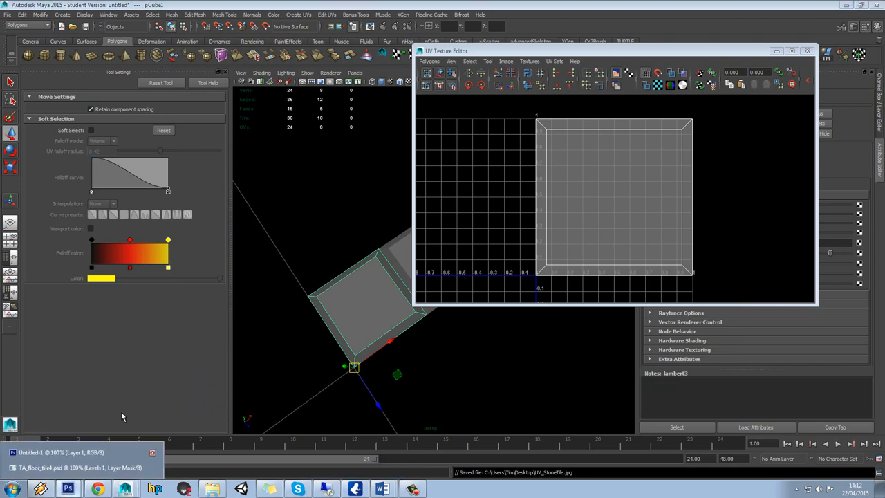
- Open UV_StoneTile.jpg in Photoshop from the untitled document
{"action": "left_click", "coordinate": [25, 6]}
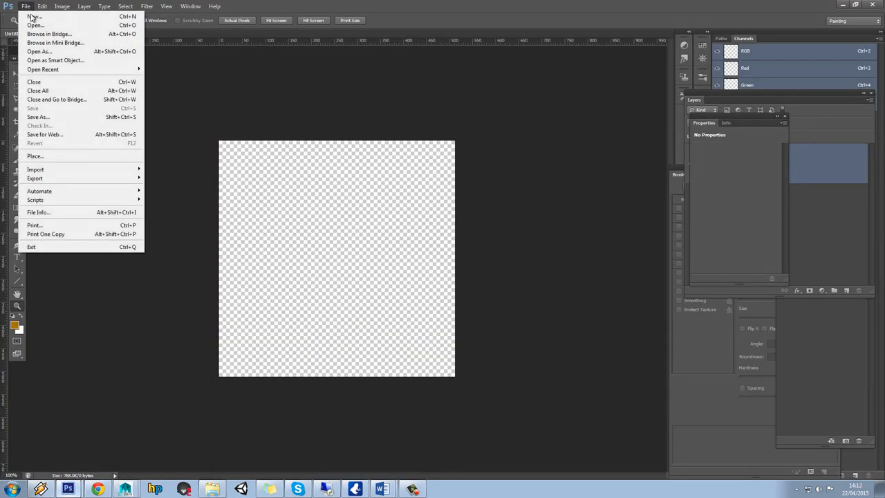
{"action": "left_click", "coordinate": [35, 26]}
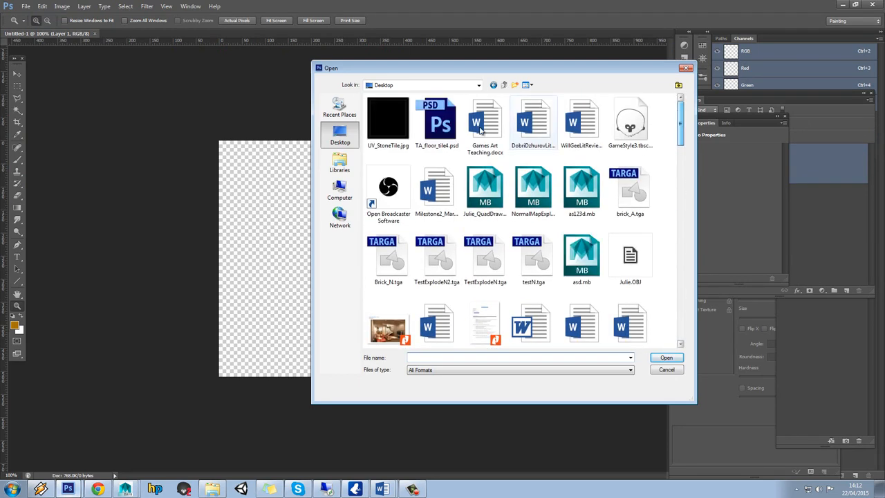
{"action": "double_click", "coordinate": [388, 117]}
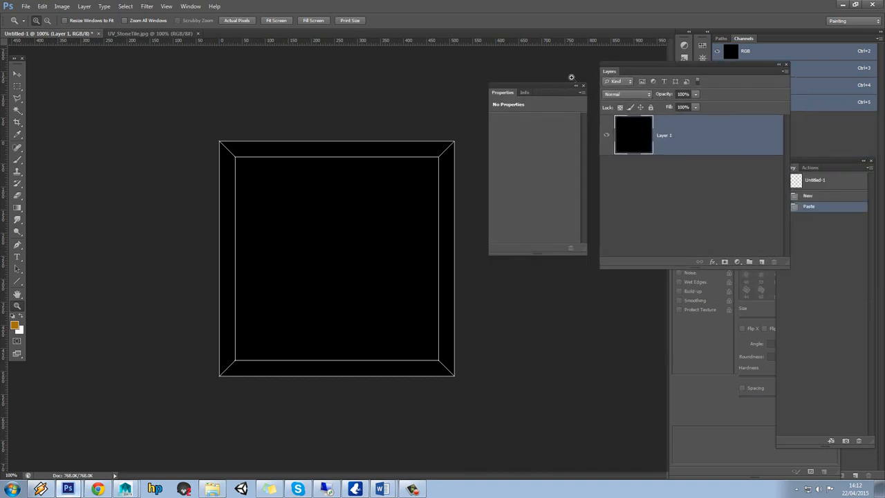
- Close the empty Properties panel and dock the Layers panel with the side panels
{"action": "left_click", "coordinate": [584, 85]}
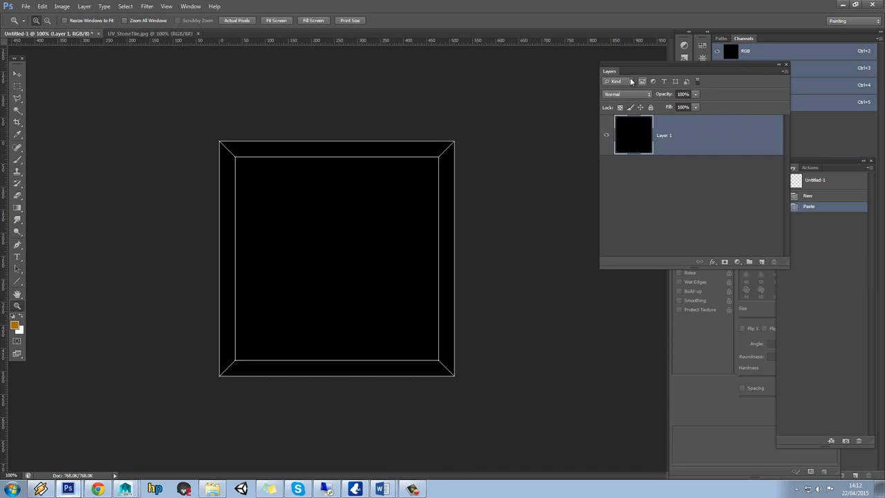
{"action": "left_click", "coordinate": [744, 38]}
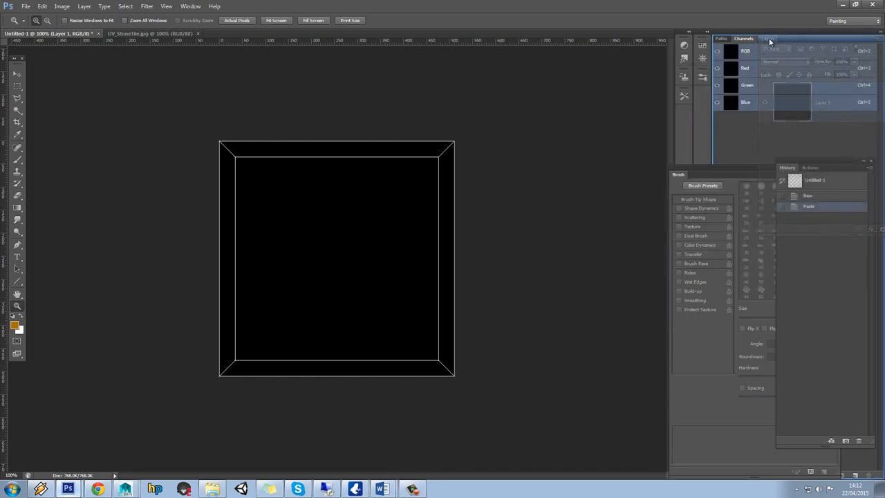
{"action": "left_click", "coordinate": [766, 38]}
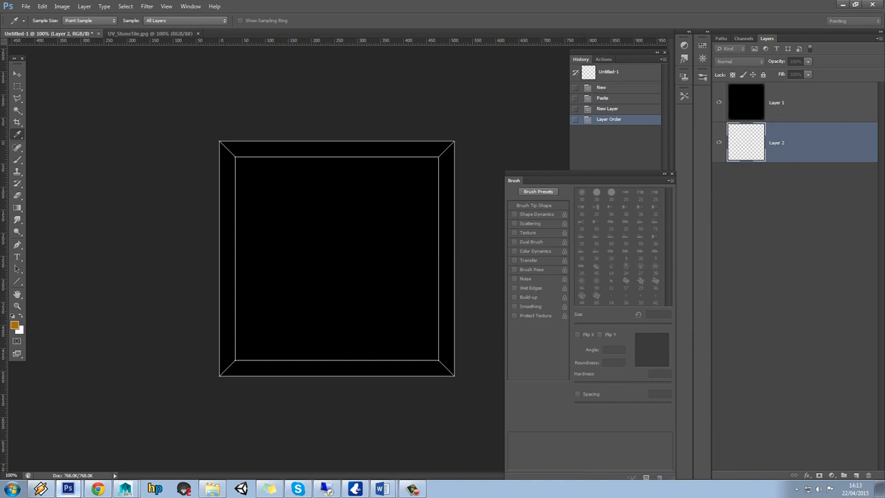
- Set the foreground colour to a very dark bluish grey
{"action": "left_click", "coordinate": [13, 325]}
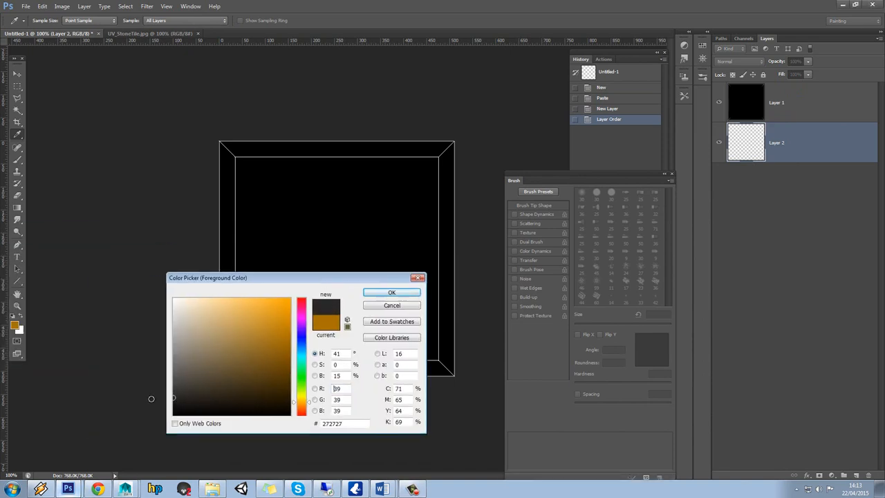
{"action": "left_click", "coordinate": [304, 353]}
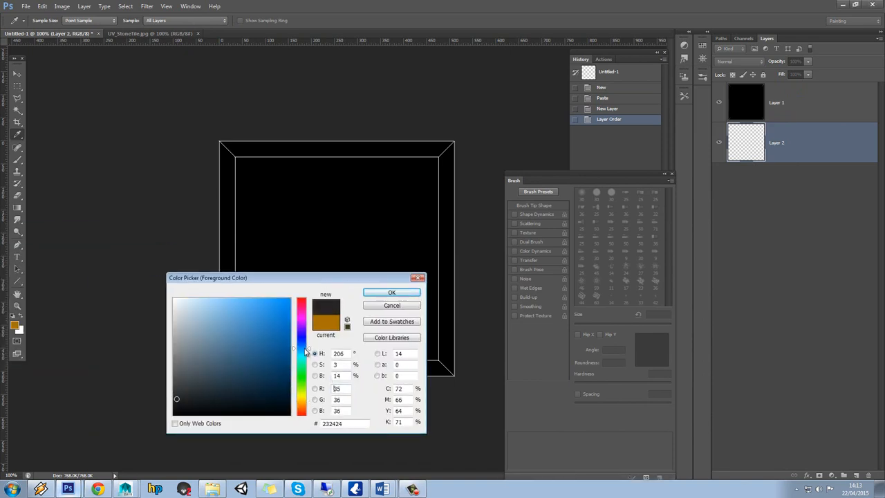
{"action": "left_click", "coordinate": [183, 396]}
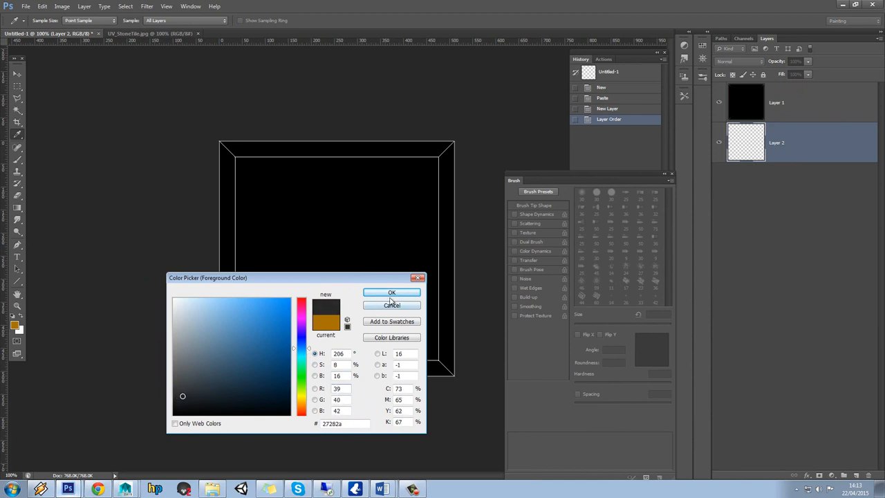
{"action": "left_click", "coordinate": [392, 291]}
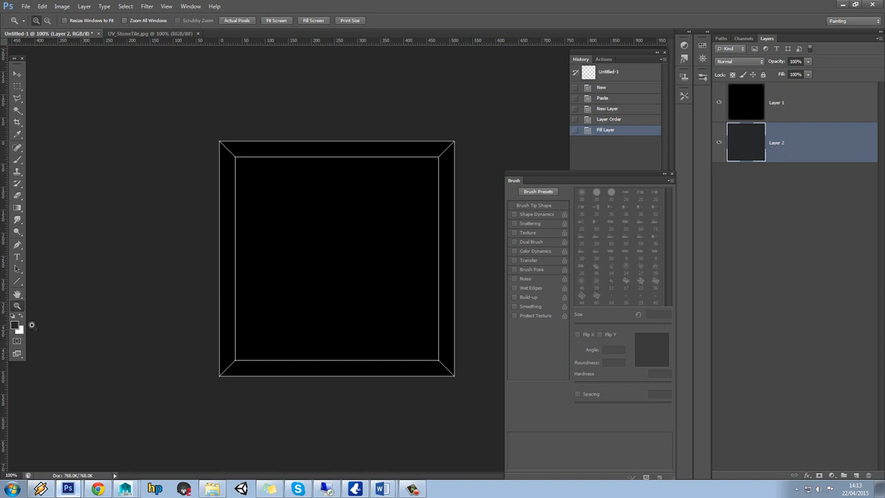
{"action": "mouse_move", "coordinate": [796, 119]}
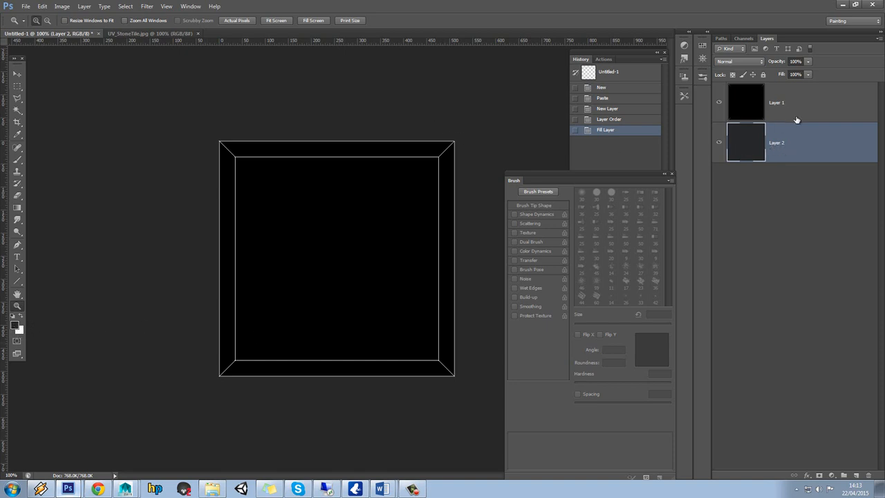
{"action": "mouse_move", "coordinate": [769, 130]}
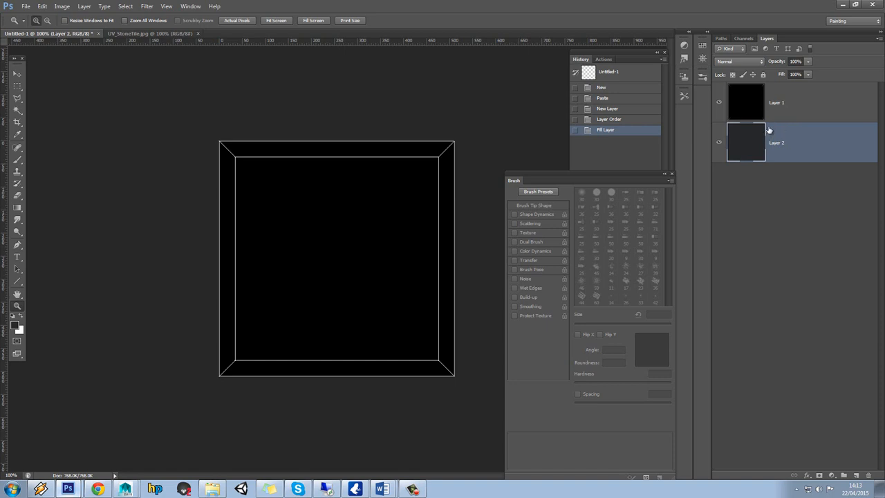
- Rename Layer 1 to 'UV' and set its blend mode to Lighten
{"action": "double_click", "coordinate": [776, 102]}
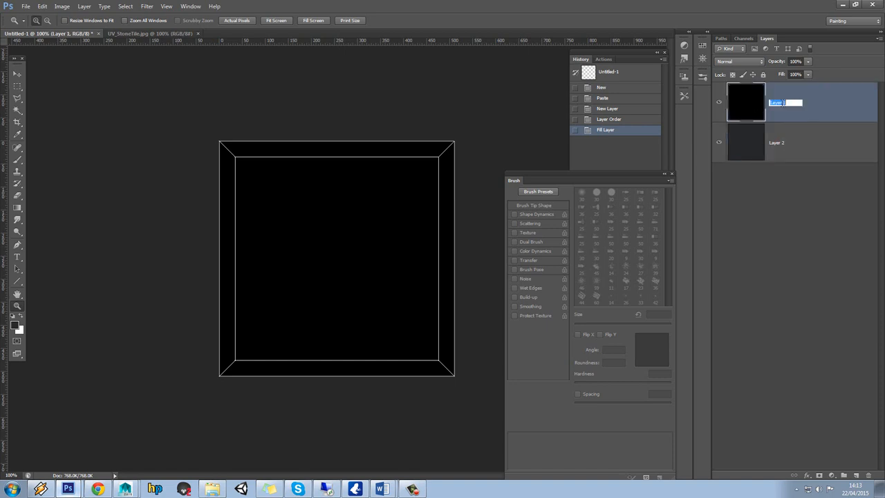
{"action": "type", "text": "UV"}
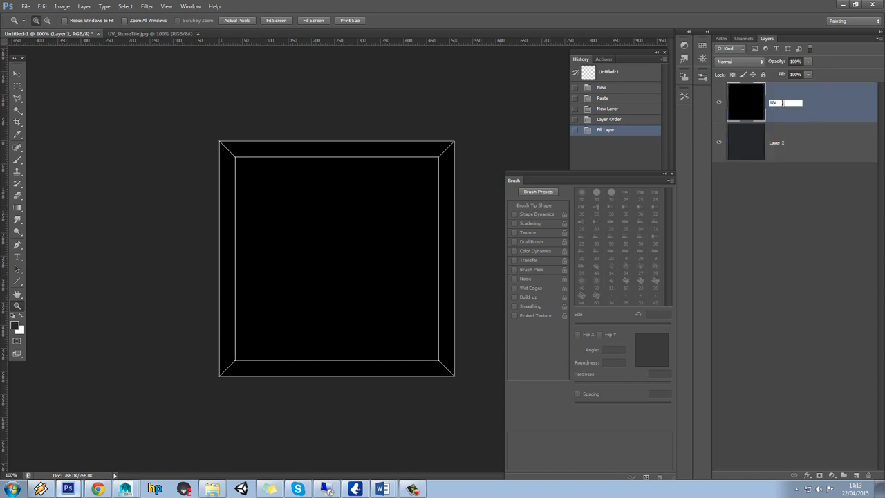
{"action": "left_click", "coordinate": [739, 61]}
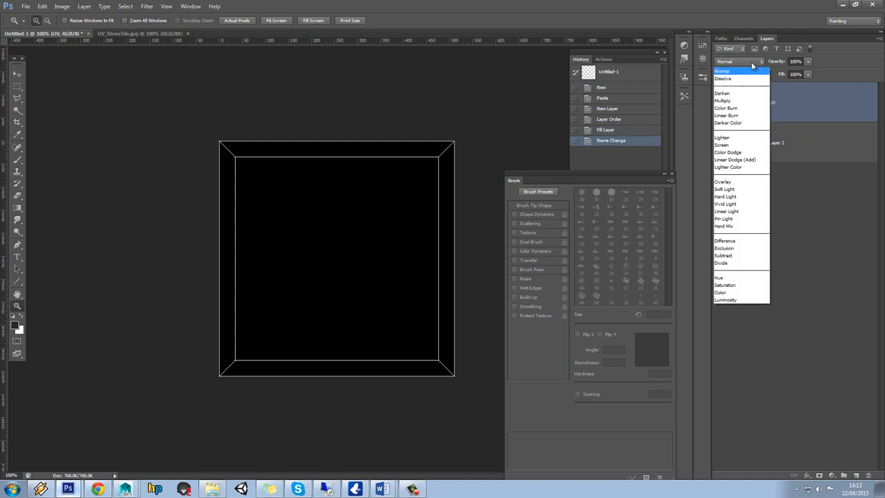
{"action": "mouse_move", "coordinate": [740, 123]}
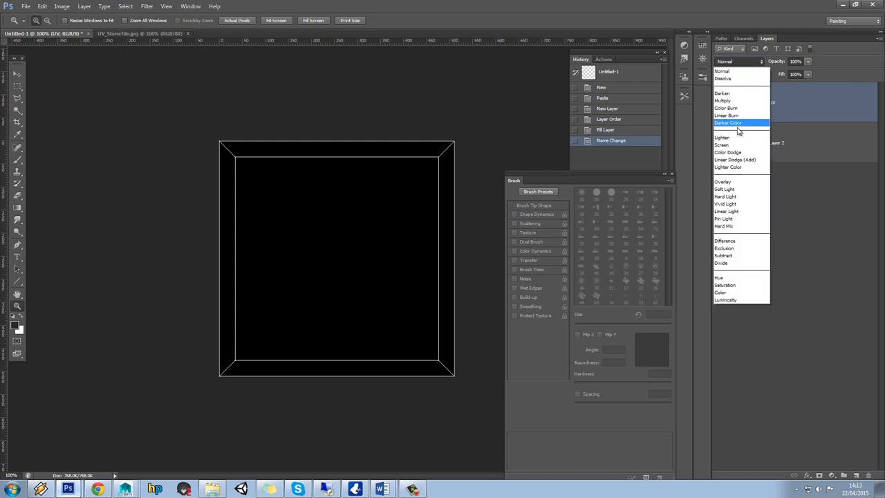
{"action": "left_click", "coordinate": [722, 137]}
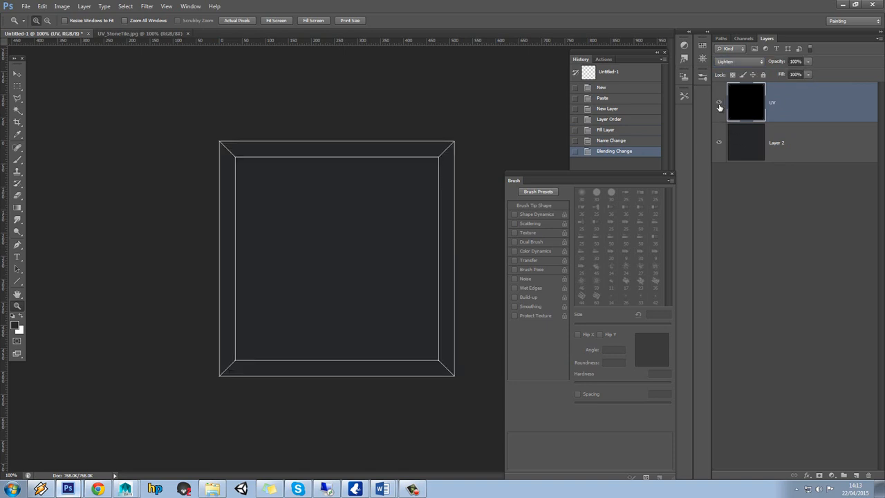
{"action": "mouse_move", "coordinate": [719, 102]}
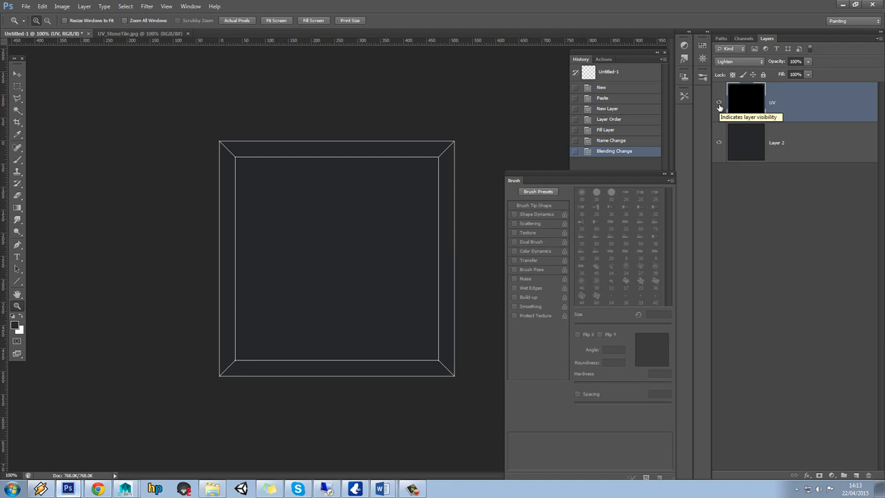
{"action": "left_click", "coordinate": [777, 143]}
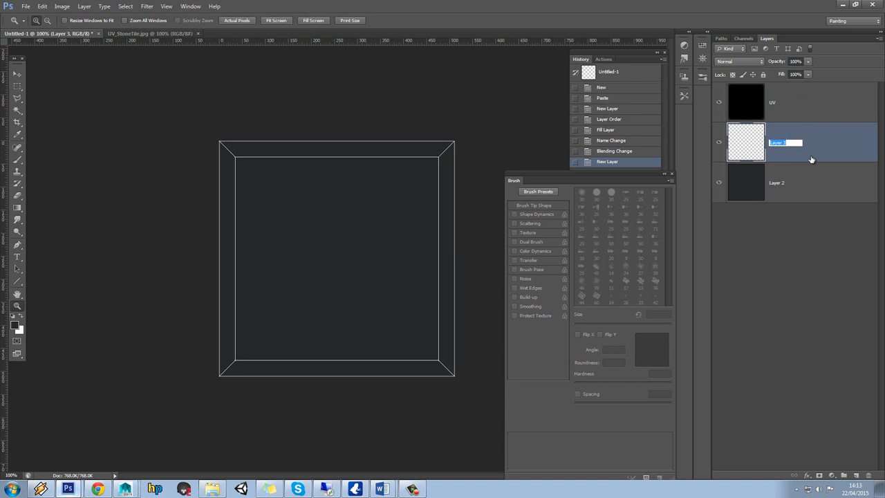
- Name the new layer 'Colour Select' and pick a very dark blue-grey
{"action": "type", "text": "Colour Select"}
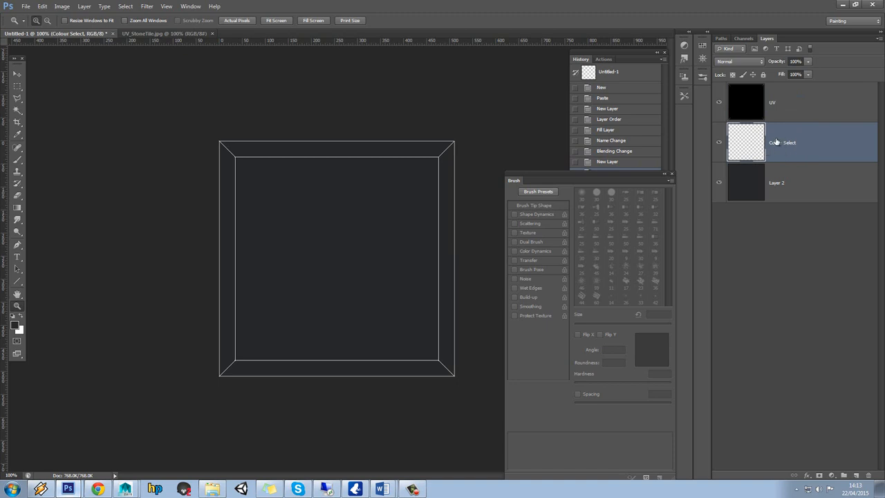
{"action": "mouse_move", "coordinate": [747, 152]}
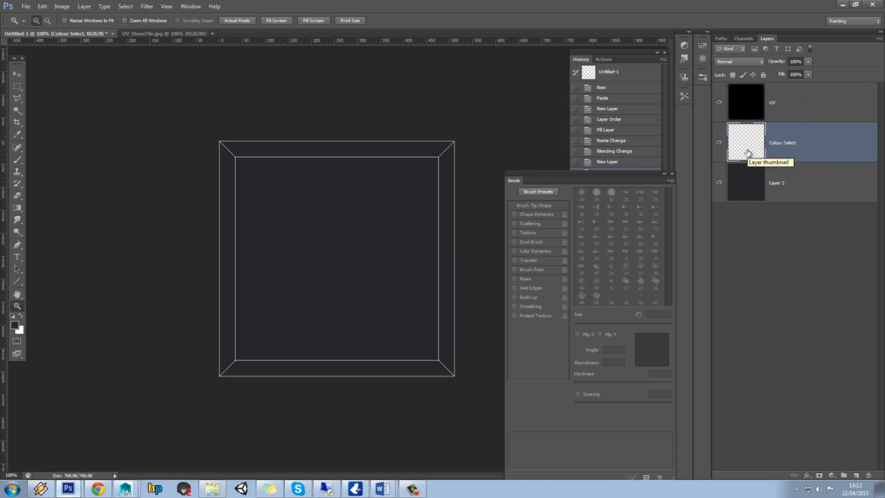
{"action": "mouse_move", "coordinate": [30, 187]}
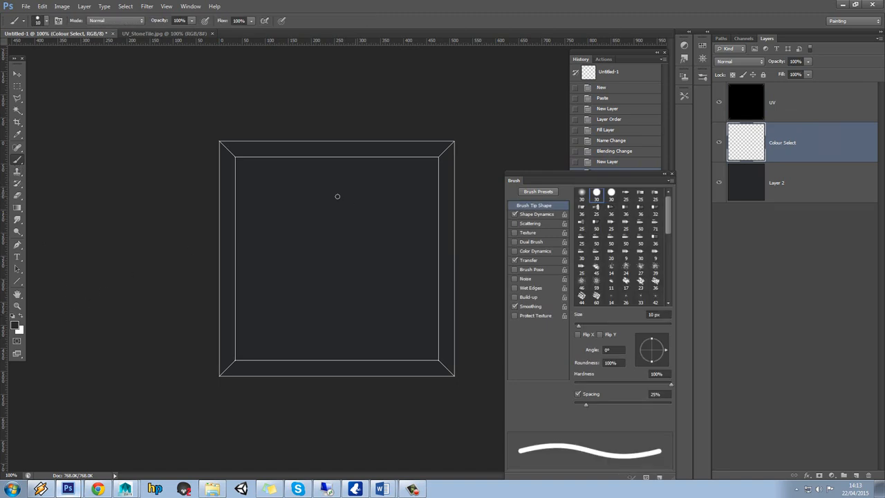
{"action": "mouse_move", "coordinate": [33, 328]}
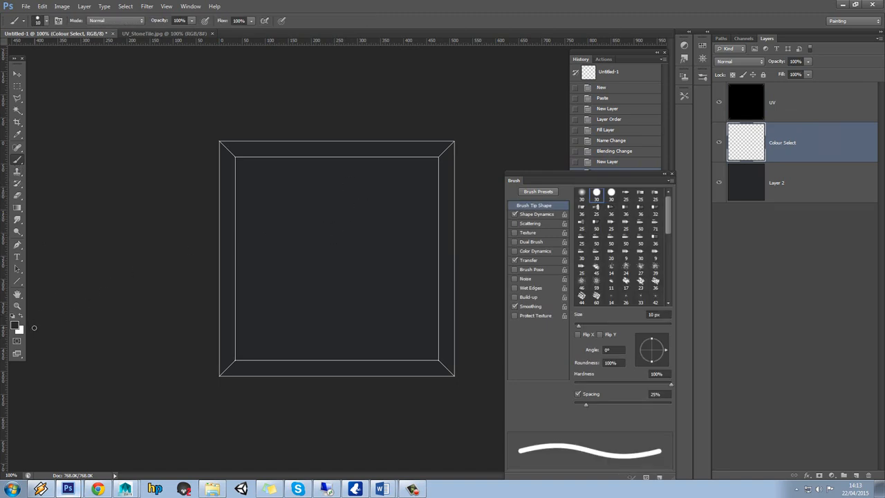
{"action": "left_click", "coordinate": [13, 324]}
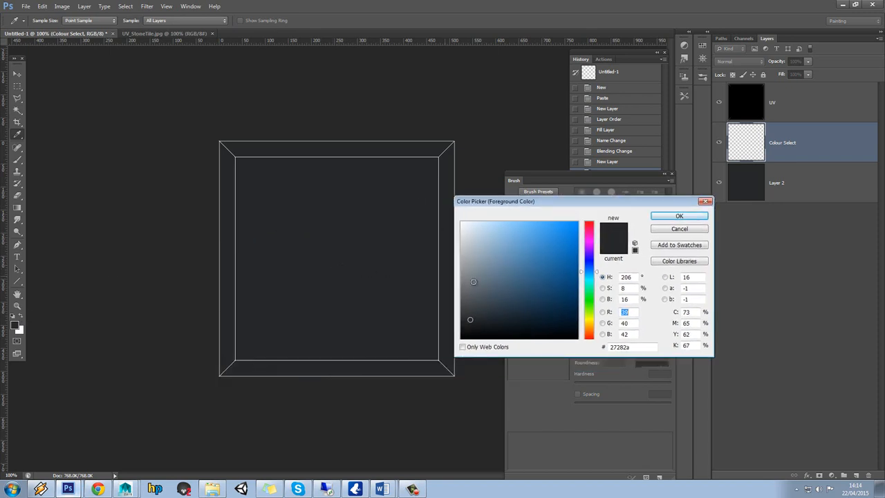
{"action": "left_click", "coordinate": [505, 321]}
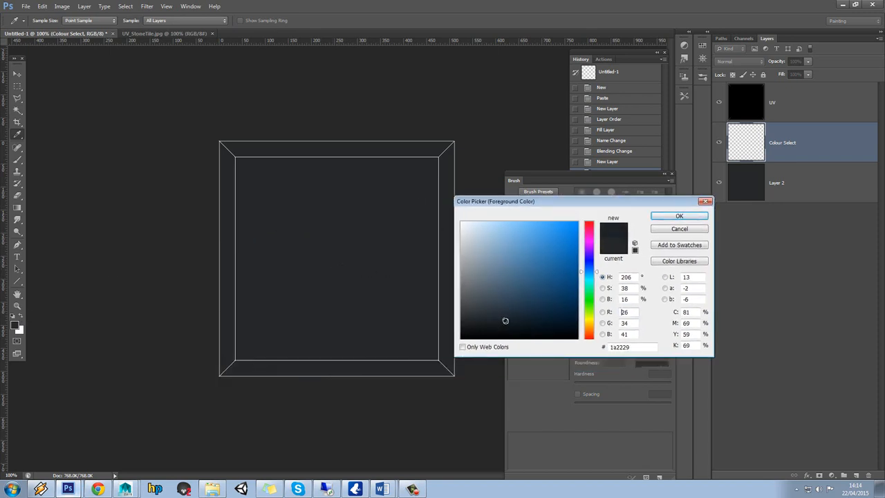
- Refine the dark blue-grey shade, then choose a slightly lighter blue-grey
{"action": "left_click", "coordinate": [468, 278]}
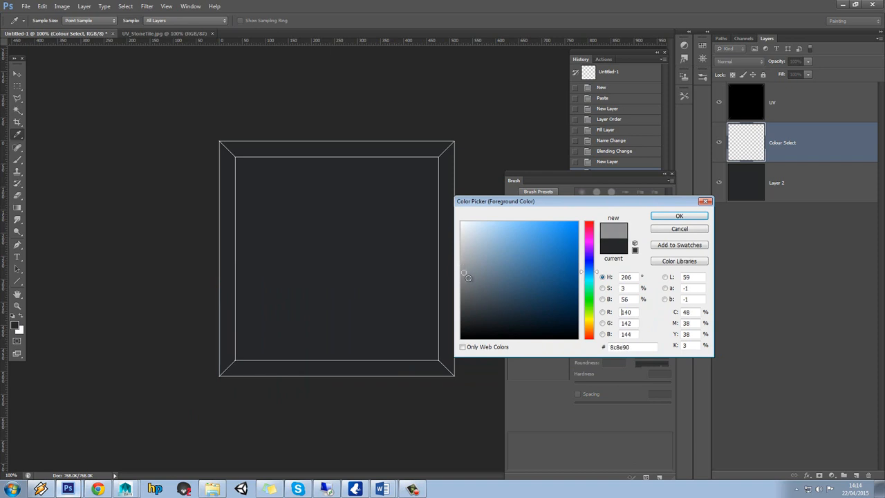
{"action": "left_click", "coordinate": [515, 323]}
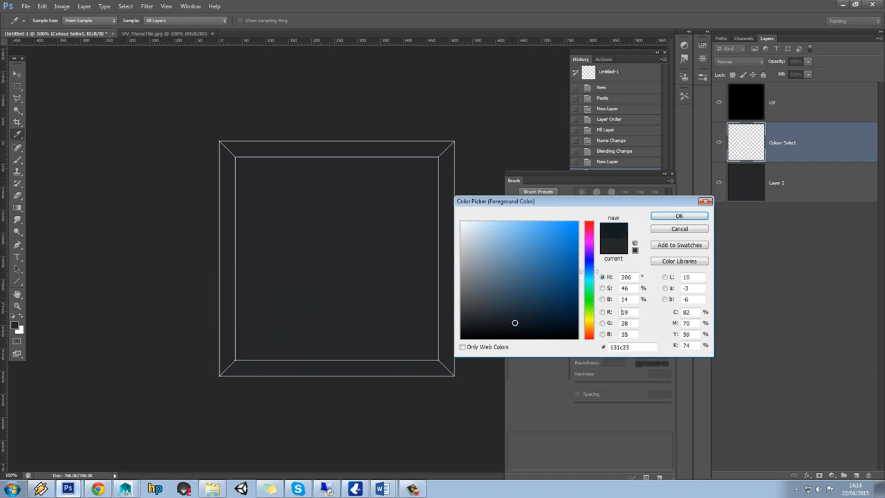
{"action": "left_click", "coordinate": [508, 316]}
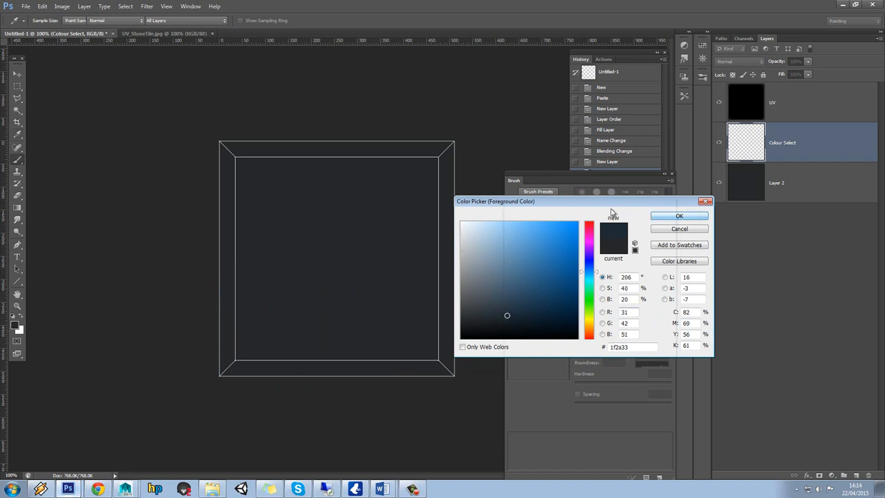
{"action": "left_click", "coordinate": [679, 228]}
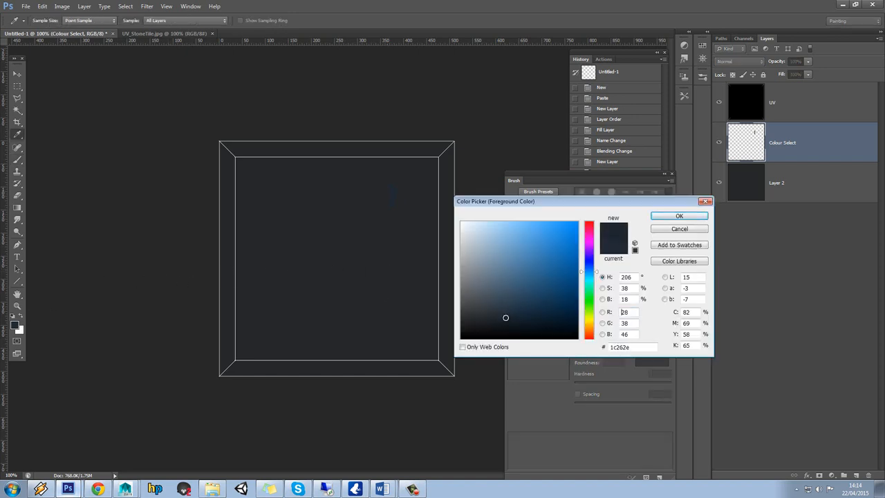
{"action": "left_click", "coordinate": [679, 216]}
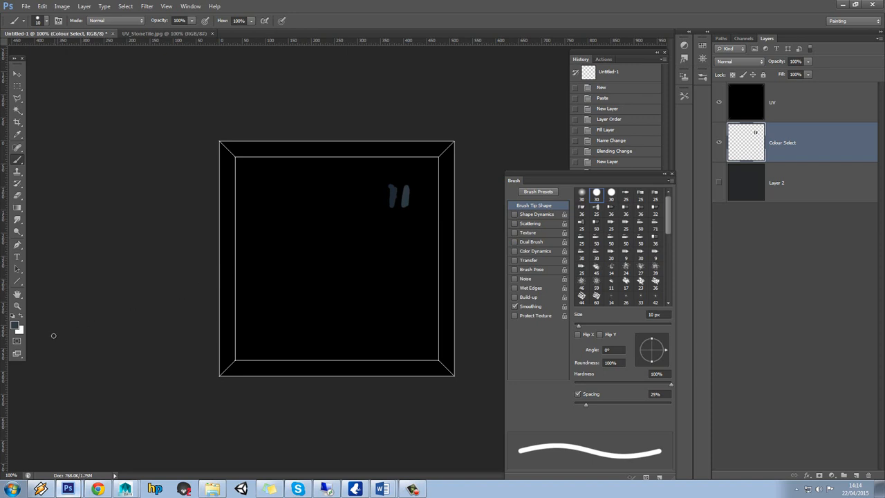
{"action": "left_click", "coordinate": [17, 323]}
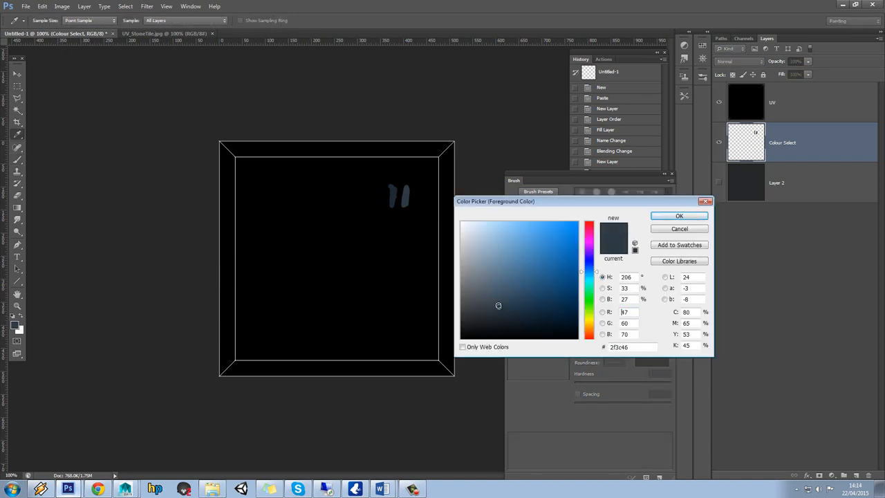
{"action": "left_click", "coordinate": [679, 215]}
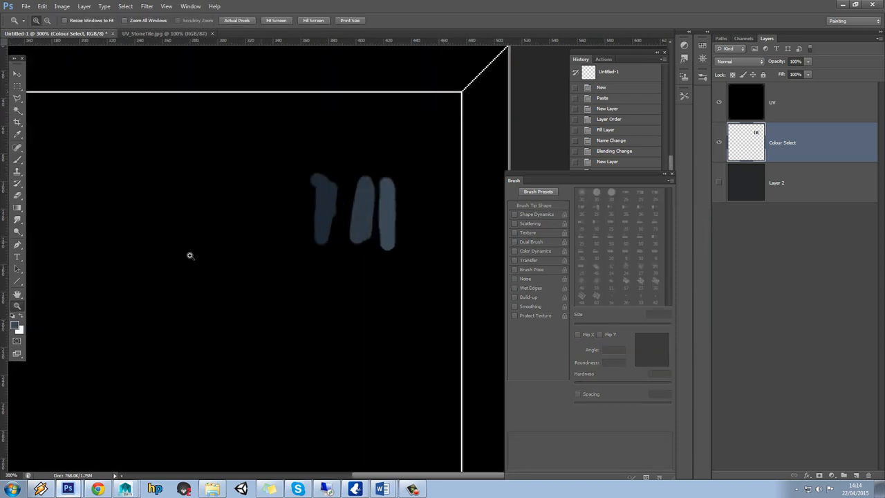
- Pick progressively lighter blue-grey foreground colours for the next value strokes
{"action": "left_click", "coordinate": [14, 323]}
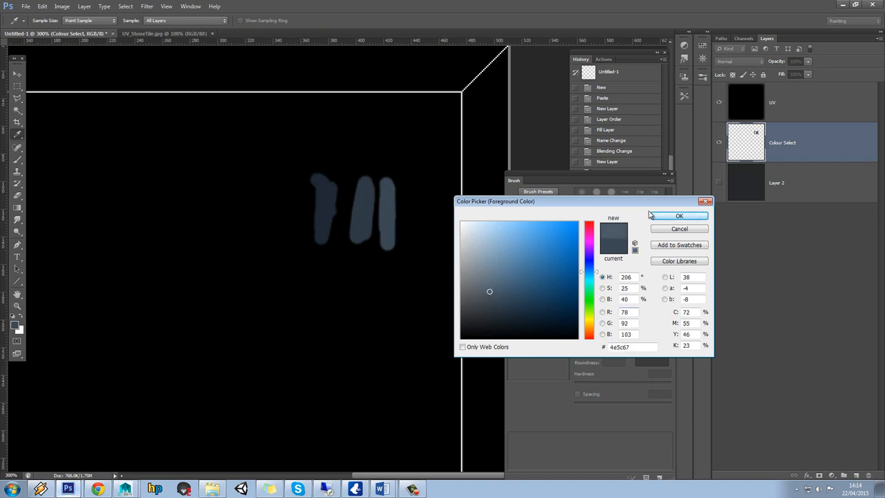
{"action": "left_click", "coordinate": [679, 215]}
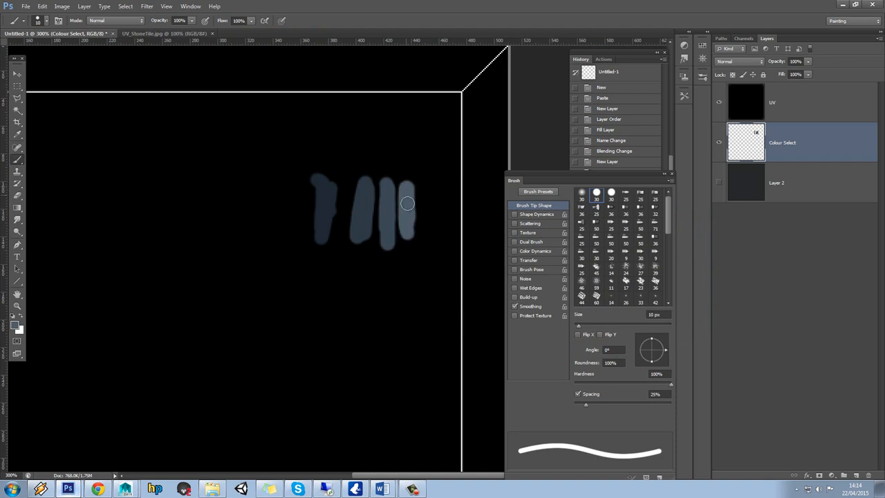
{"action": "left_click", "coordinate": [17, 322]}
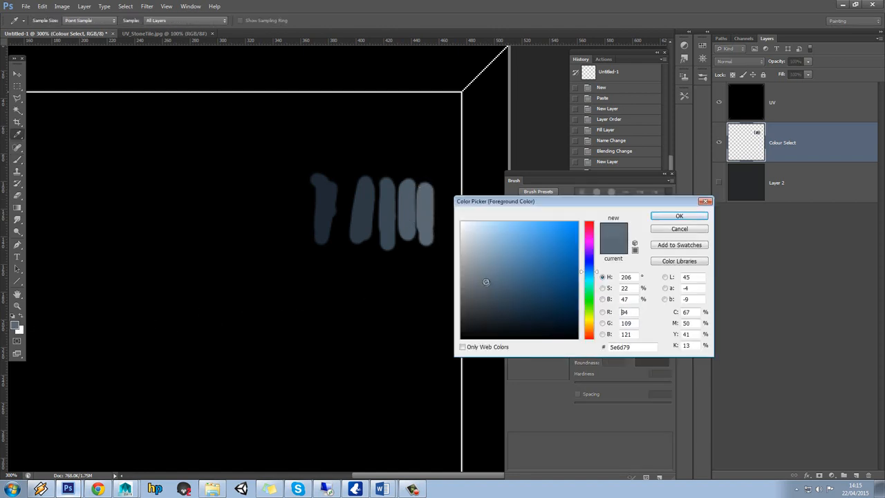
{"action": "left_click", "coordinate": [679, 216]}
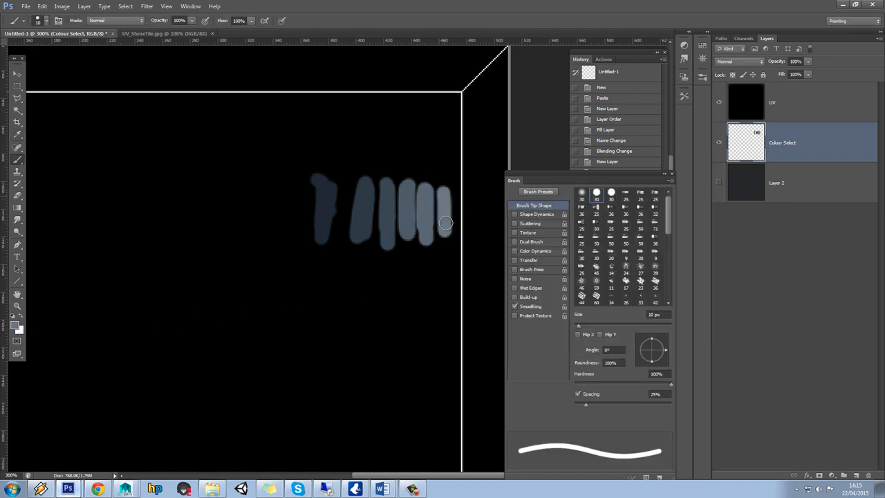
{"action": "left_click", "coordinate": [17, 323]}
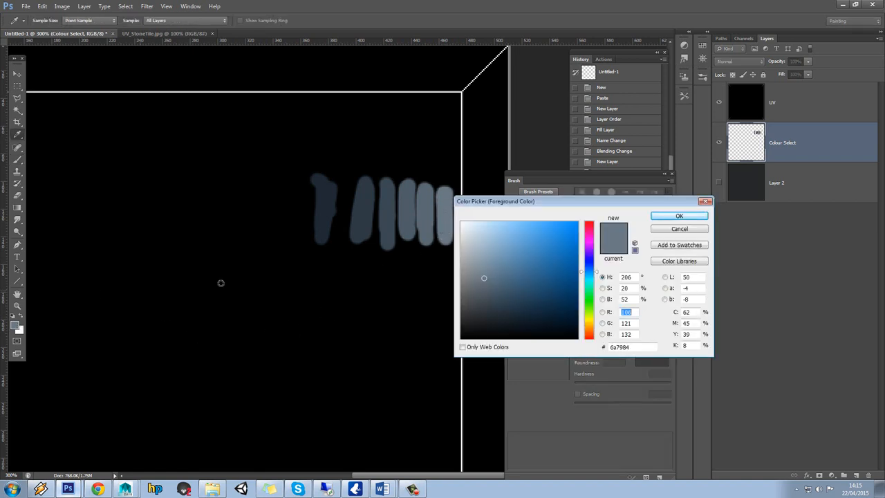
{"action": "left_click", "coordinate": [525, 240]}
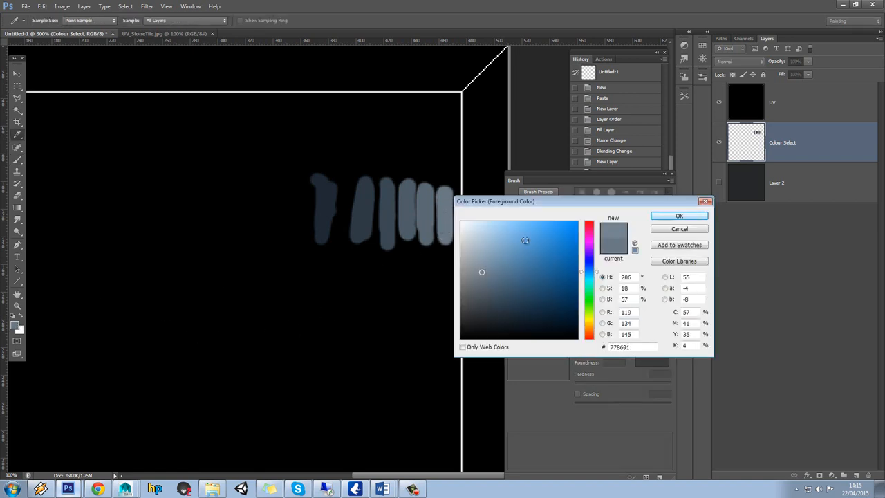
{"action": "left_click", "coordinate": [678, 215]}
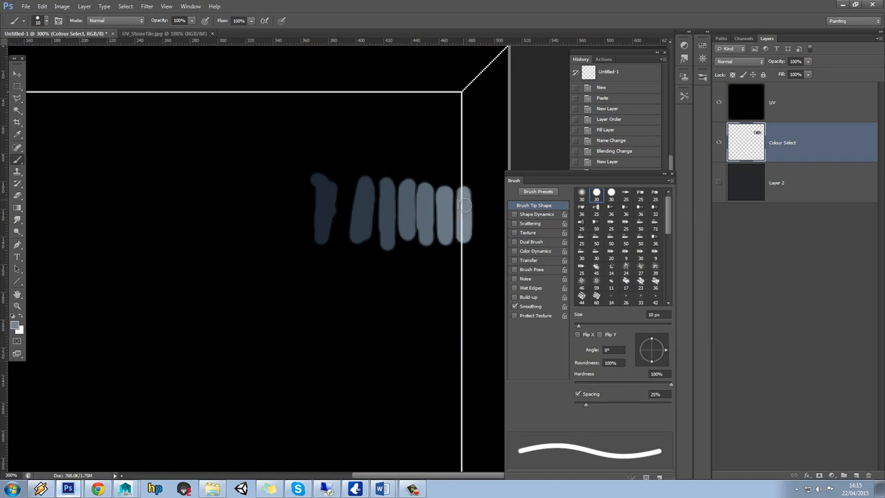
{"action": "left_click", "coordinate": [17, 328]}
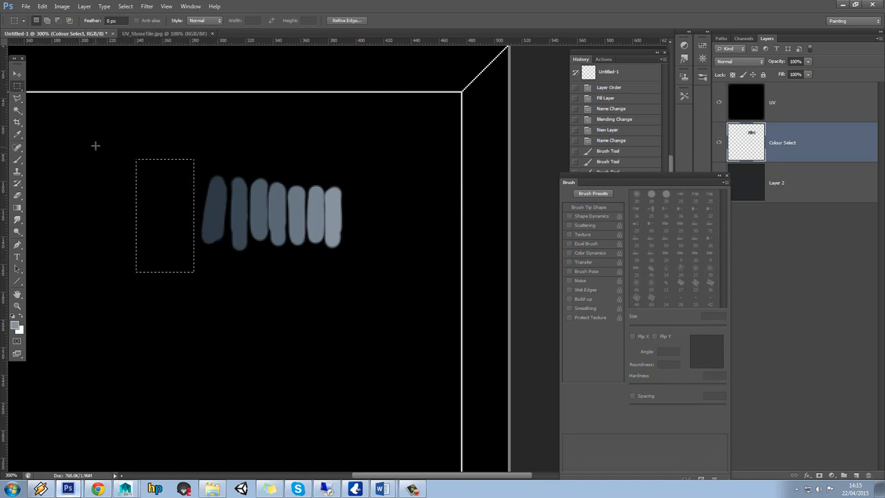
- Step the foreground colour through lighter greys up to near white
{"action": "left_click", "coordinate": [13, 327]}
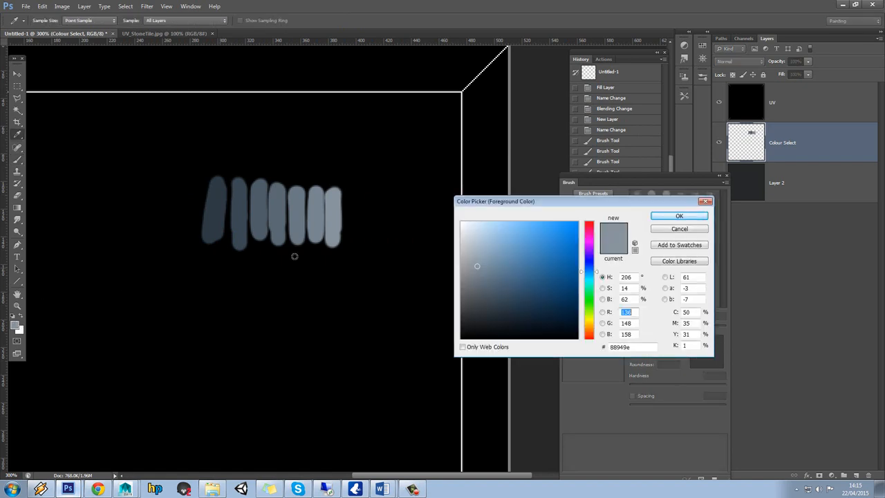
{"action": "left_click", "coordinate": [474, 258]}
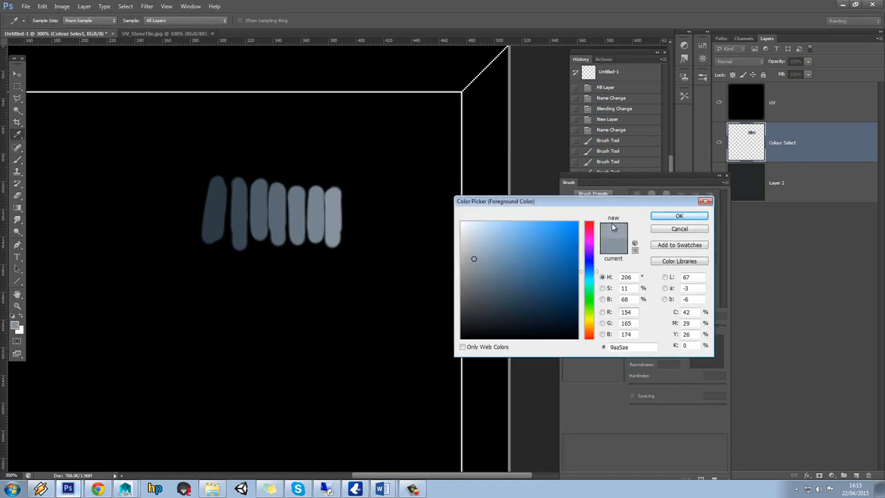
{"action": "left_click", "coordinate": [679, 216]}
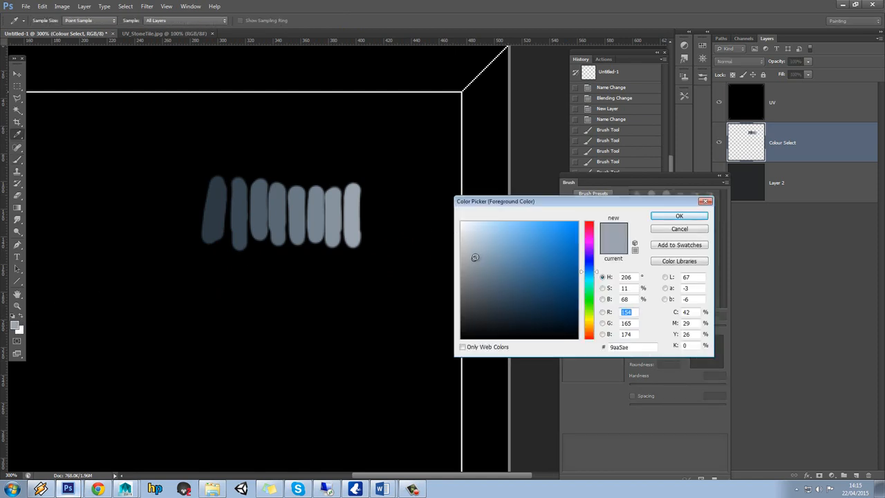
{"action": "left_click", "coordinate": [679, 216]}
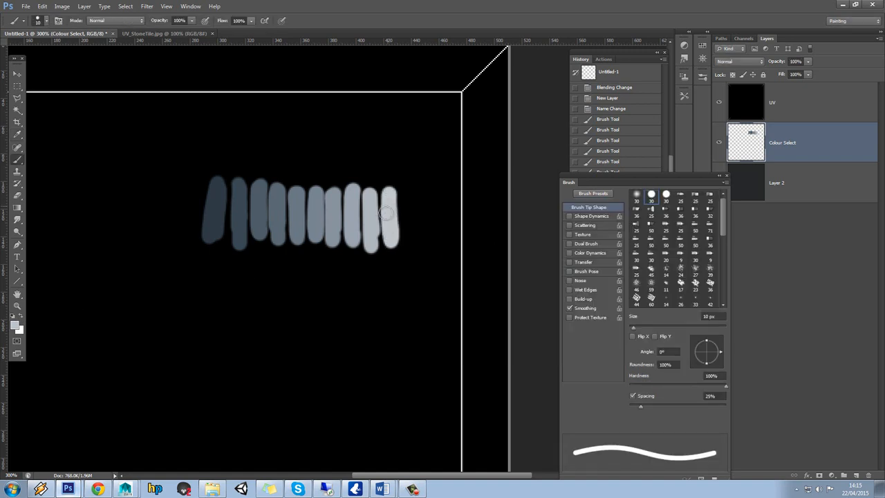
{"action": "left_click", "coordinate": [11, 330]}
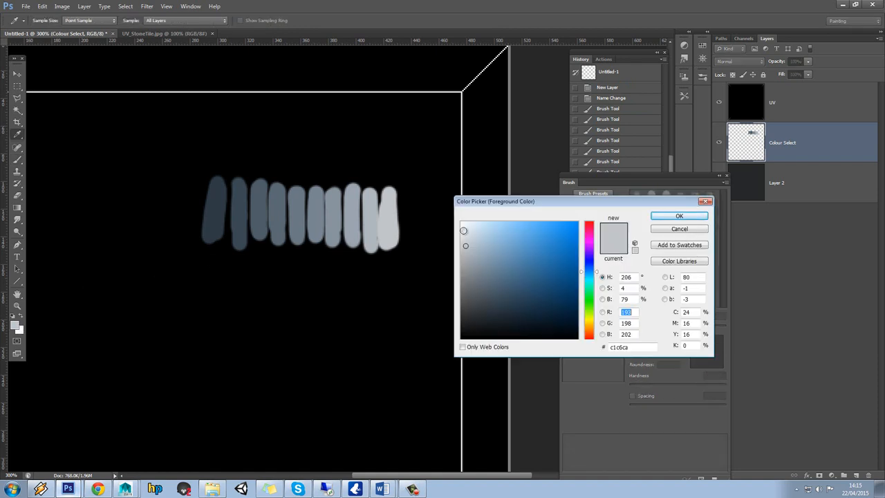
{"action": "left_click", "coordinate": [679, 216]}
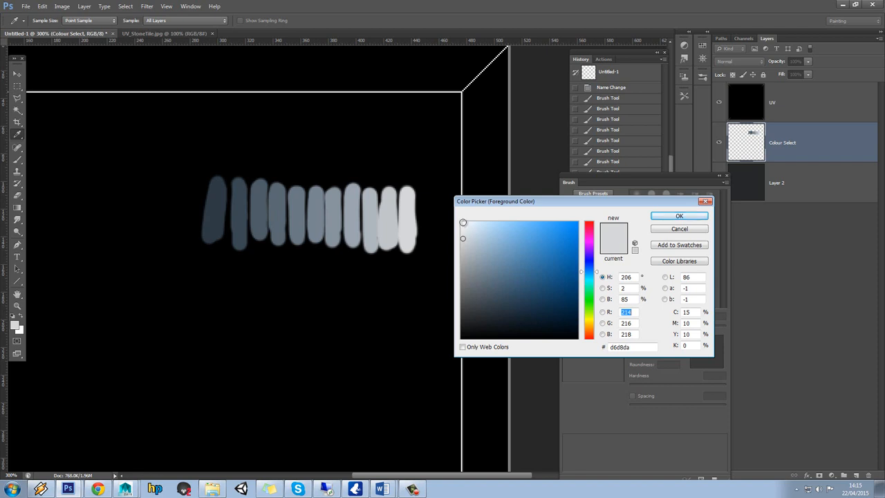
{"action": "left_click", "coordinate": [535, 258]}
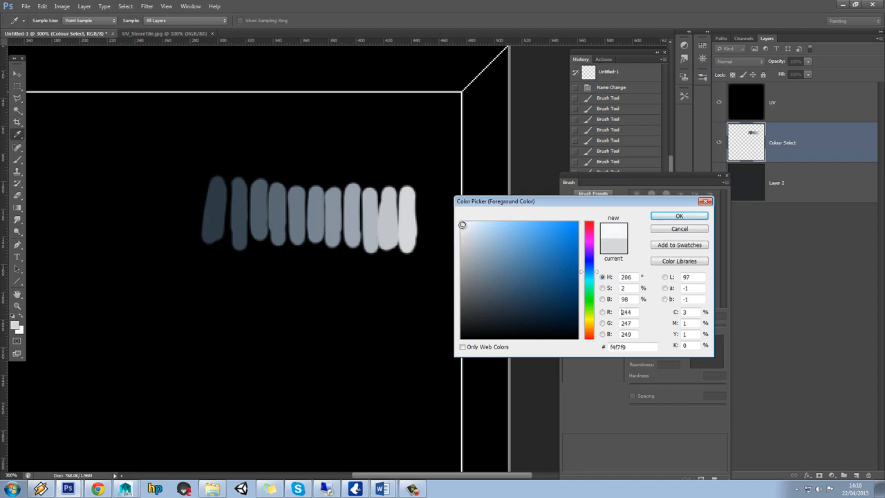
{"action": "left_click", "coordinate": [484, 267]}
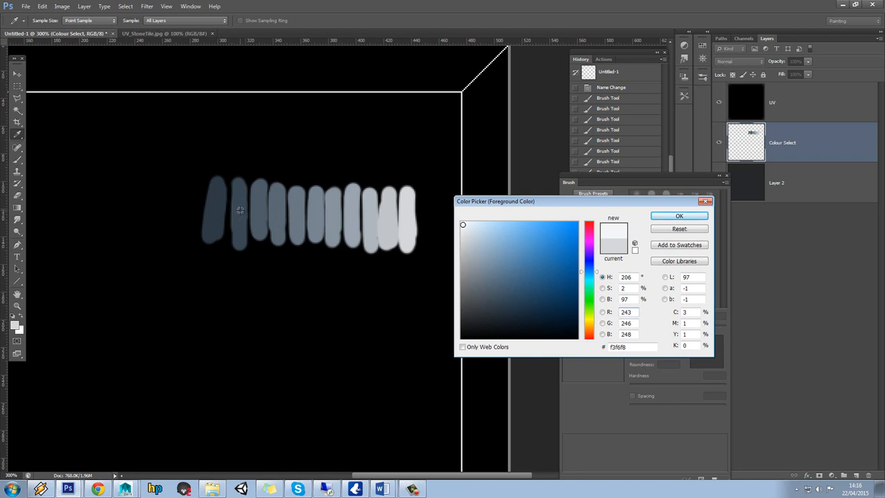
- Sample a dark swatch and choose a darker blue-grey for painting
{"action": "left_click", "coordinate": [500, 306]}
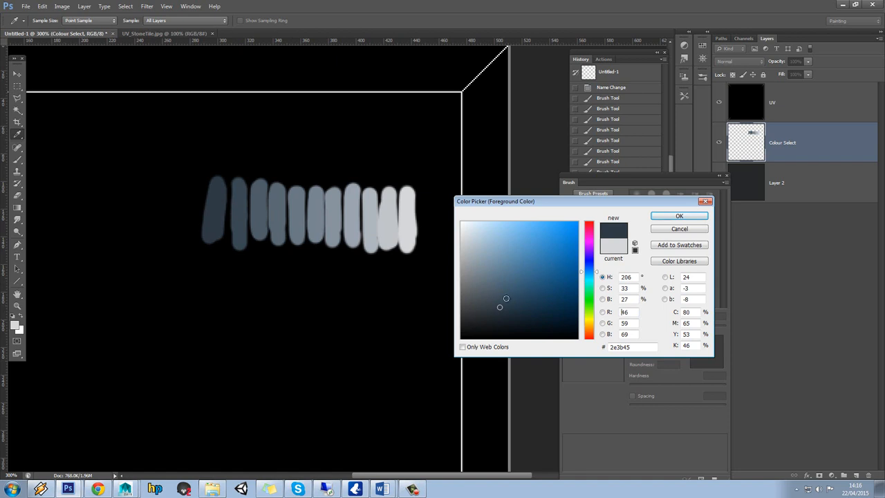
{"action": "mouse_move", "coordinate": [501, 306]}
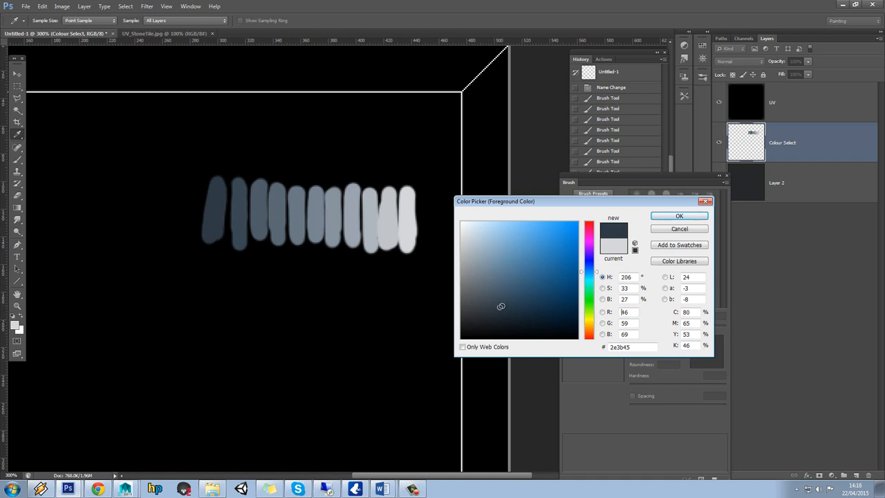
{"action": "left_click", "coordinate": [678, 215]}
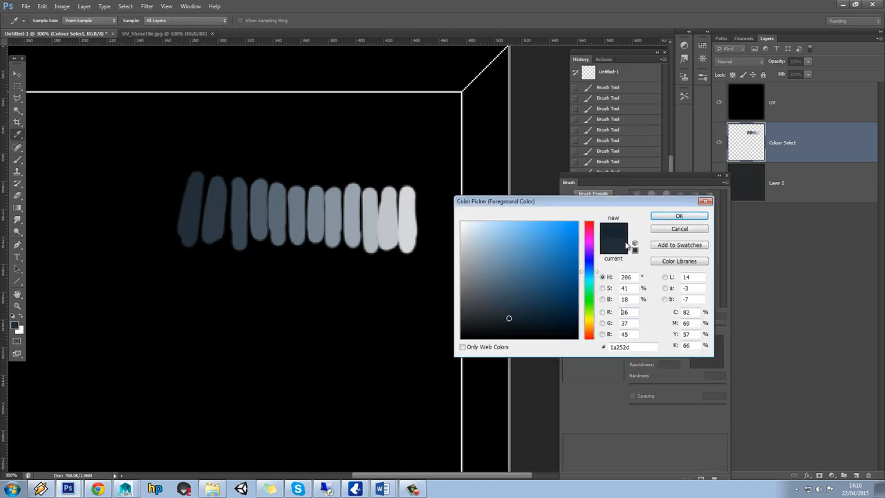
{"action": "left_click", "coordinate": [679, 215]}
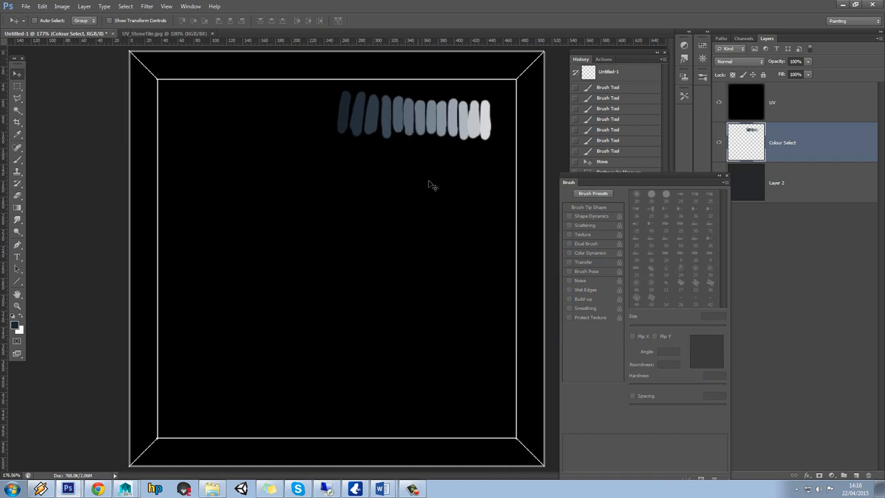
{"action": "mouse_move", "coordinate": [798, 174]}
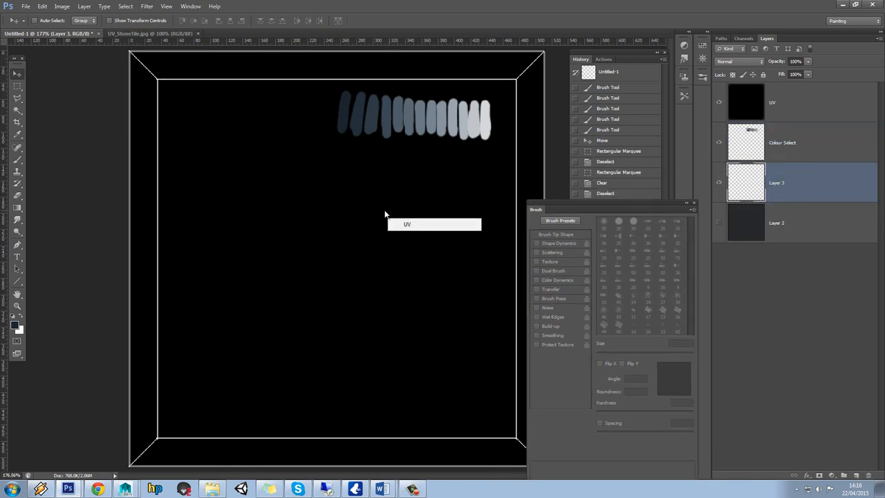
- Set the brush's Transfer opacity control to Pen Pressure
{"action": "left_click", "coordinate": [555, 233]}
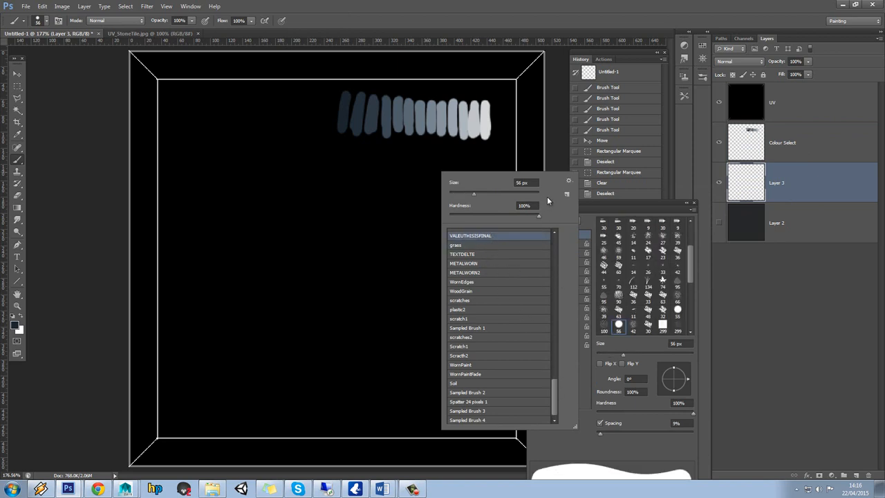
{"action": "mouse_move", "coordinate": [539, 217]}
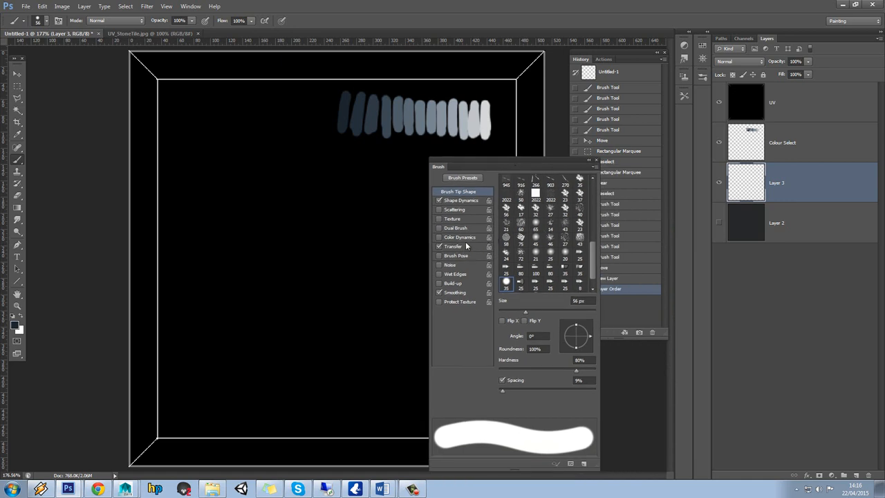
{"action": "left_click", "coordinate": [549, 198]}
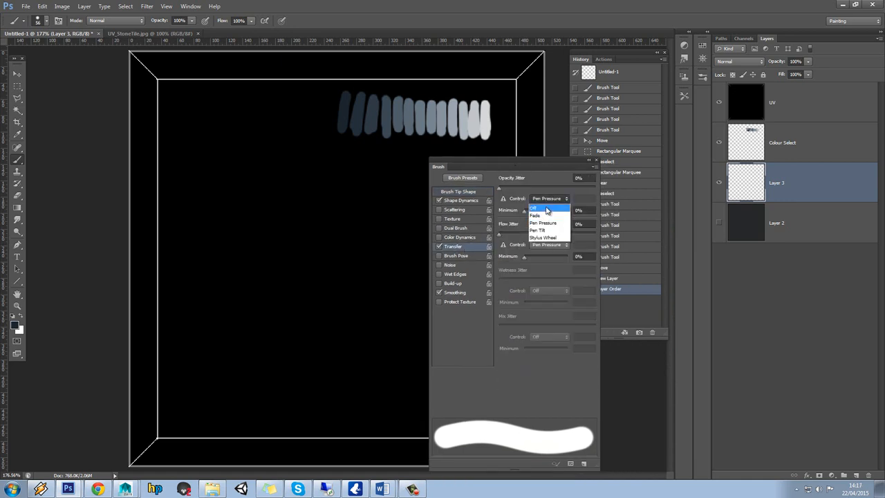
{"action": "left_click", "coordinate": [548, 199]}
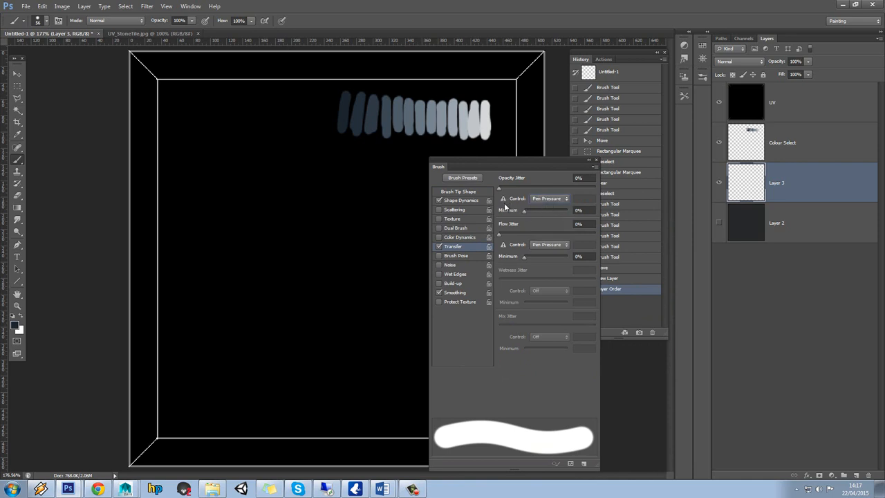
{"action": "mouse_move", "coordinate": [45, 81]}
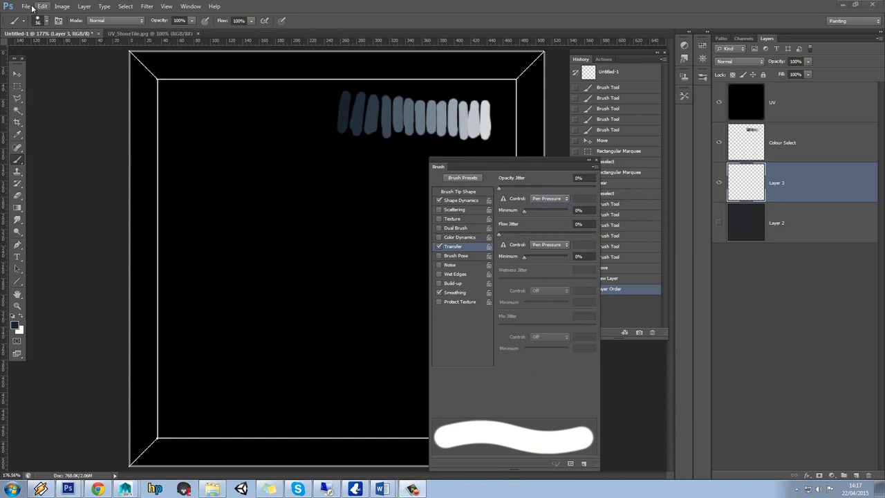
- Save the tile as TA_StoneTile in Photoshop PSD format, accepting Maximize Compatibility
{"action": "left_click", "coordinate": [26, 6]}
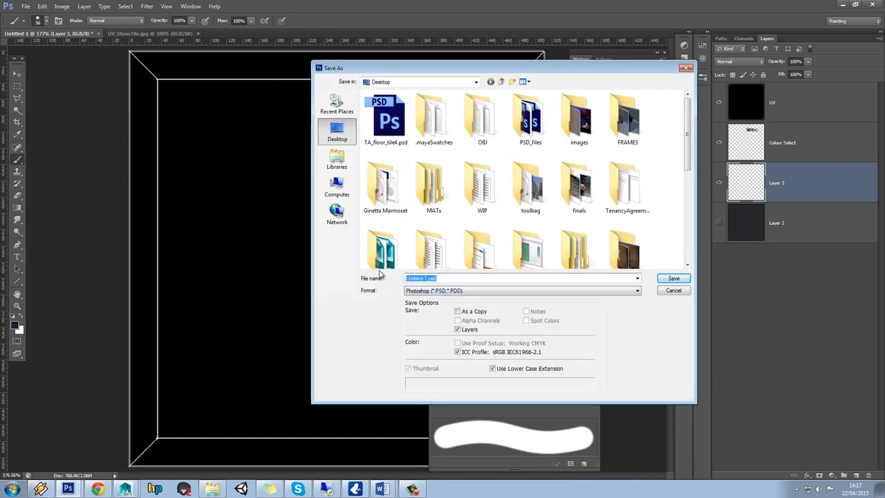
{"action": "type", "text": "TA_StoneTi"}
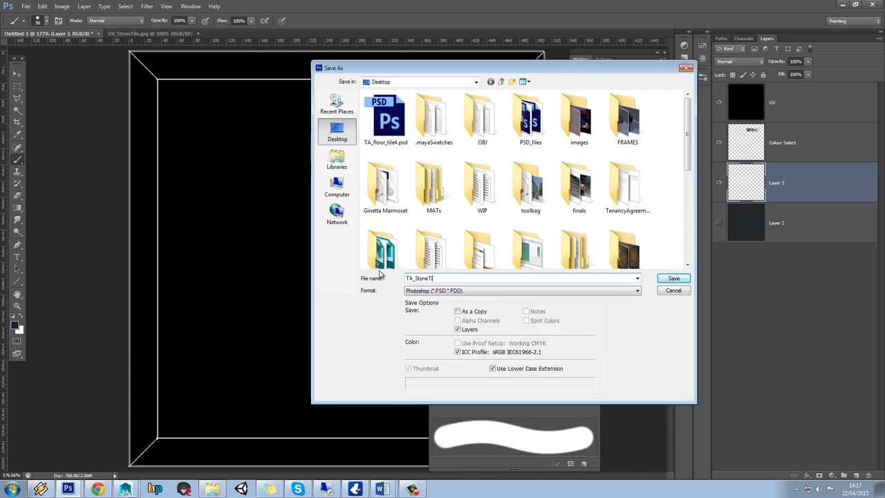
{"action": "left_click", "coordinate": [673, 278]}
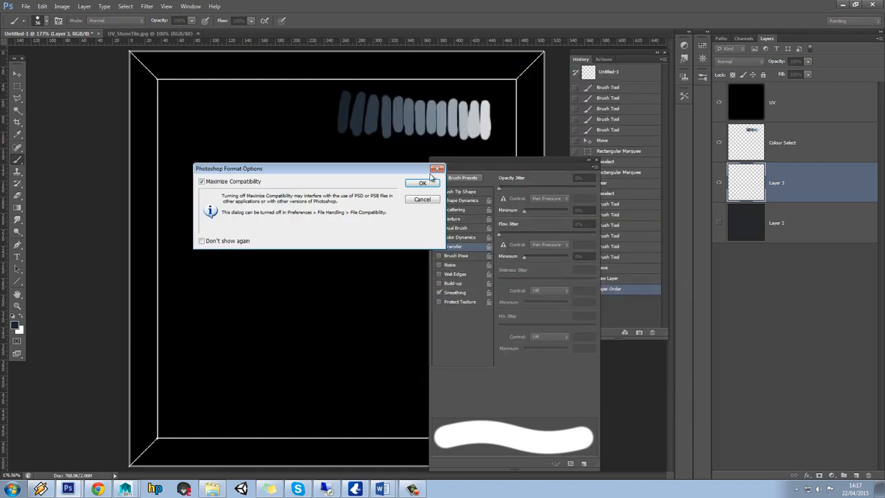
{"action": "left_click", "coordinate": [422, 183]}
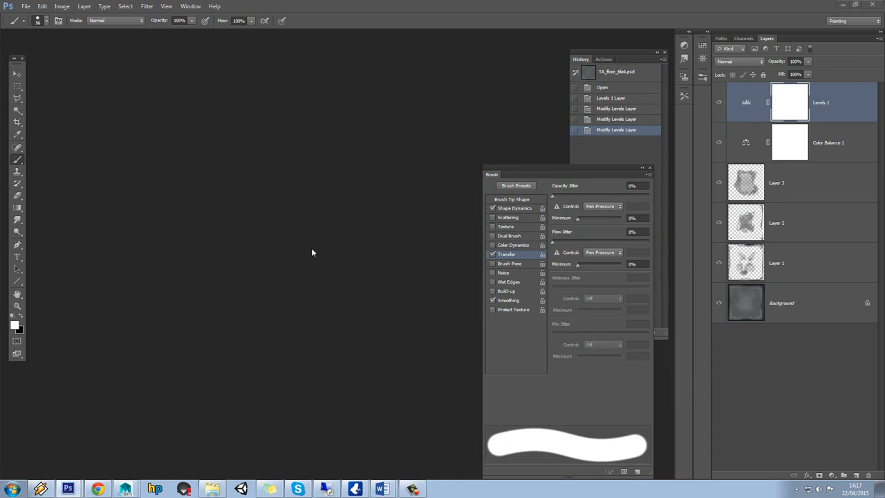
{"action": "mouse_move", "coordinate": [758, 124]}
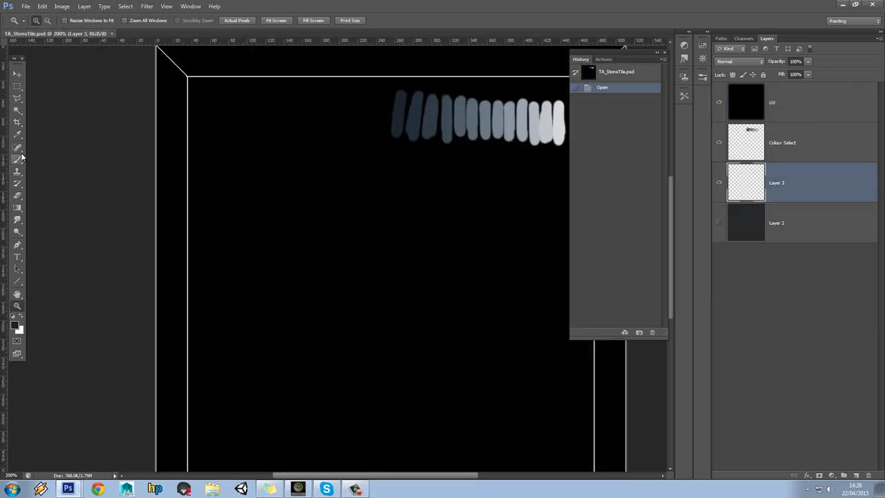
- Set Shape Dynamics minimum diameter to 20% for the 56 px brush and review Transfer settings
{"action": "left_click", "coordinate": [18, 163]}
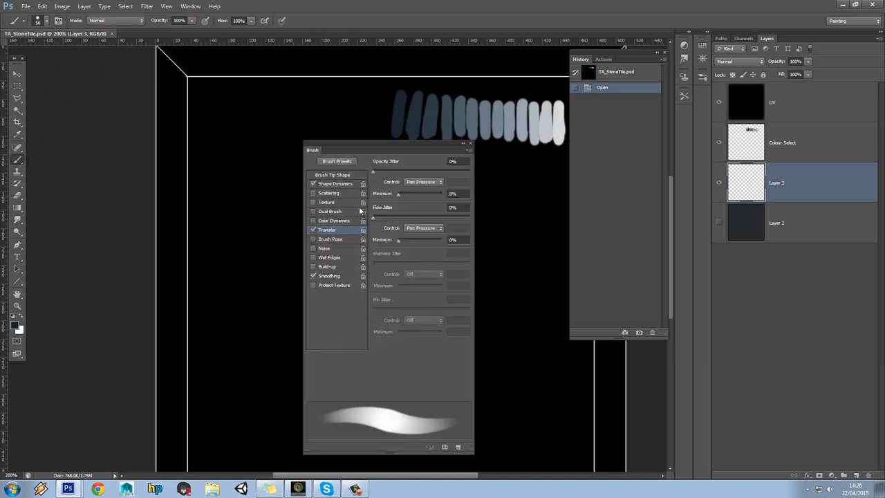
{"action": "left_click", "coordinate": [335, 183]}
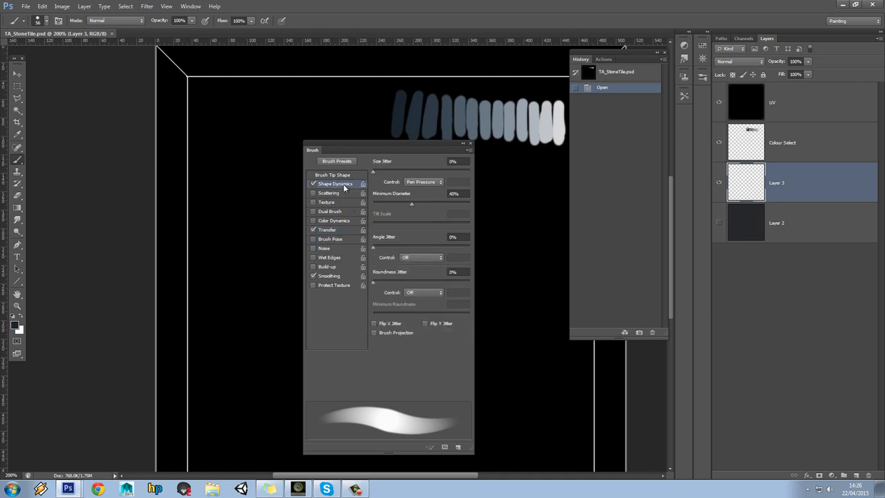
{"action": "mouse_move", "coordinate": [432, 188]}
{"action": "type", "text": "20"}
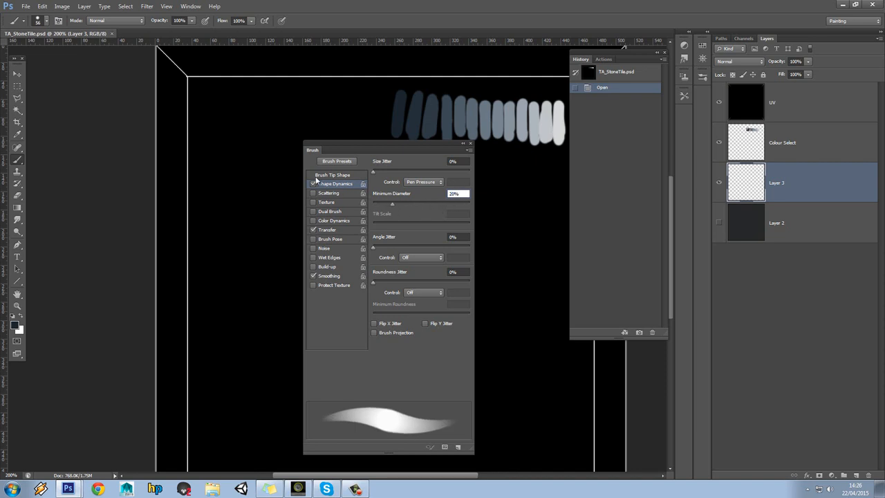
{"action": "left_click", "coordinate": [327, 229]}
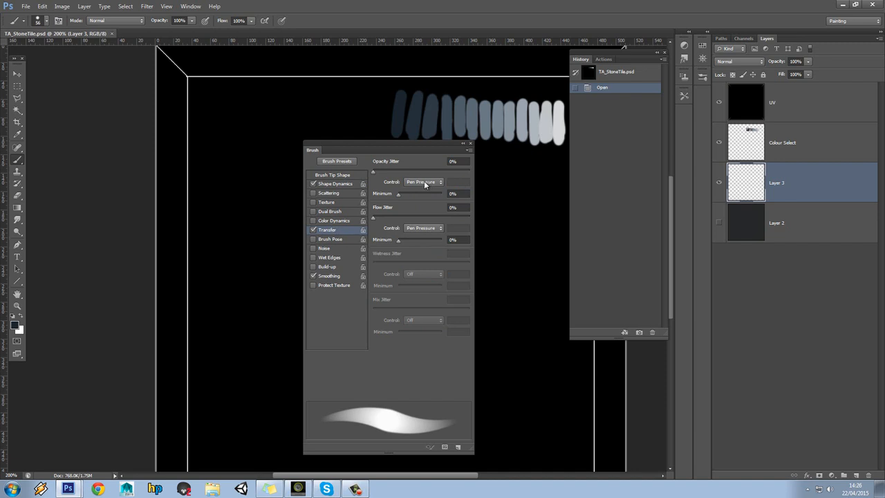
{"action": "mouse_move", "coordinate": [425, 185]}
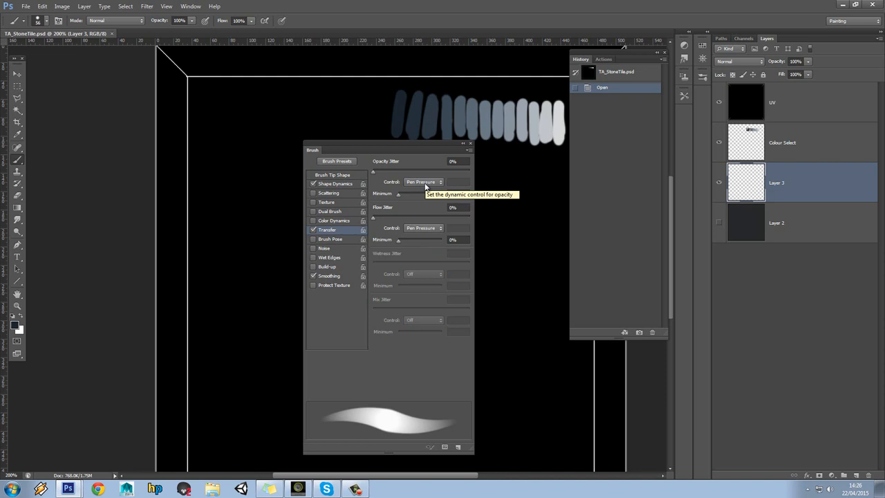
{"action": "mouse_move", "coordinate": [412, 201]}
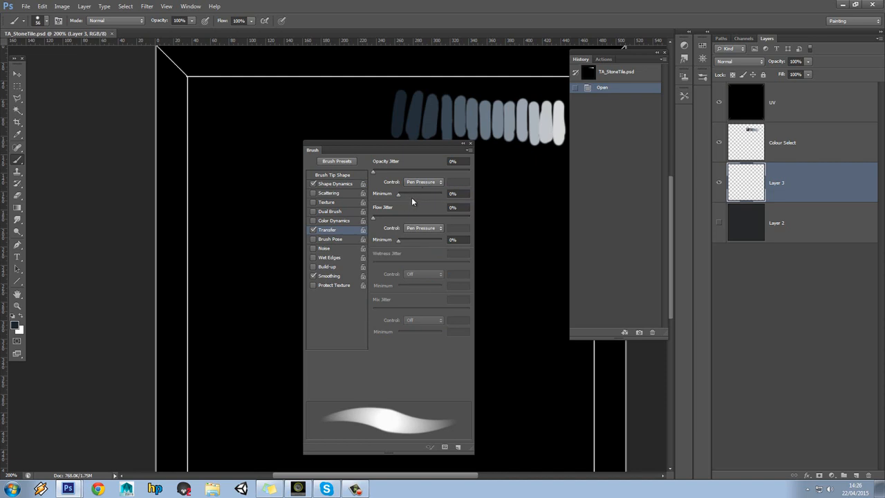
{"action": "left_click_drag", "start_coordinate": [387, 149], "coordinate": [429, 150]}
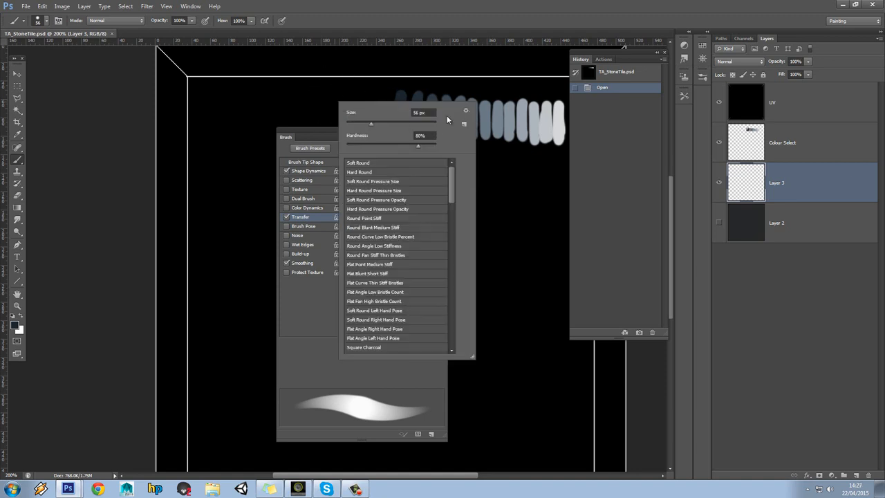
- Save the current brush as a new preset named 'Value_brush' and select it
{"action": "left_click", "coordinate": [464, 124]}
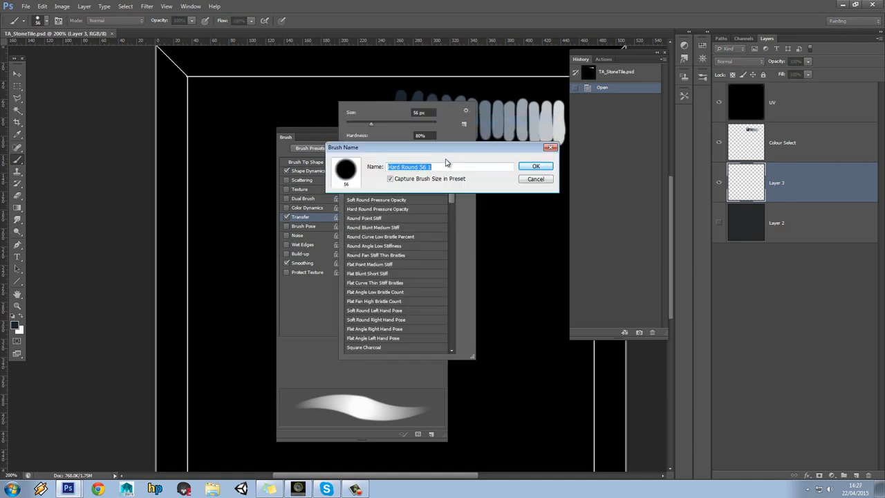
{"action": "type", "text": "V"}
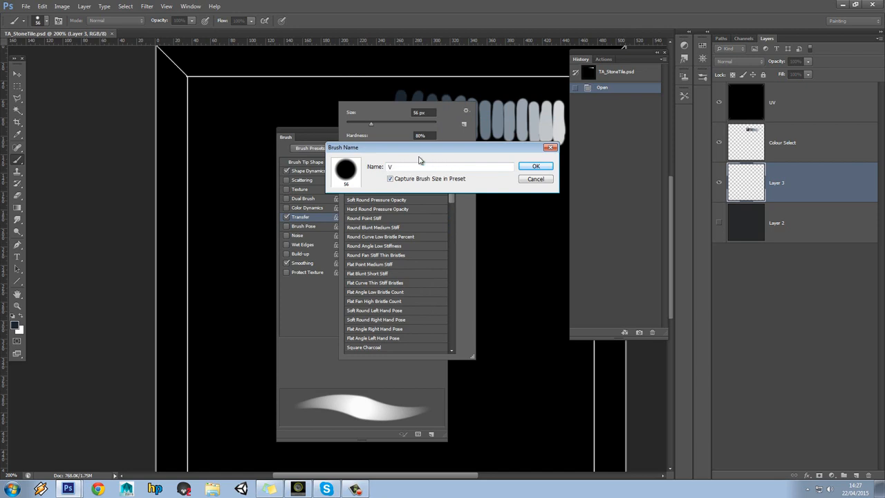
{"action": "type", "text": "alue_"}
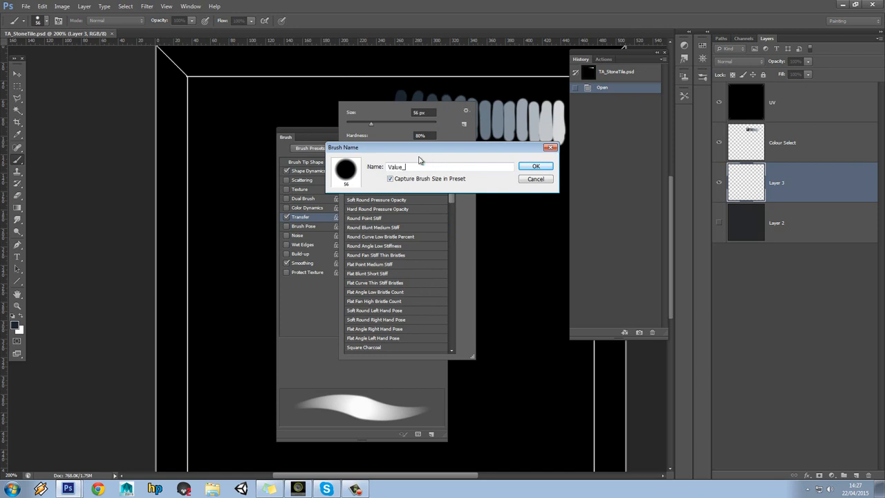
{"action": "type", "text": "brush"}
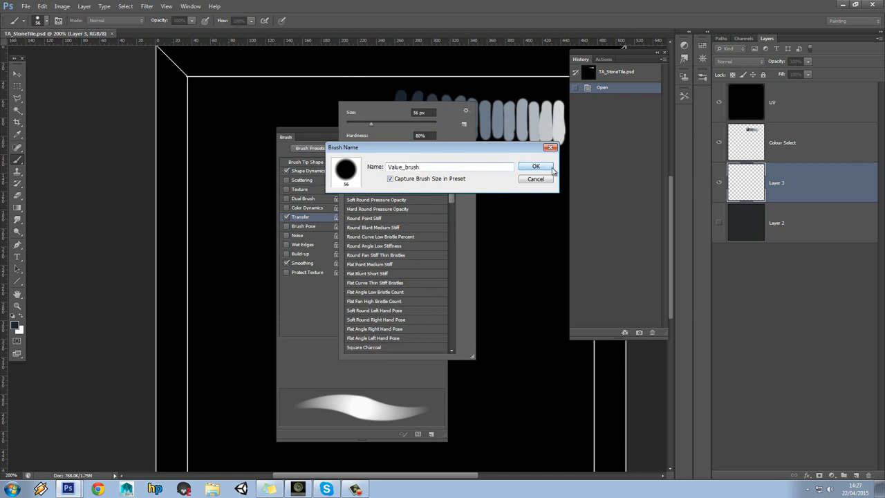
{"action": "left_click", "coordinate": [536, 166]}
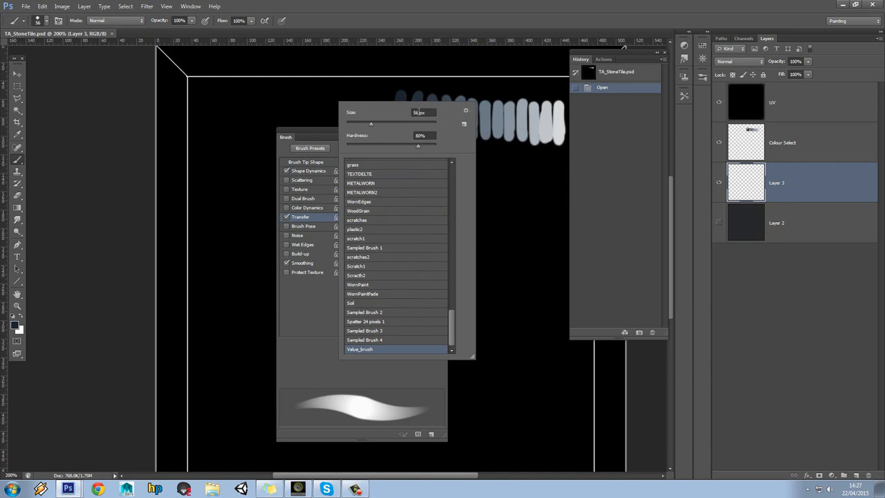
{"action": "left_click", "coordinate": [300, 216]}
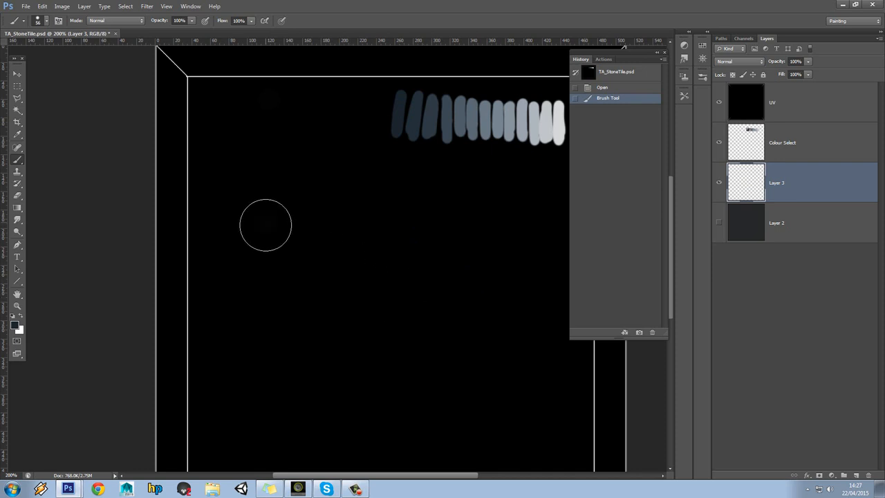
{"action": "mouse_move", "coordinate": [370, 204]}
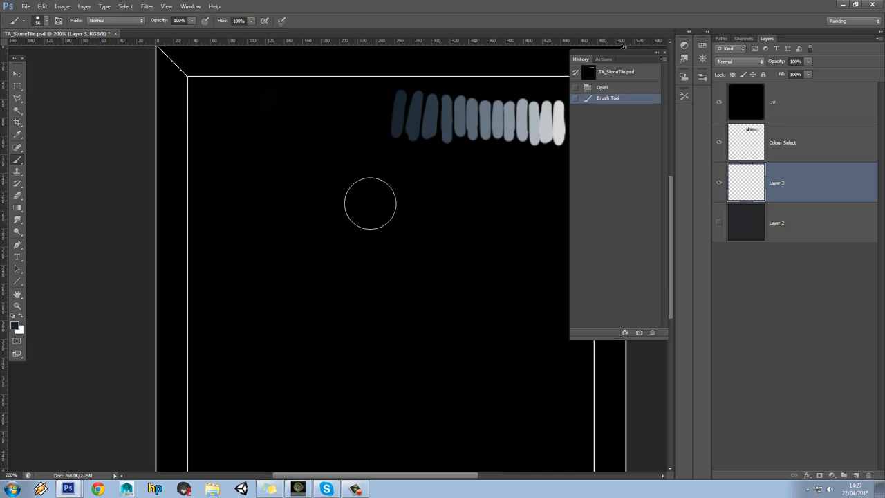
{"action": "mouse_move", "coordinate": [436, 187]}
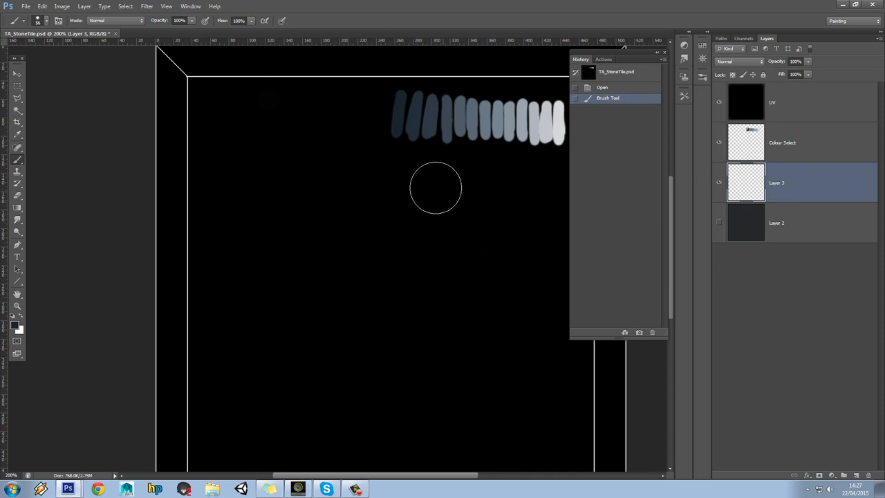
{"action": "mouse_move", "coordinate": [421, 225]}
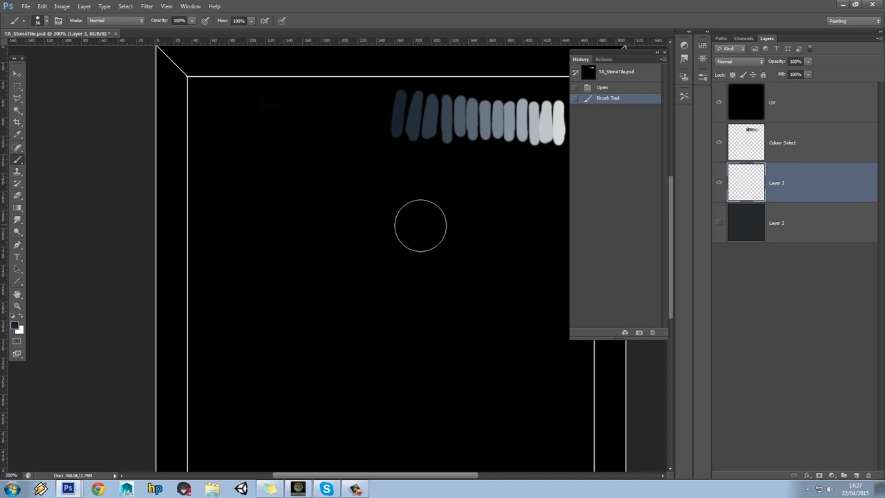
{"action": "mouse_move", "coordinate": [411, 222]}
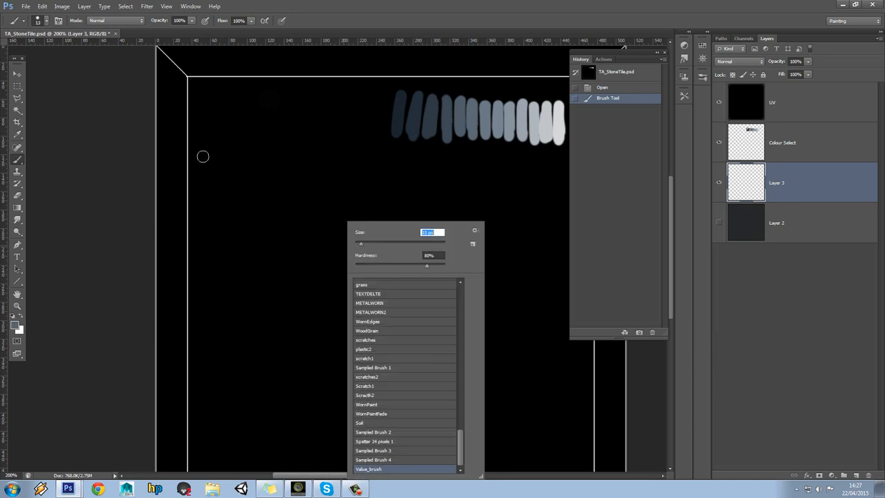
- Test a stroke, switch the 35 px brush to Clear mode, and test a clearing dab
{"action": "left_click_drag", "start_coordinate": [203, 156], "coordinate": [220, 208]}
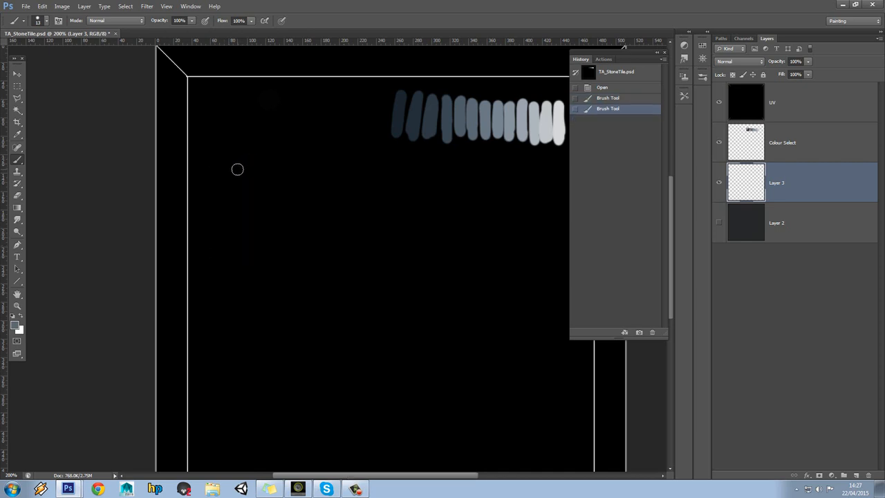
{"action": "mouse_move", "coordinate": [233, 174]}
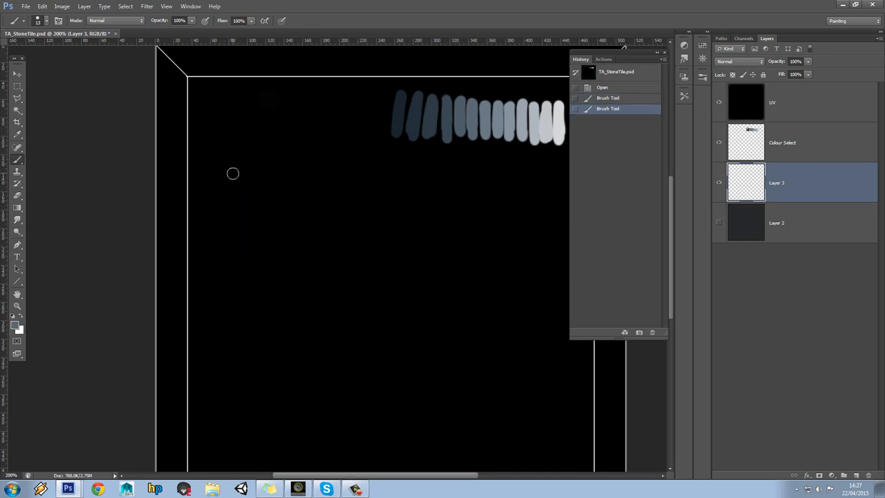
{"action": "left_click", "coordinate": [115, 20]}
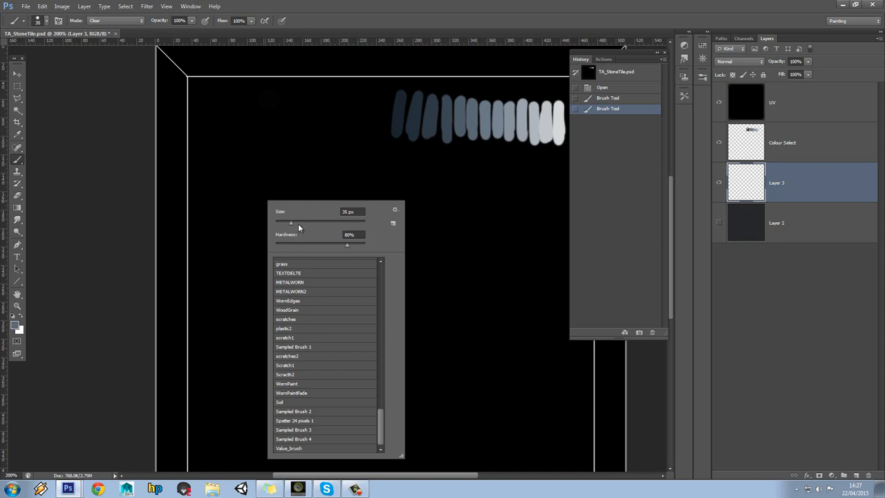
{"action": "left_click", "coordinate": [231, 192]}
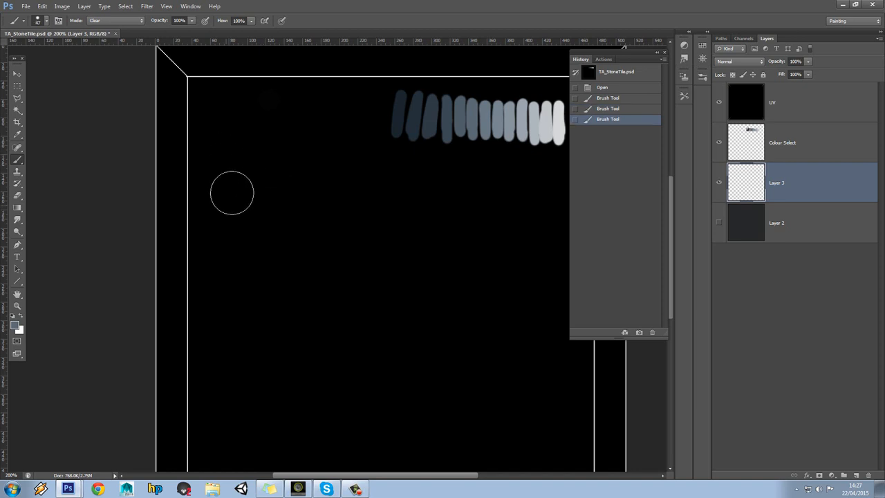
{"action": "mouse_move", "coordinate": [289, 171]}
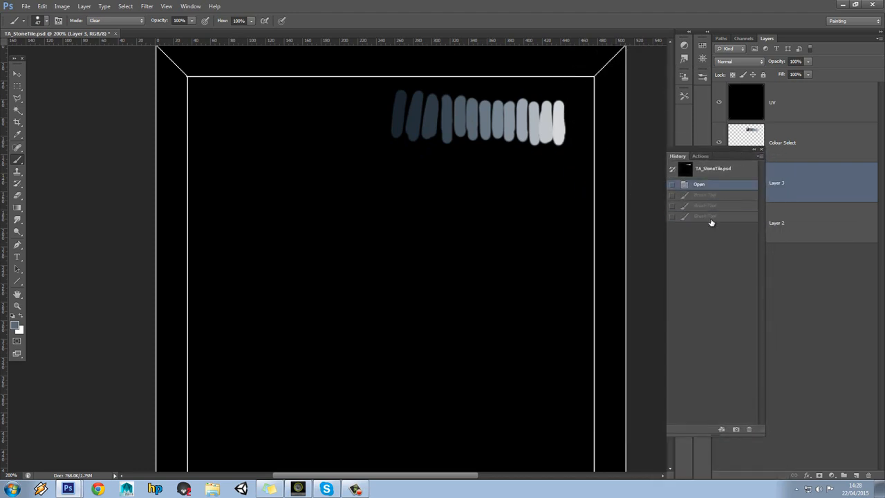
- Relocate the History panel, raise the brush size to 47 px, and return to Normal mode
{"action": "left_click", "coordinate": [166, 6]}
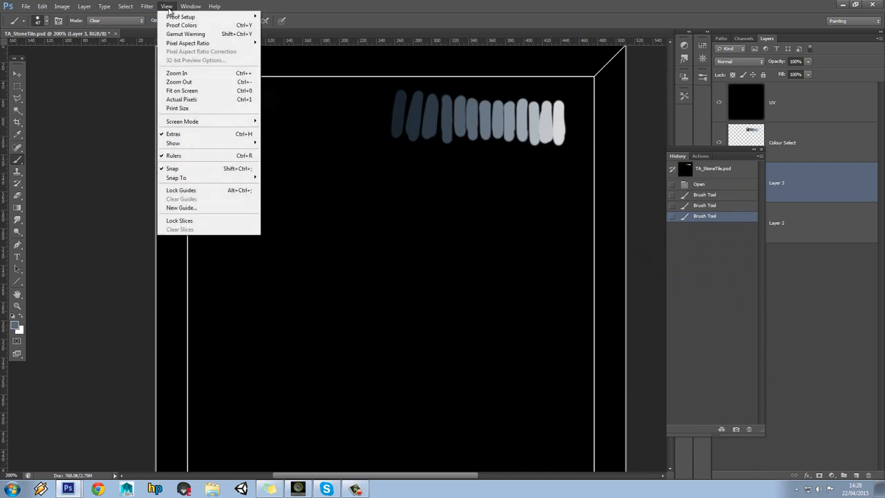
{"action": "left_click", "coordinate": [190, 7]}
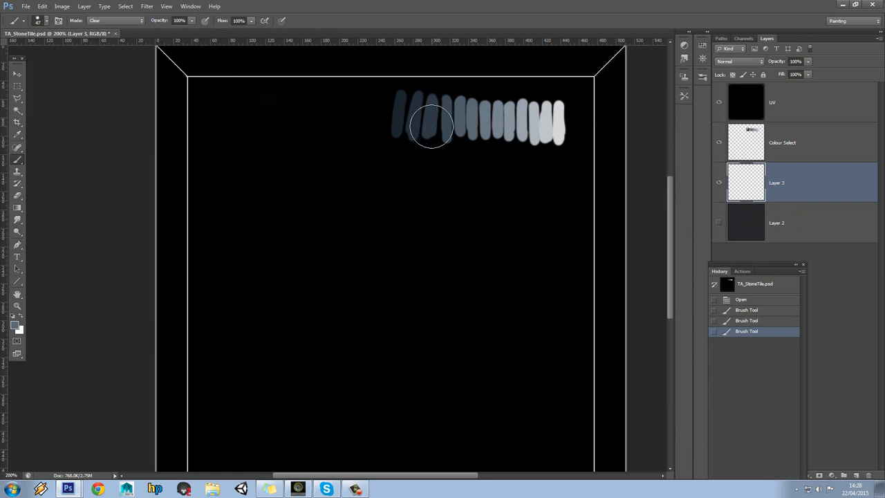
{"action": "mouse_move", "coordinate": [434, 131]}
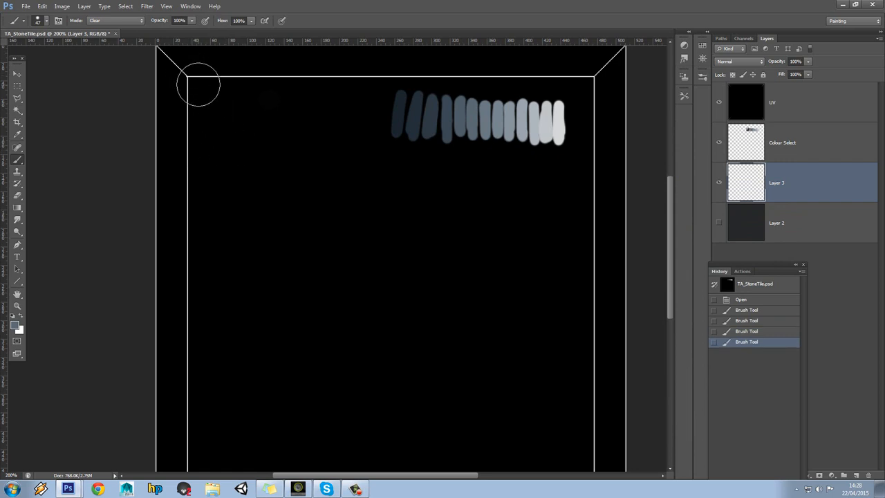
{"action": "left_click", "coordinate": [125, 6]}
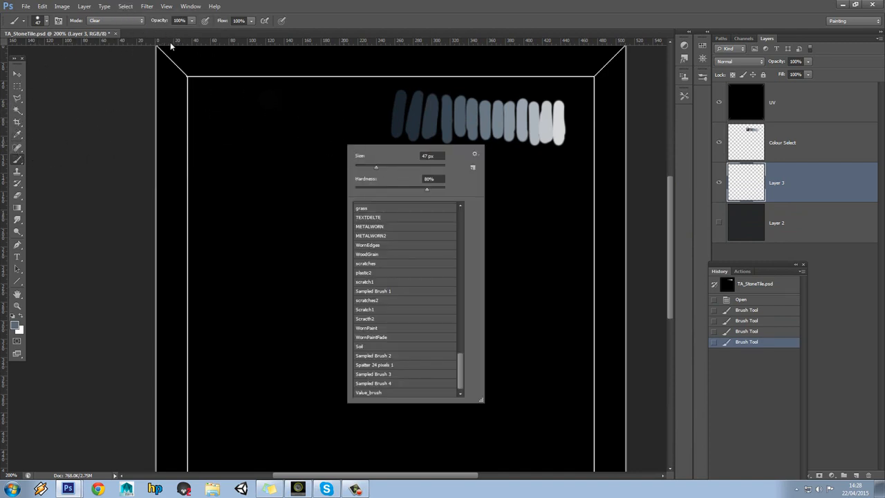
{"action": "left_click", "coordinate": [321, 151]}
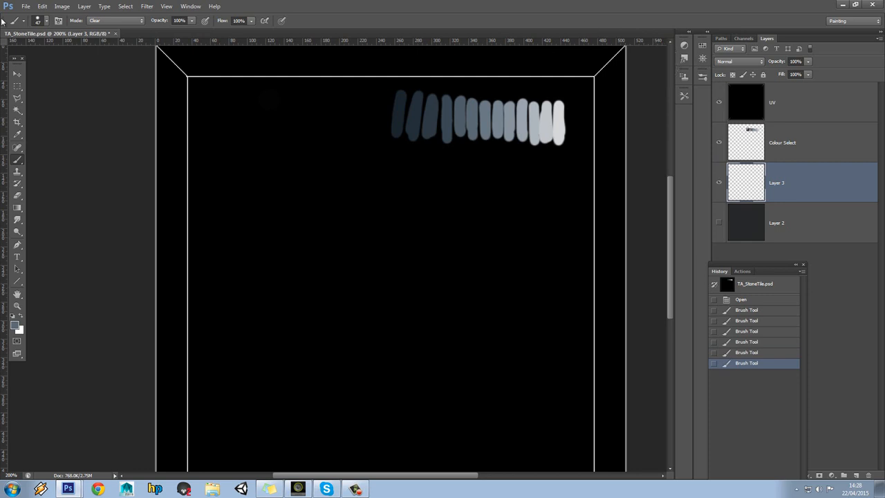
{"action": "mouse_move", "coordinate": [223, 109]}
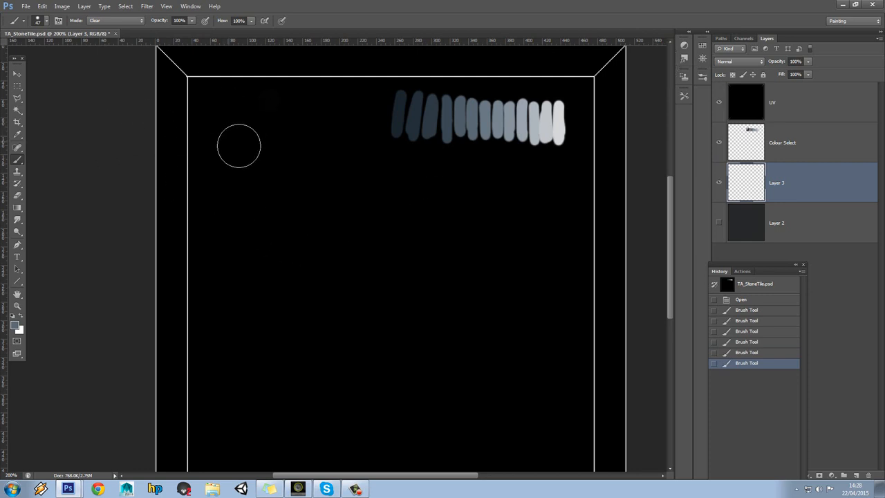
{"action": "left_click", "coordinate": [116, 21]}
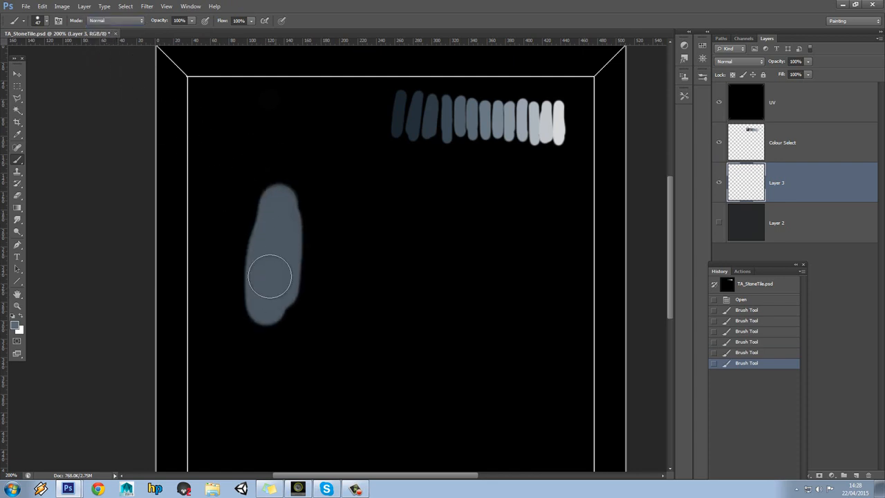
- Cover the whole tile on Layer 3 with blue-grey, edges first, then the remaining gaps
{"action": "left_click_drag", "start_coordinate": [269, 276], "coordinate": [213, 112]}
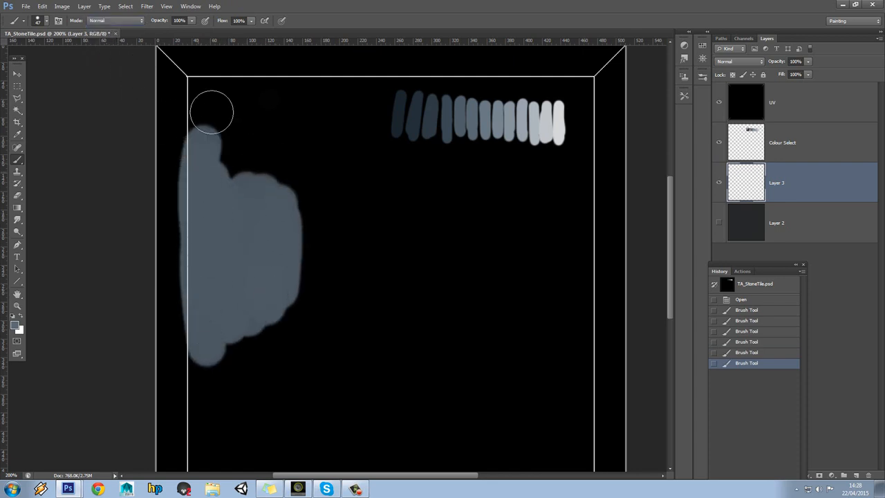
{"action": "left_click_drag", "start_coordinate": [213, 112], "coordinate": [467, 87]}
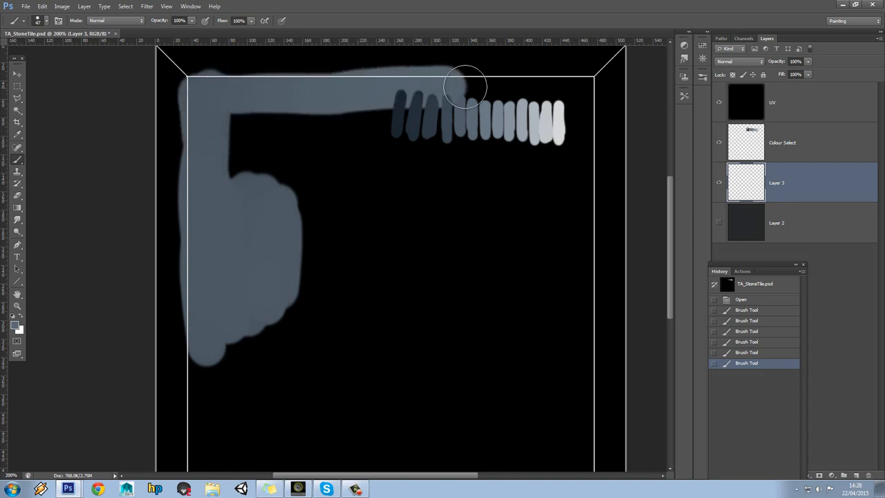
{"action": "left_click_drag", "start_coordinate": [466, 87], "coordinate": [553, 260]}
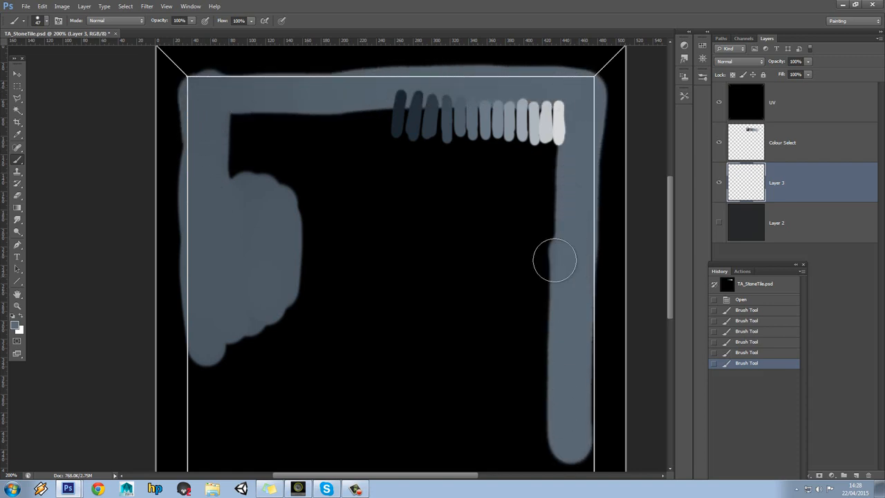
{"action": "left_click_drag", "start_coordinate": [553, 261], "coordinate": [455, 150]}
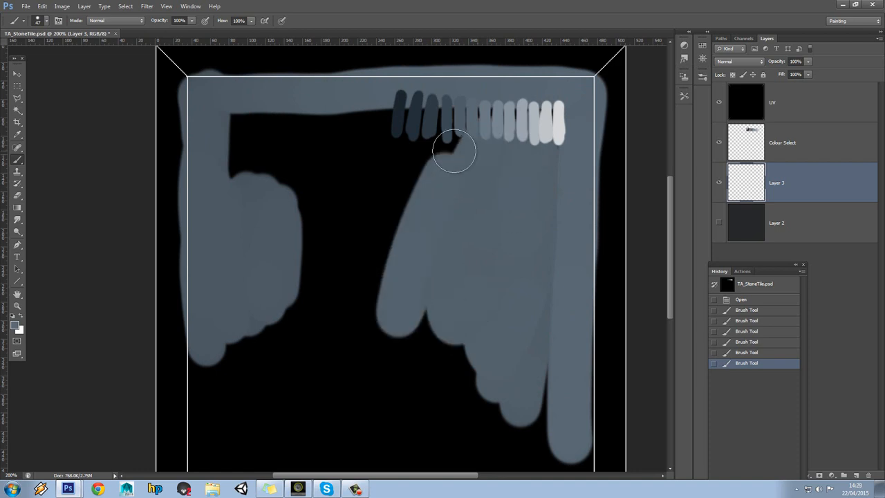
{"action": "left_click_drag", "start_coordinate": [455, 151], "coordinate": [247, 136]}
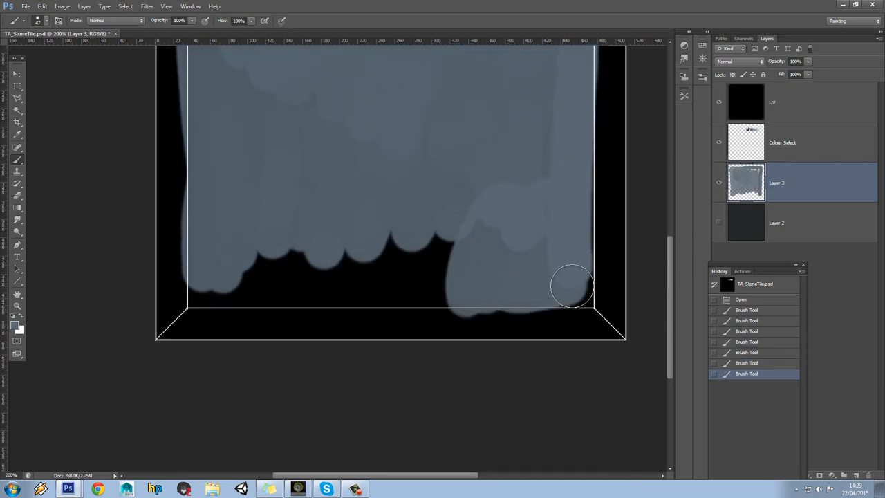
{"action": "left_click_drag", "start_coordinate": [571, 287], "coordinate": [501, 232]}
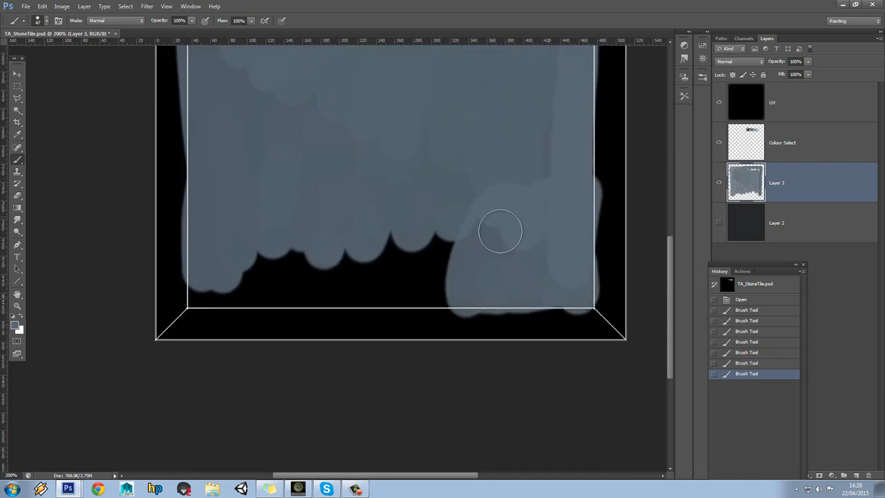
{"action": "left_click_drag", "start_coordinate": [497, 232], "coordinate": [298, 266]}
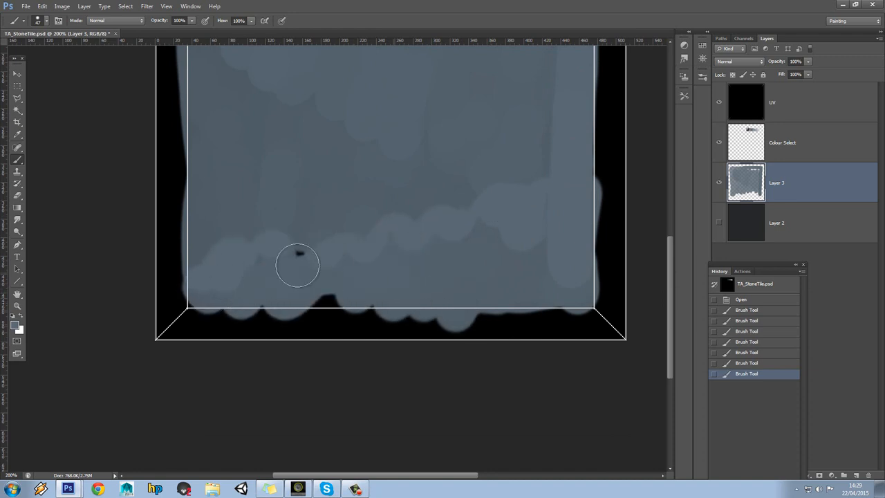
{"action": "left_click_drag", "start_coordinate": [297, 266], "coordinate": [286, 304]}
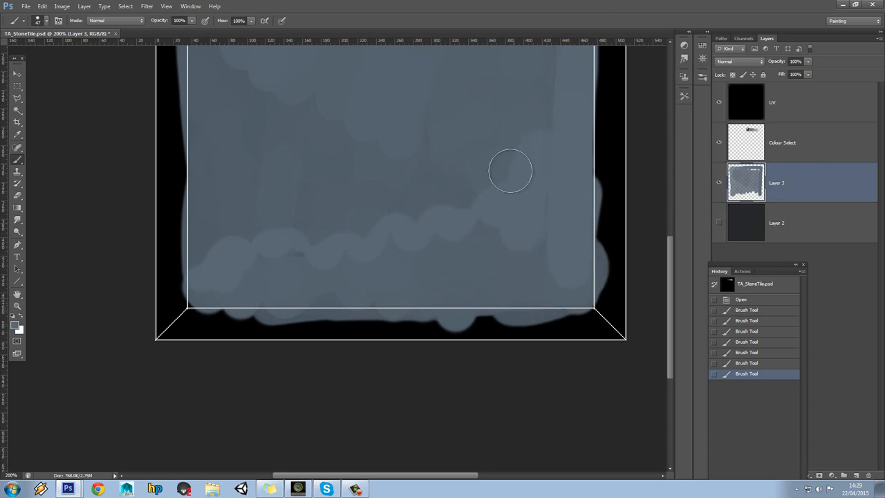
{"action": "left_click_drag", "start_coordinate": [512, 171], "coordinate": [270, 192]}
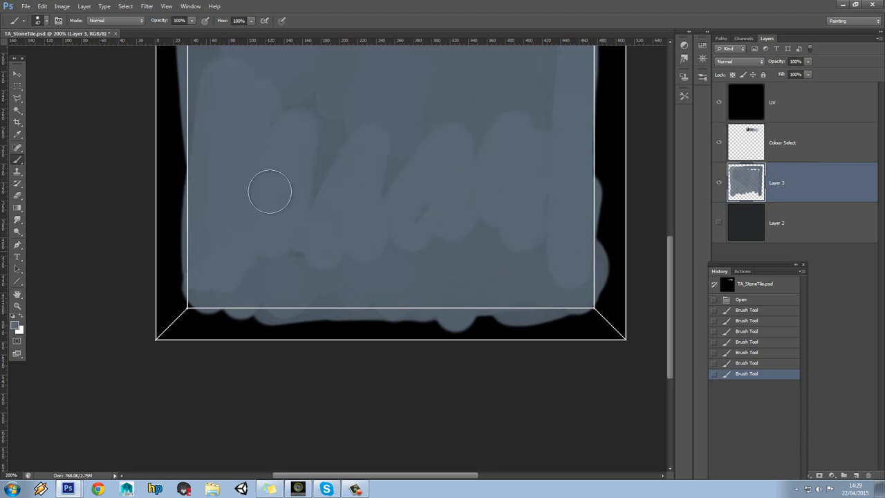
{"action": "left_click_drag", "start_coordinate": [269, 191], "coordinate": [289, 265]}
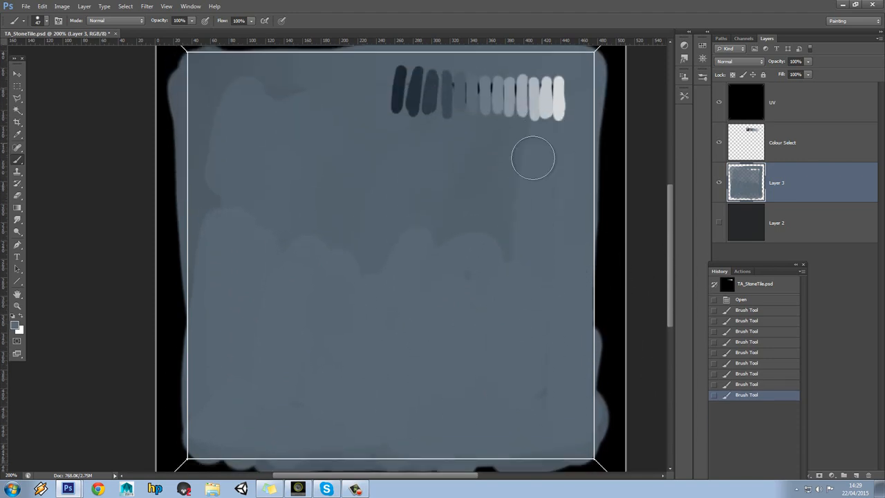
{"action": "left_click_drag", "start_coordinate": [533, 158], "coordinate": [268, 153]}
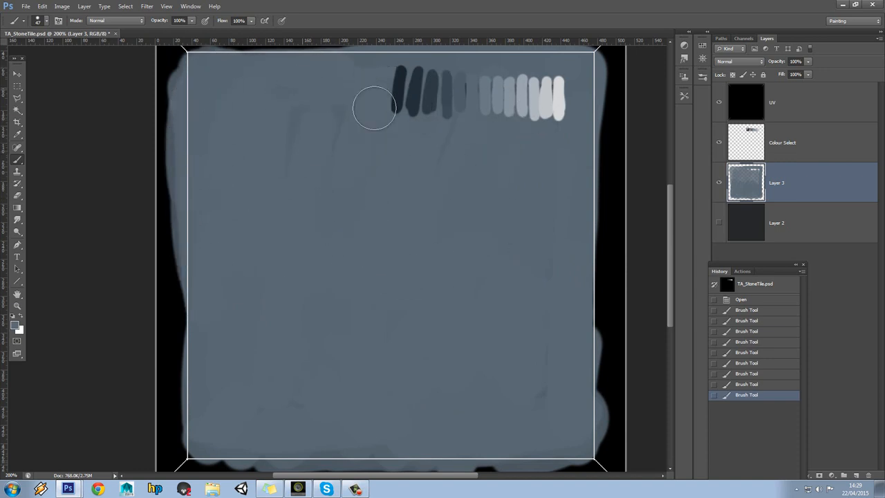
{"action": "mouse_move", "coordinate": [252, 378]}
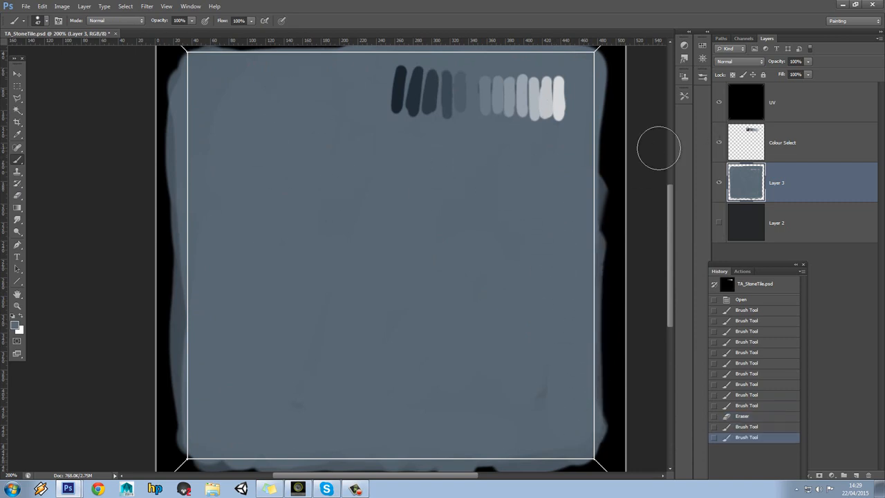
{"action": "mouse_move", "coordinate": [394, 148]}
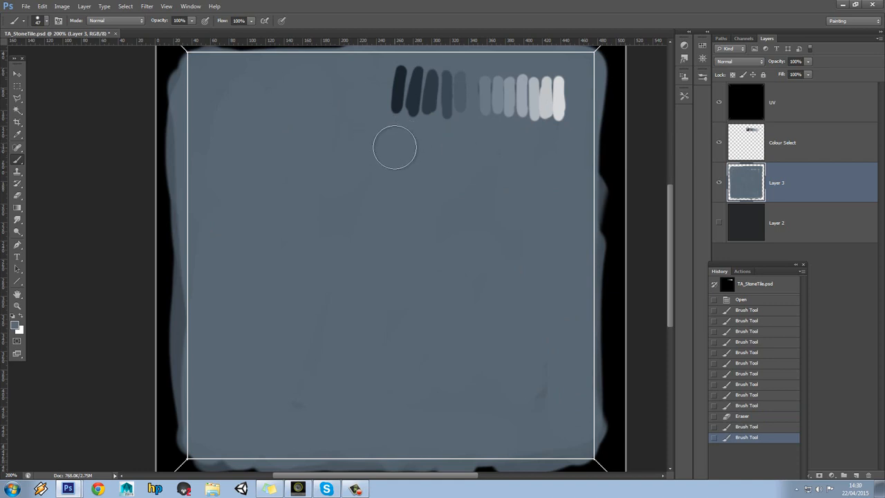
{"action": "mouse_move", "coordinate": [393, 141]}
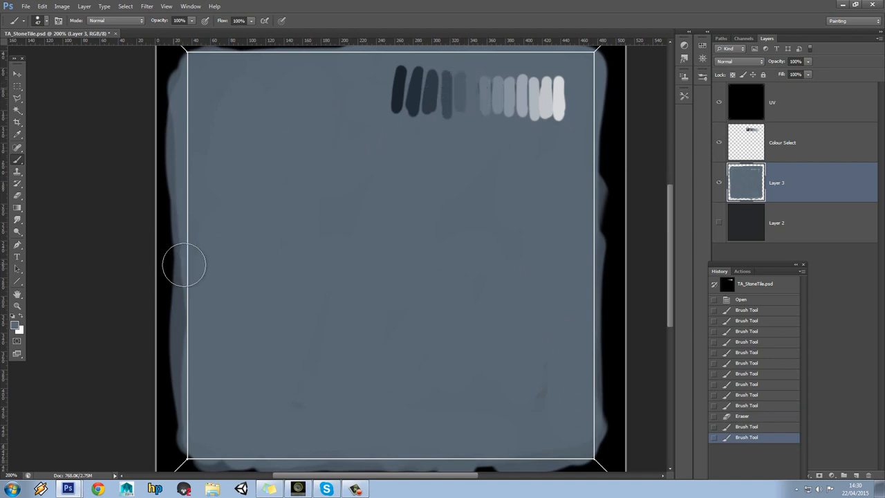
{"action": "mouse_move", "coordinate": [662, 201]}
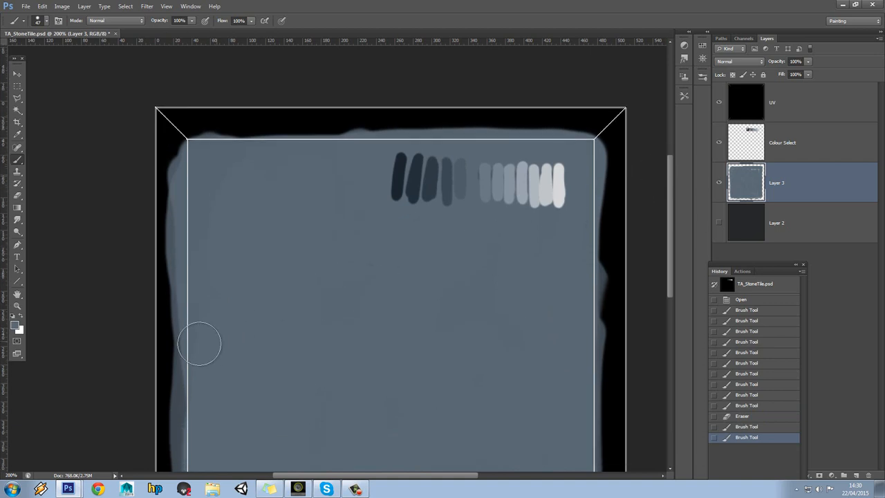
{"action": "mouse_move", "coordinate": [224, 299]}
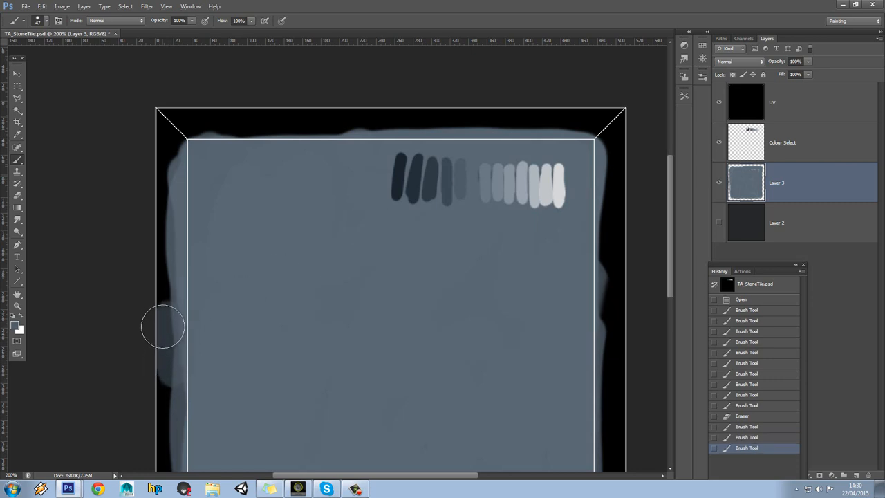
- Paint grey over the black left bevel edge, top-left corner and top bevel
{"action": "left_click_drag", "start_coordinate": [162, 326], "coordinate": [156, 284]}
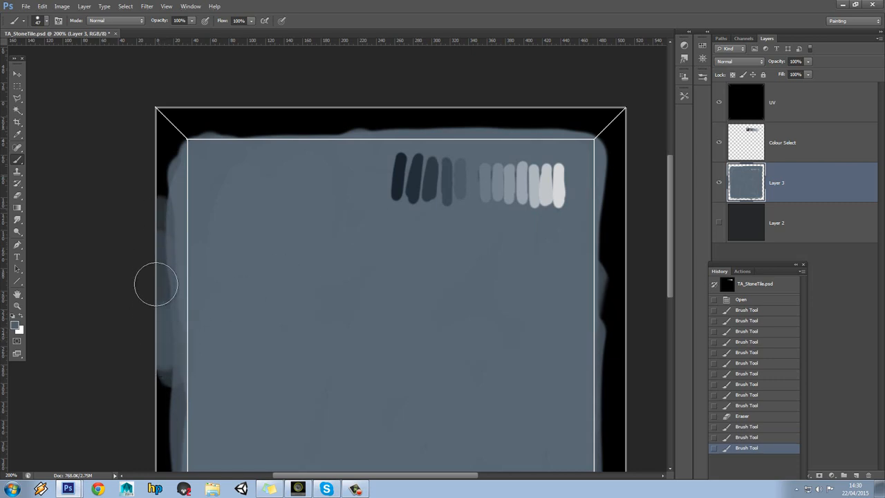
{"action": "left_click_drag", "start_coordinate": [155, 284], "coordinate": [169, 145]}
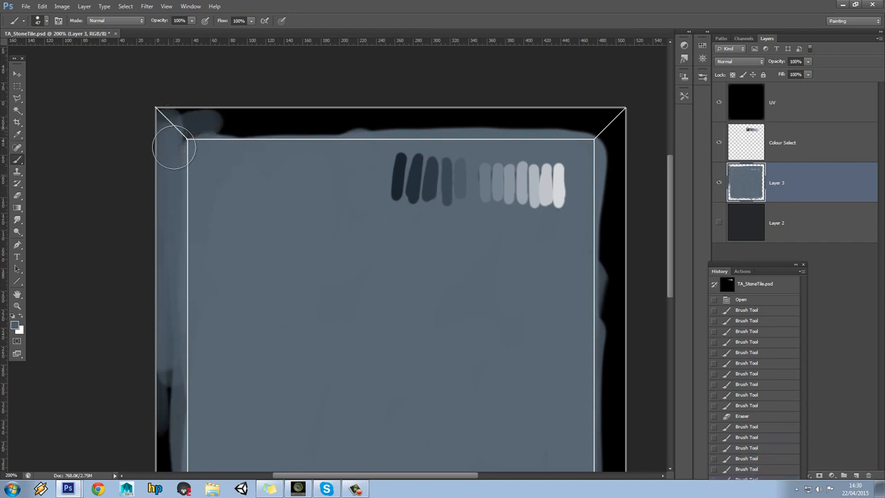
{"action": "left_click_drag", "start_coordinate": [194, 125], "coordinate": [156, 128]}
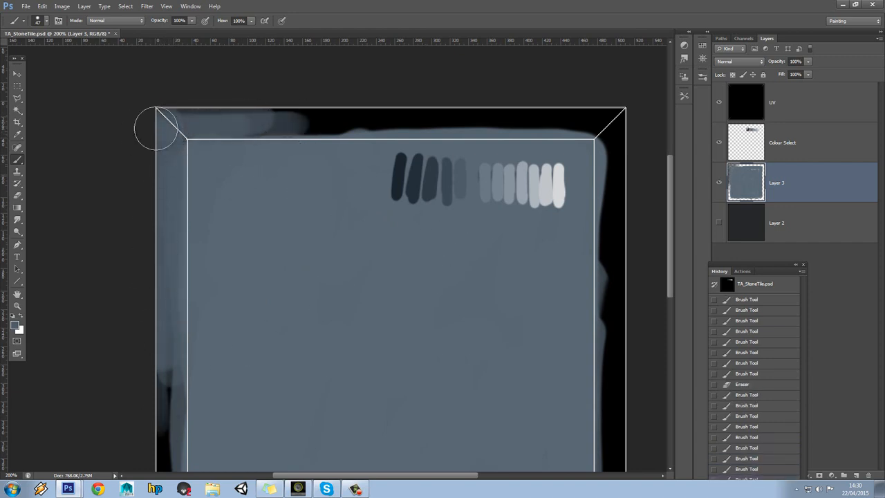
{"action": "left_click_drag", "start_coordinate": [156, 124], "coordinate": [453, 114]}
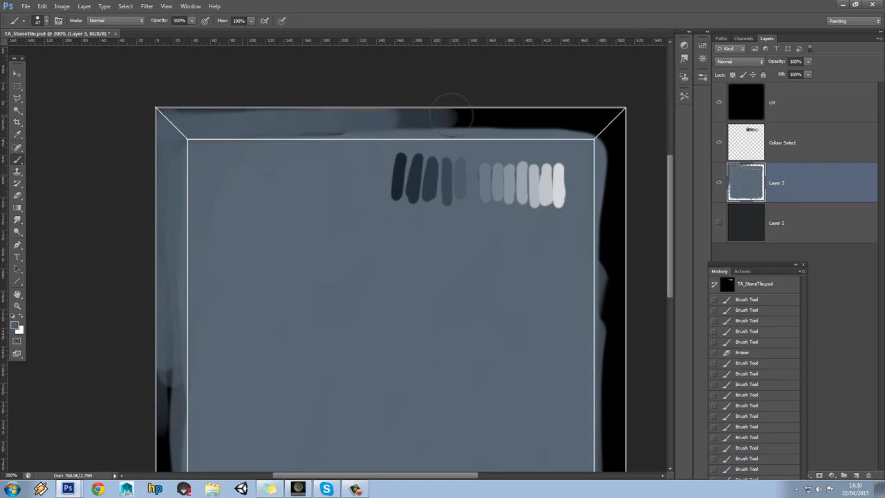
{"action": "left_click_drag", "start_coordinate": [453, 114], "coordinate": [498, 128]}
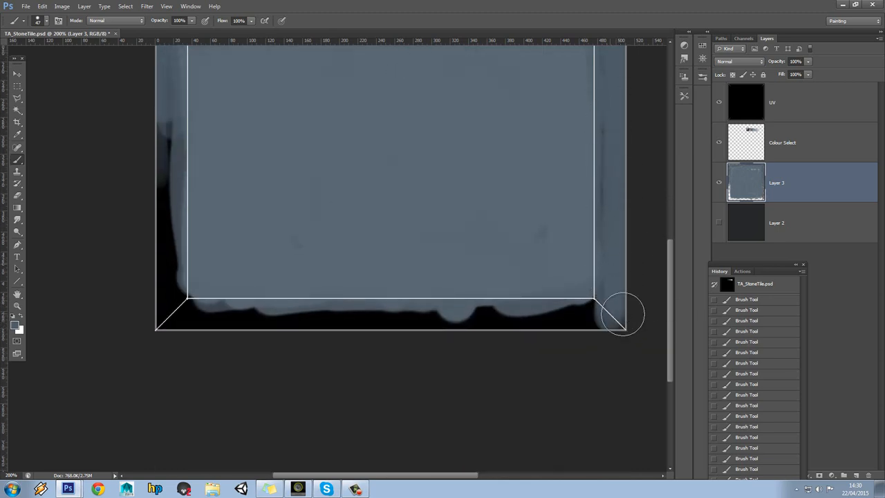
- Paint grey into the bottom bevel corners and touch up the left edge
{"action": "left_click_drag", "start_coordinate": [618, 315], "coordinate": [170, 318]}
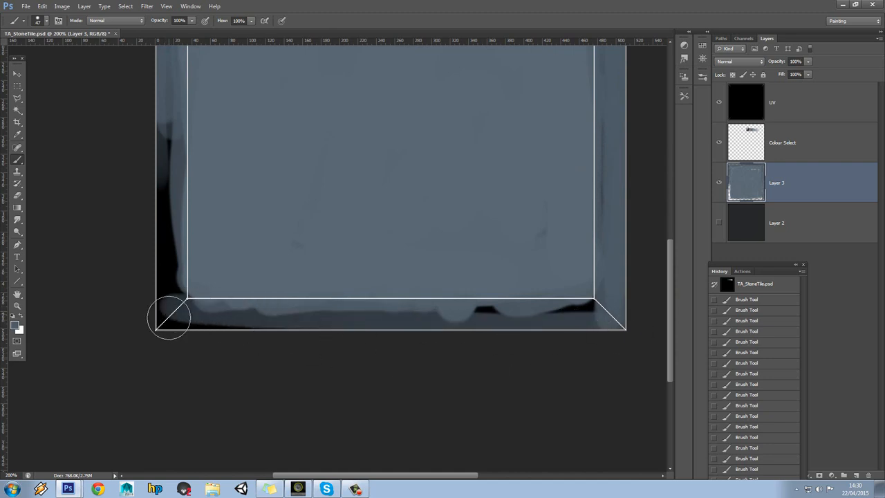
{"action": "left_click_drag", "start_coordinate": [169, 318], "coordinate": [408, 358]}
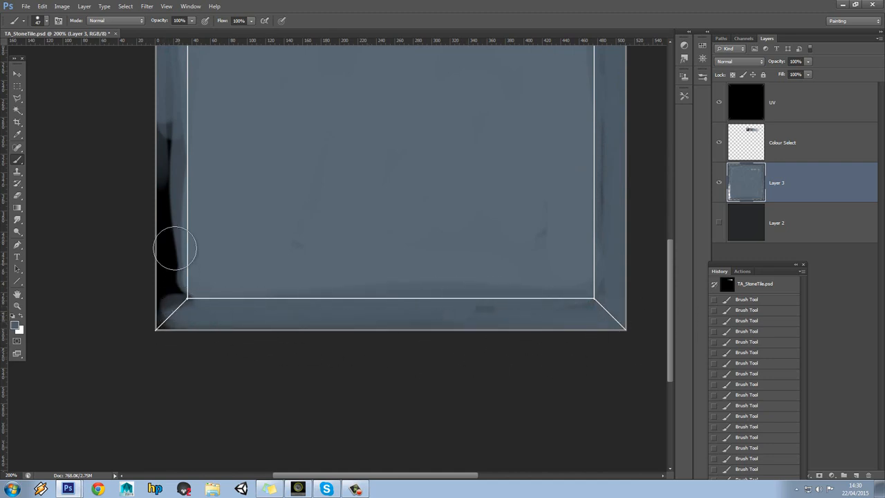
{"action": "left_click_drag", "start_coordinate": [174, 249], "coordinate": [163, 258]}
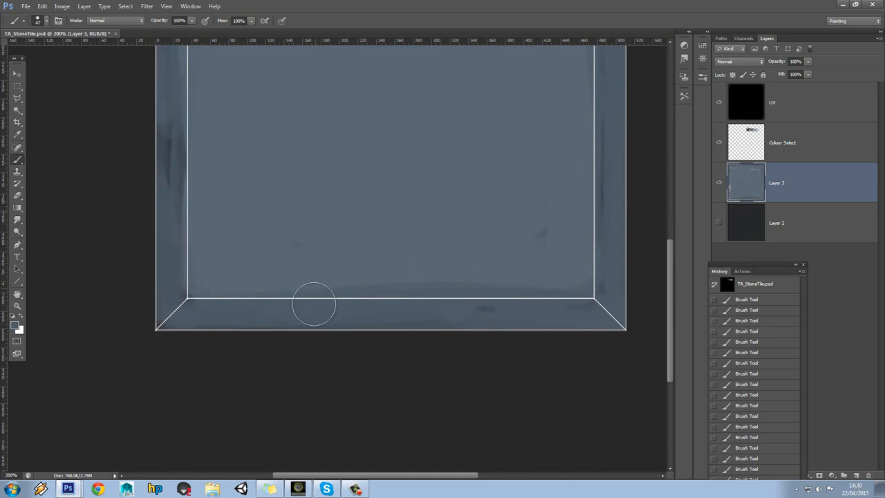
{"action": "mouse_move", "coordinate": [45, 311]}
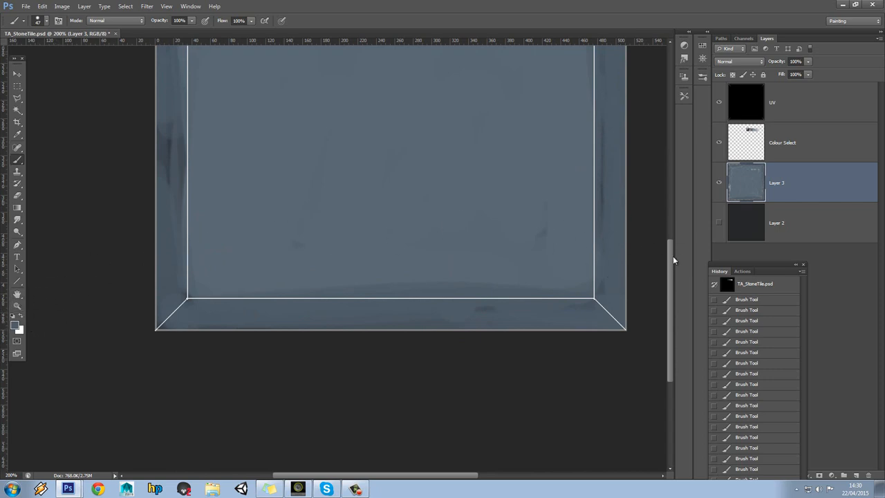
{"action": "scroll", "scroll_direction": "down", "scroll_amount": 3}
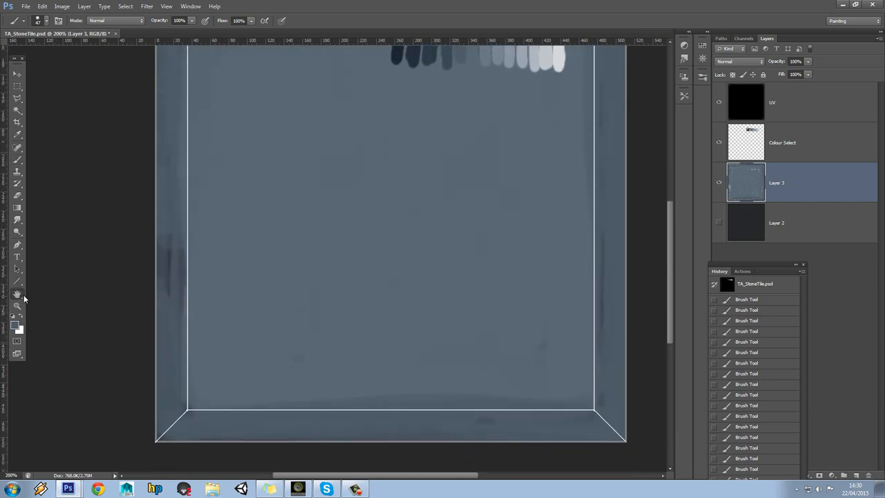
- Dismiss the OpenGL error and enable Use Graphics Processor in Performance preferences
{"action": "left_click", "coordinate": [17, 294]}
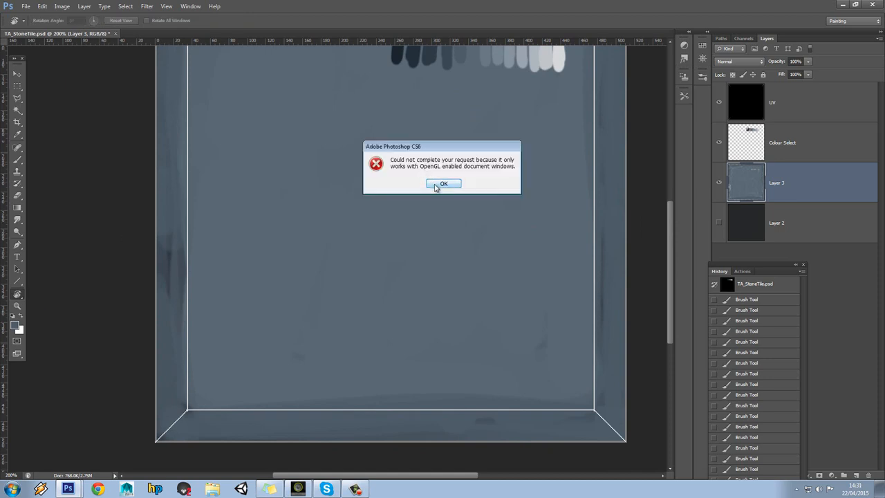
{"action": "left_click", "coordinate": [443, 183]}
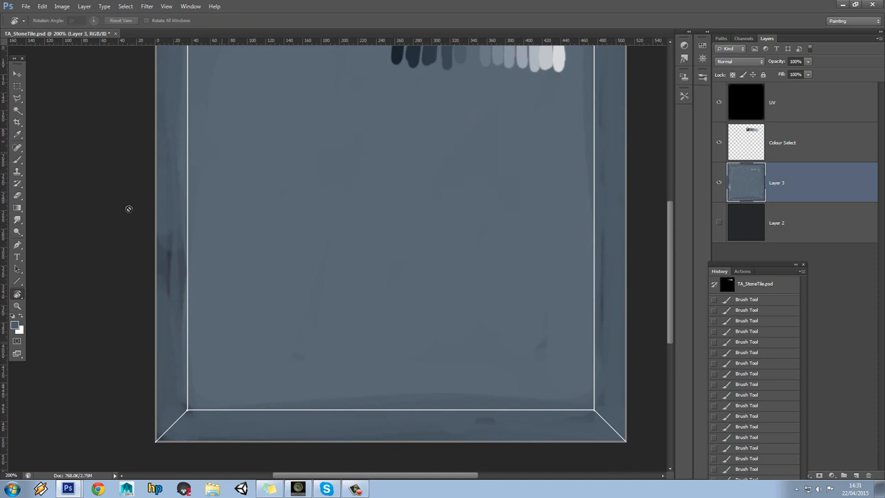
{"action": "mouse_move", "coordinate": [39, 74]}
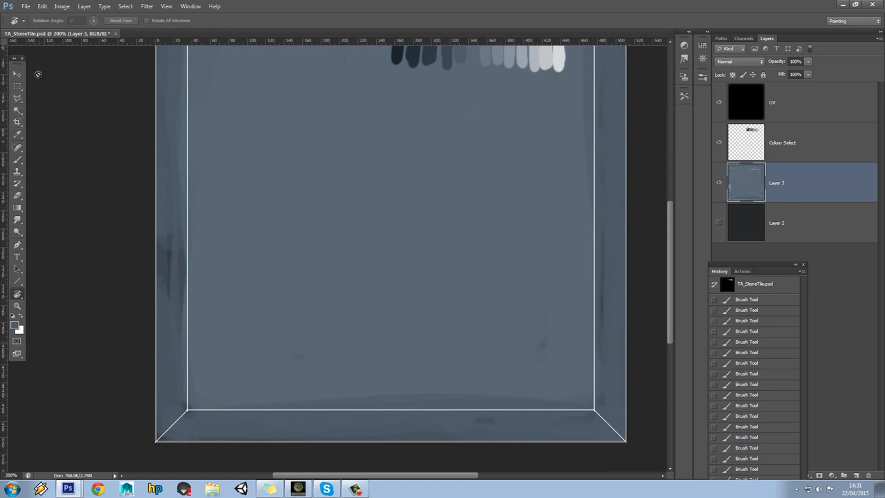
{"action": "left_click", "coordinate": [42, 6]}
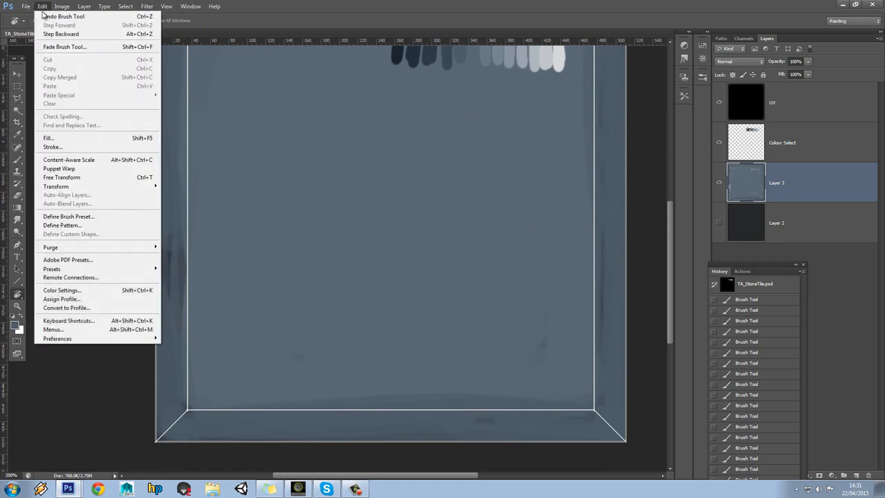
{"action": "mouse_move", "coordinate": [57, 338]}
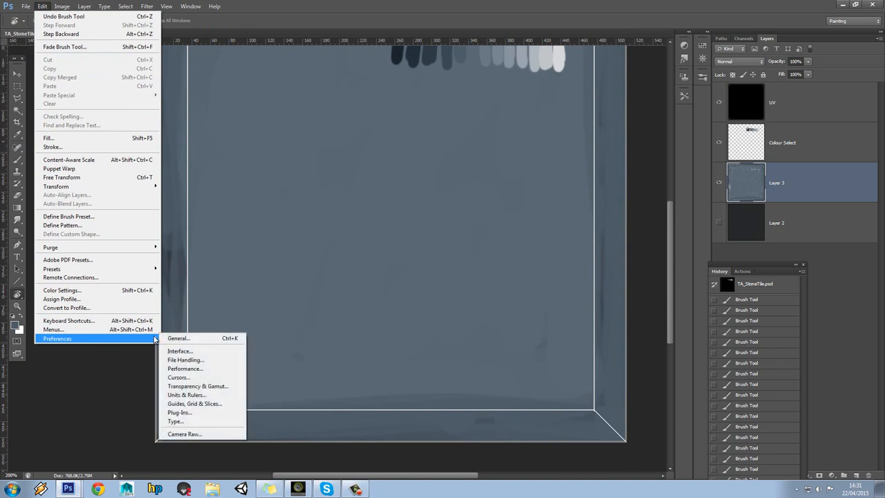
{"action": "mouse_move", "coordinate": [178, 338]}
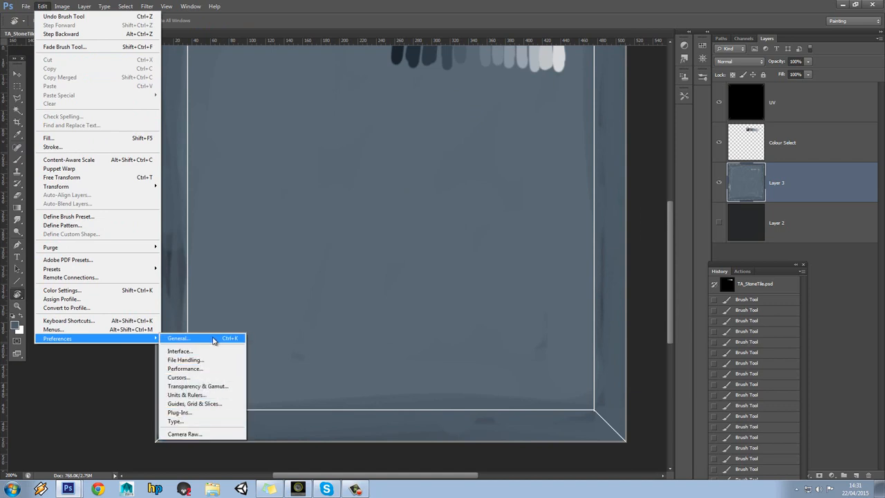
{"action": "left_click", "coordinate": [178, 338]}
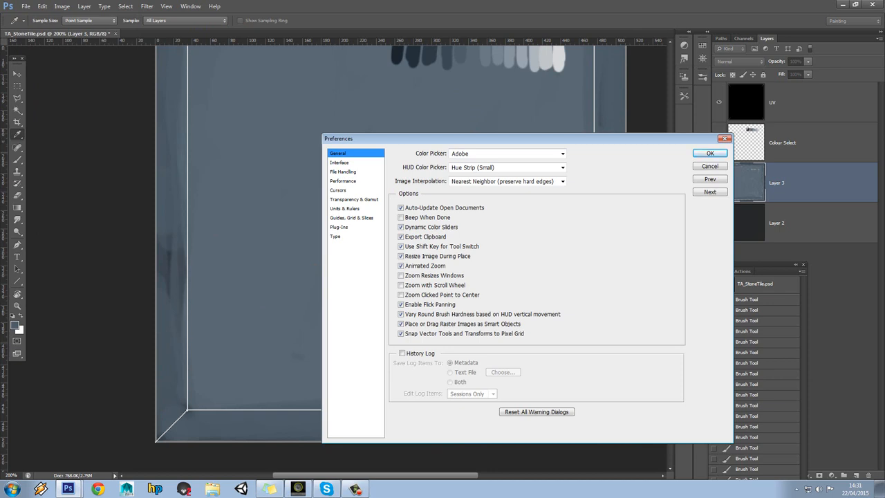
{"action": "left_click", "coordinate": [343, 181]}
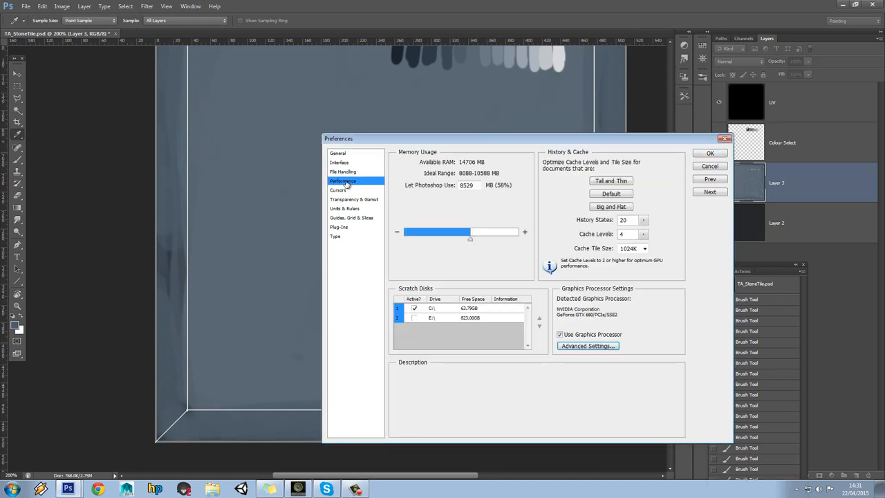
{"action": "mouse_move", "coordinate": [561, 334]}
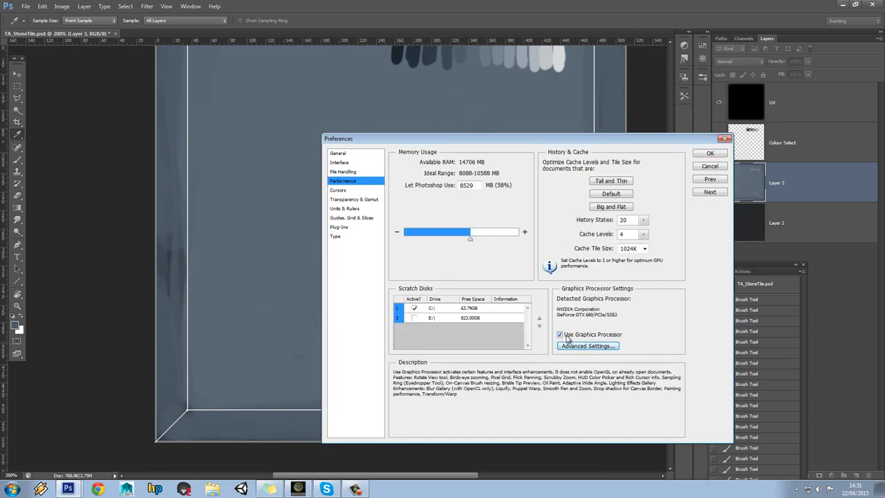
{"action": "left_click", "coordinate": [587, 346]}
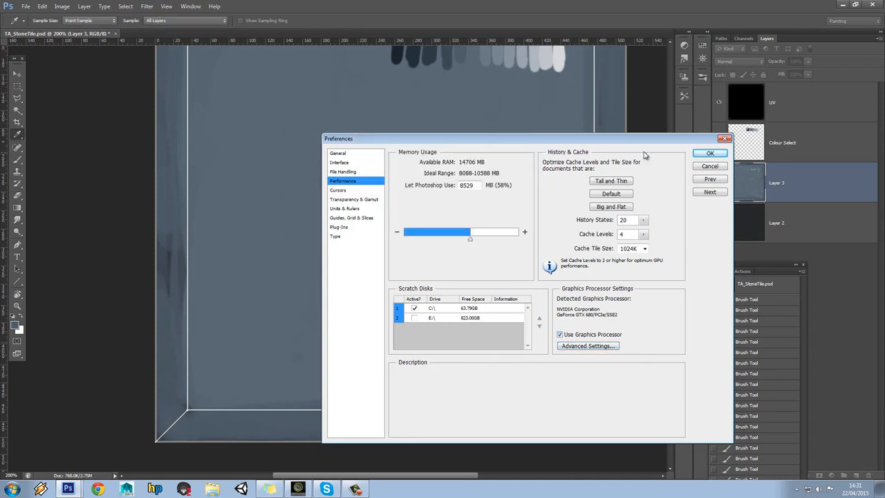
{"action": "left_click", "coordinate": [26, 6]}
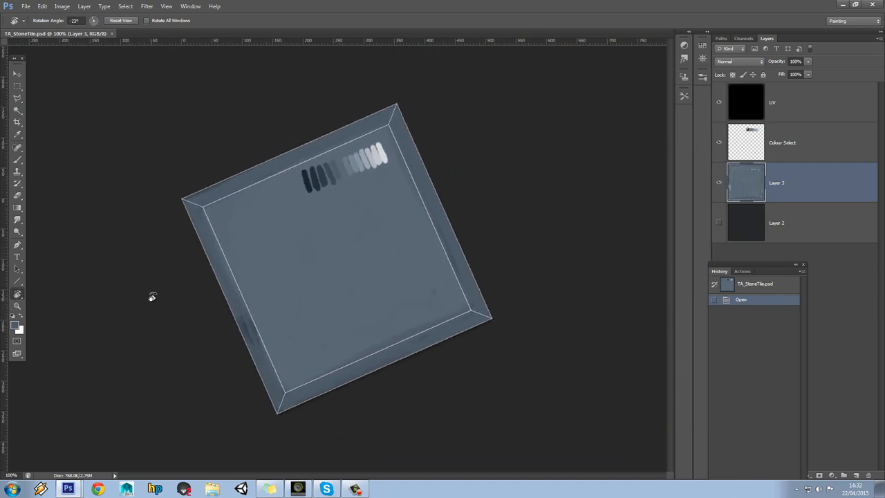
{"action": "mouse_move", "coordinate": [155, 289]}
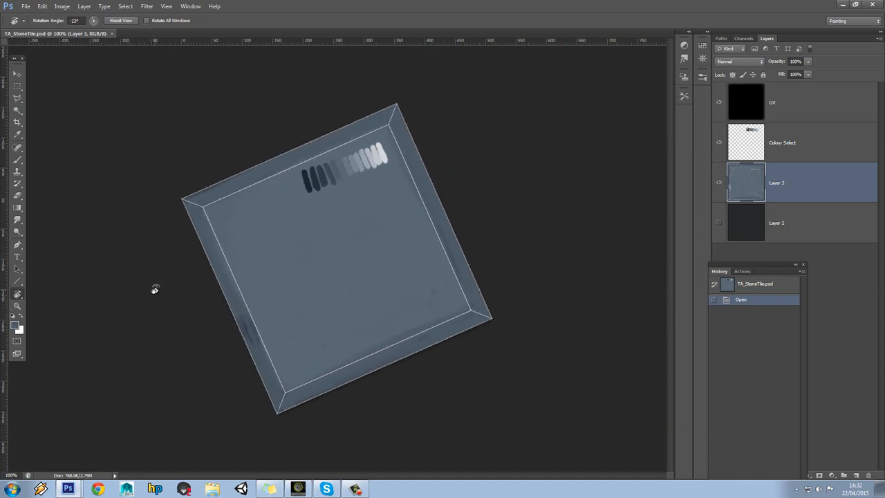
- Rotate the canvas view to a new angle, then reset it upright
{"action": "left_click_drag", "start_coordinate": [154, 289], "coordinate": [300, 223]}
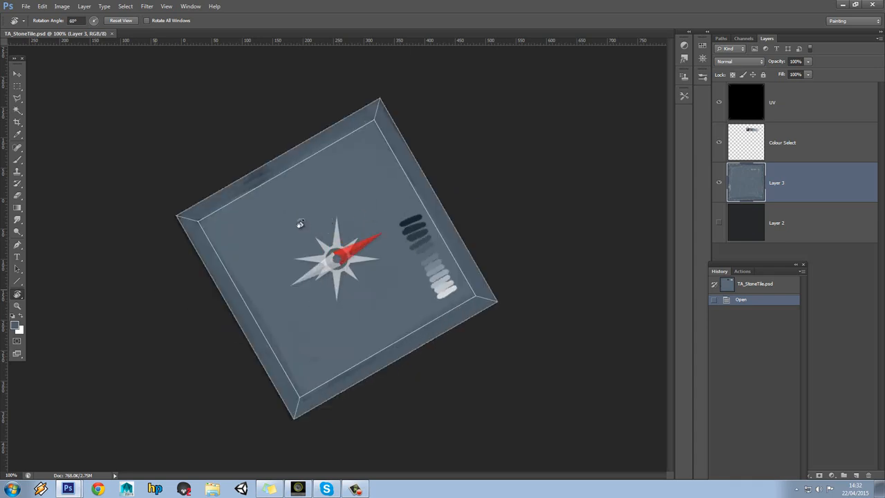
{"action": "left_click", "coordinate": [120, 20]}
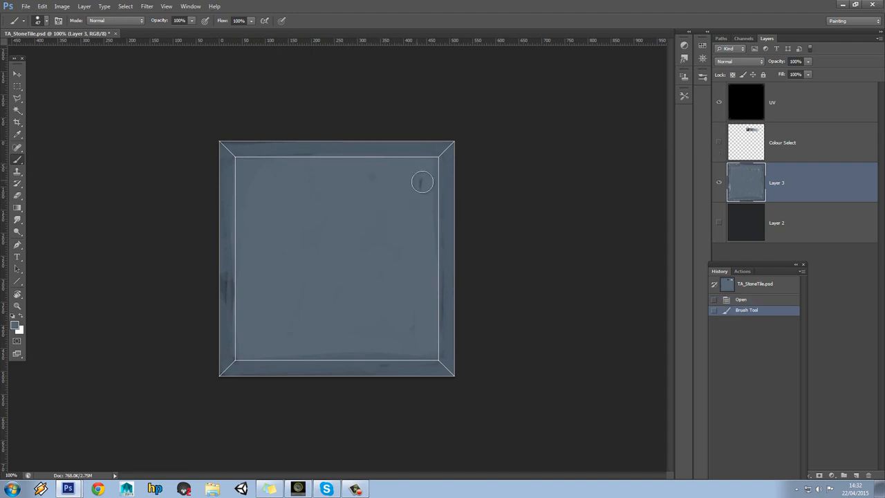
- Show the Colour Select swatches again and add a new Layer 4 above Layer 3
{"action": "left_click", "coordinate": [719, 143]}
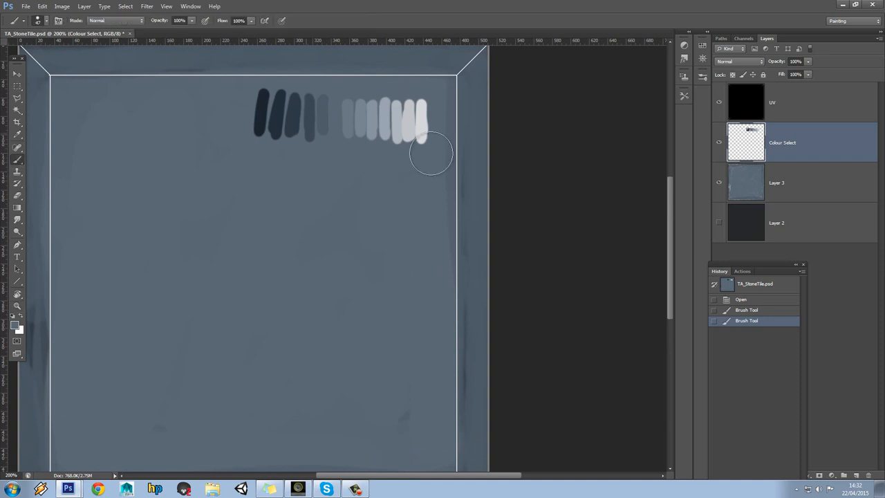
{"action": "left_click", "coordinate": [776, 182]}
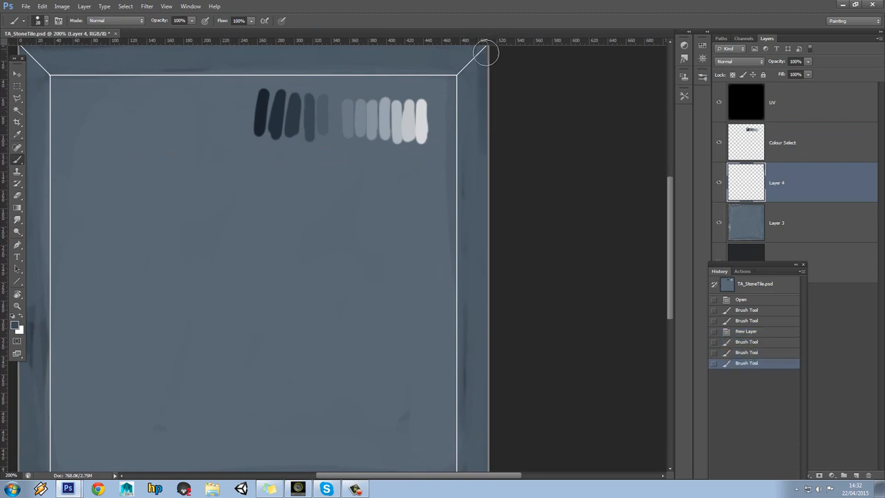
{"action": "mouse_move", "coordinate": [479, 62]}
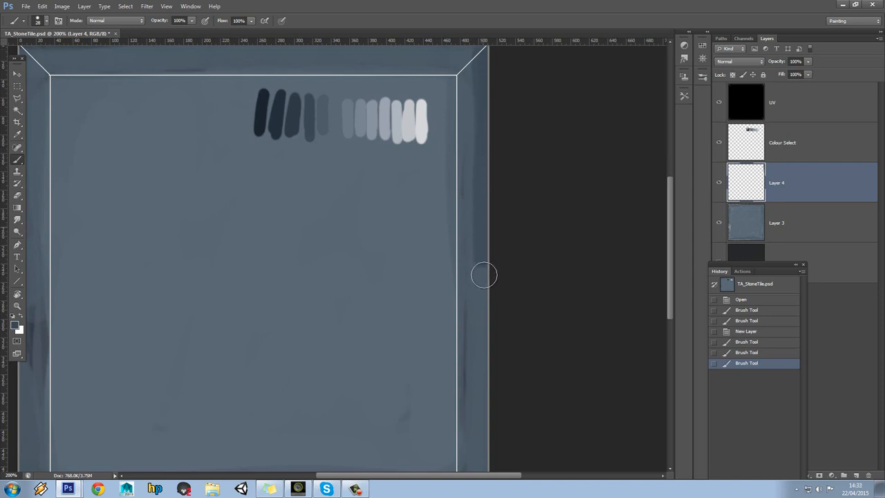
- Paint darker blue-grey shading into the bottom-right corner and along the bottom bevel on Layer 4
{"action": "scroll", "scroll_direction": "down", "scroll_amount": 3}
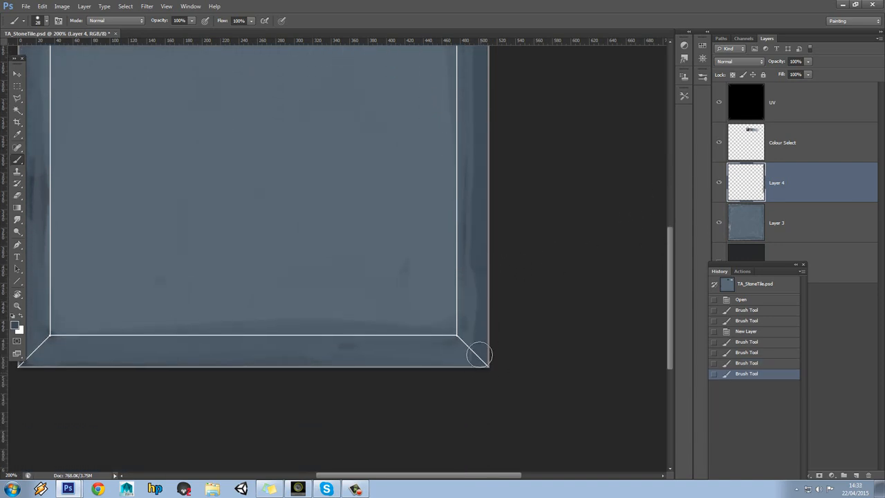
{"action": "left_click_drag", "start_coordinate": [480, 354], "coordinate": [174, 382]}
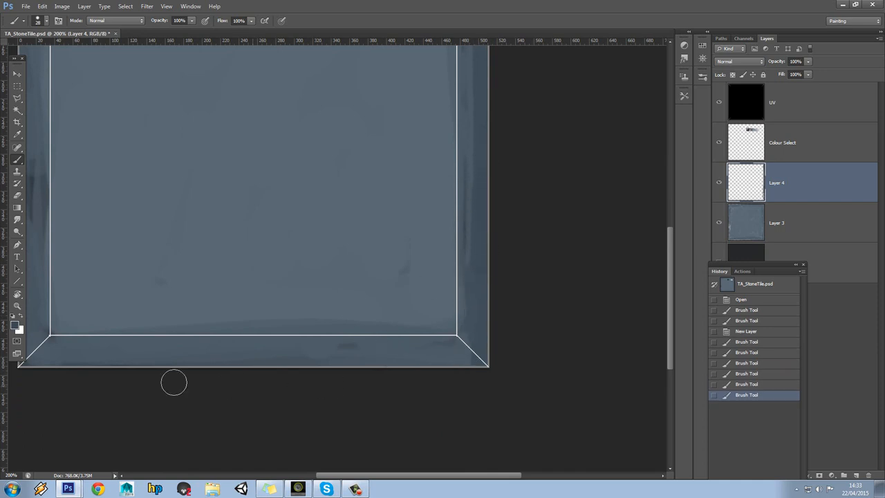
{"action": "mouse_move", "coordinate": [44, 362]}
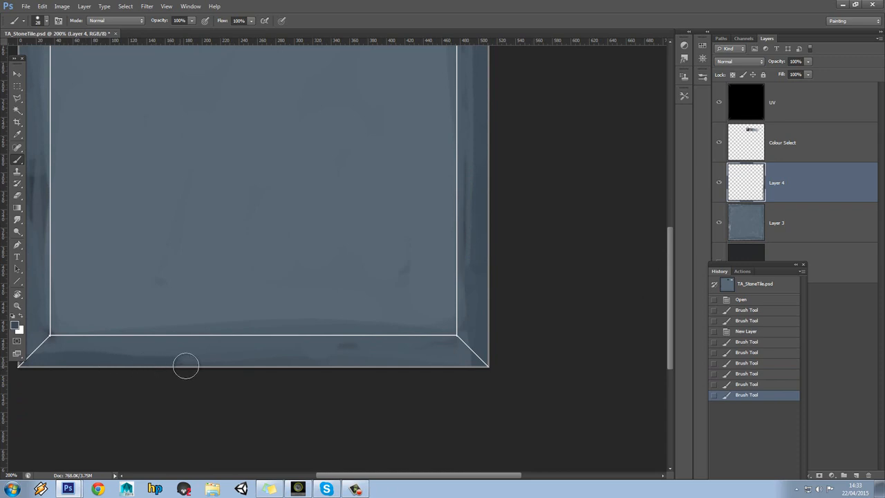
{"action": "left_click_drag", "start_coordinate": [186, 366], "coordinate": [474, 363]}
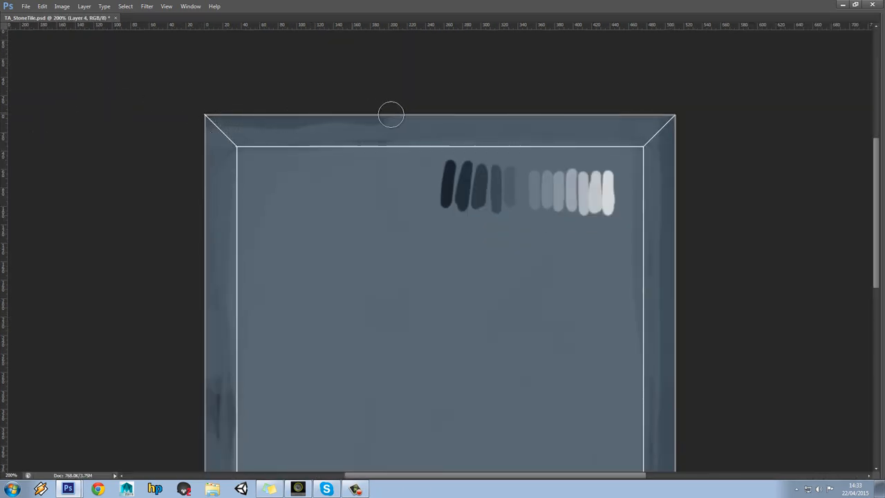
- Paint dark blue-grey strokes along the top bevel rim and top-left corner on Layer 4
{"action": "left_click_drag", "start_coordinate": [391, 114], "coordinate": [519, 120]}
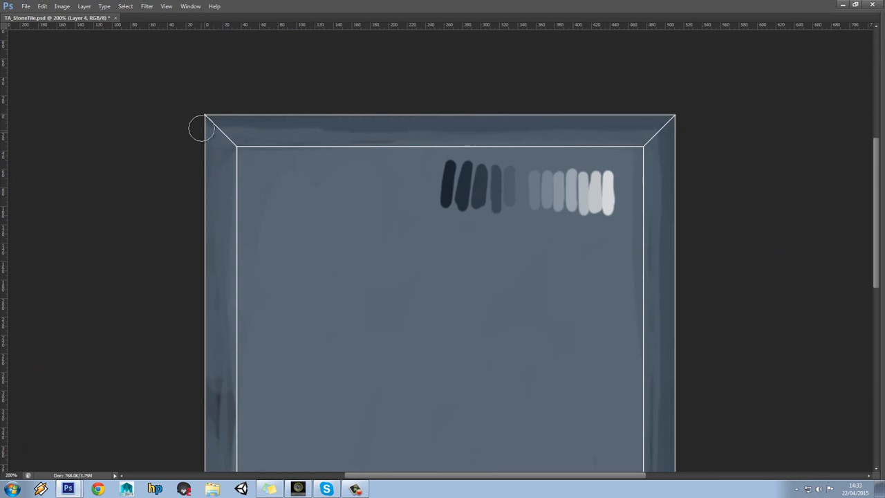
{"action": "left_click_drag", "start_coordinate": [201, 128], "coordinate": [211, 307]}
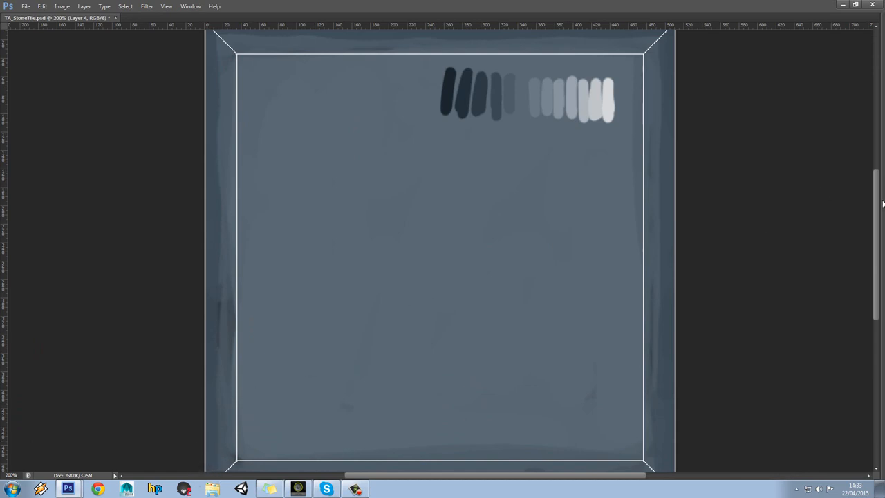
{"action": "scroll", "scroll_direction": "down", "scroll_amount": 3}
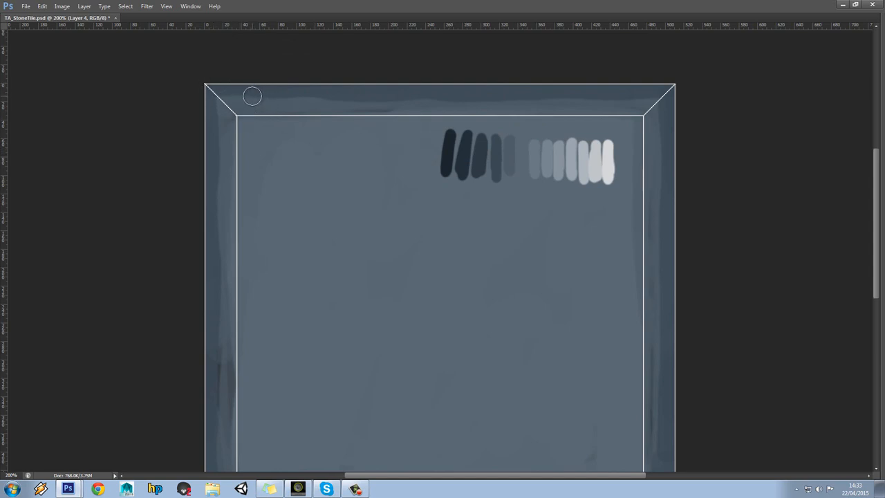
{"action": "mouse_move", "coordinate": [214, 93]}
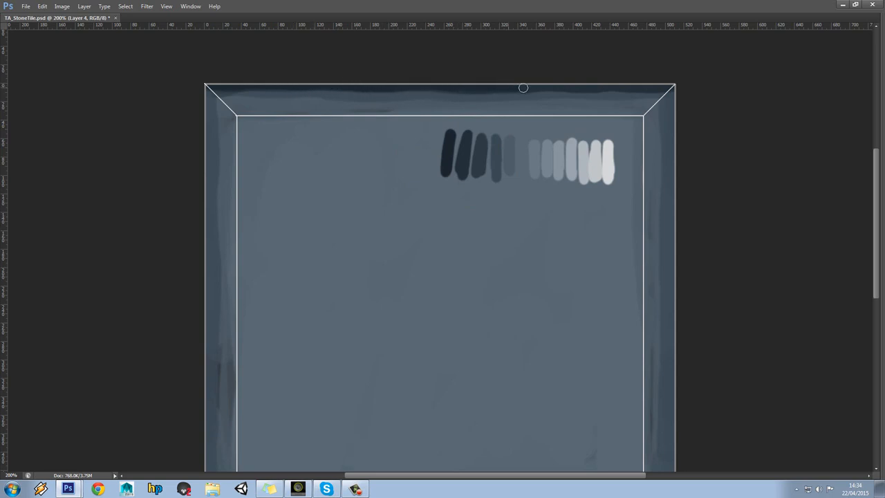
{"action": "left_click_drag", "start_coordinate": [523, 87], "coordinate": [670, 87]}
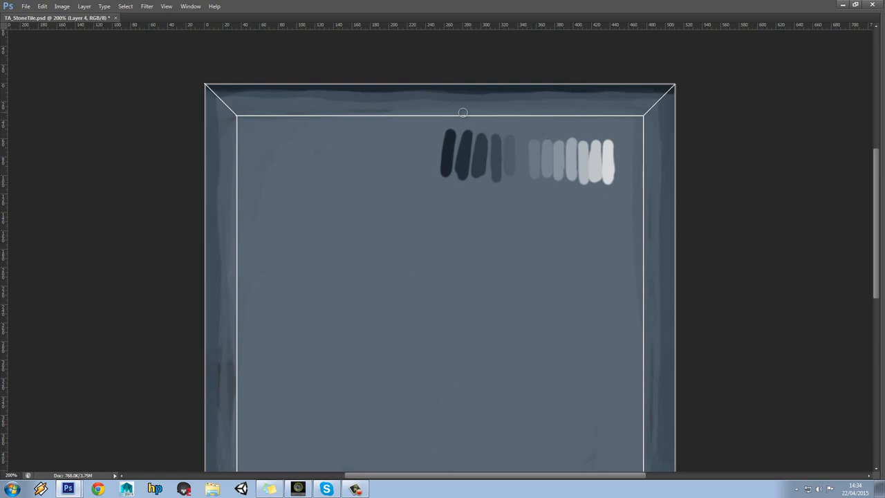
{"action": "mouse_move", "coordinate": [221, 92]}
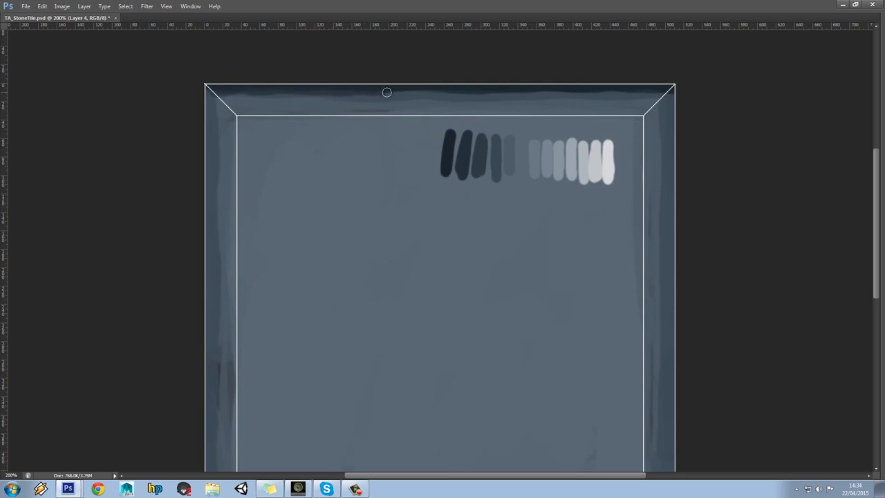
{"action": "mouse_move", "coordinate": [505, 92]}
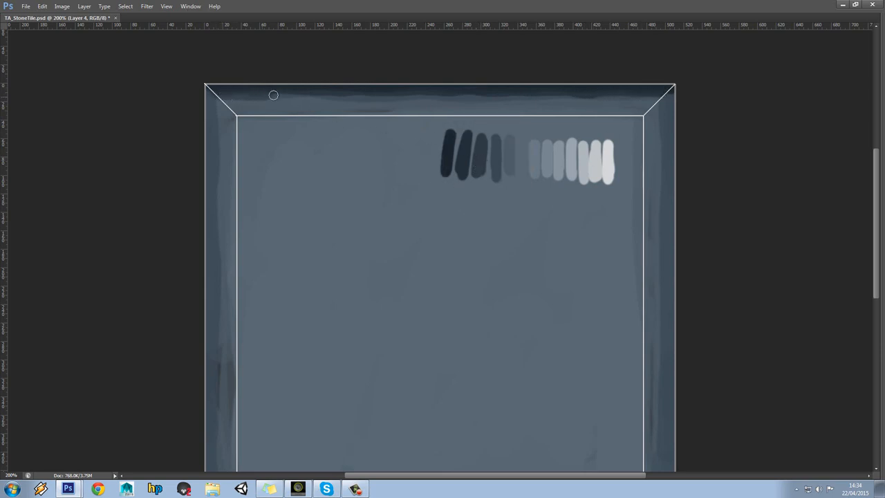
{"action": "left_click_drag", "start_coordinate": [273, 95], "coordinate": [385, 97]}
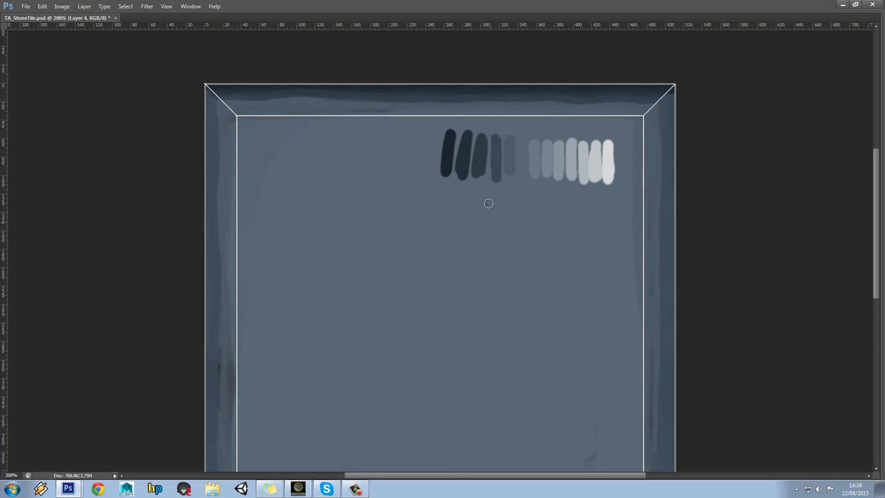
{"action": "mouse_move", "coordinate": [495, 155]}
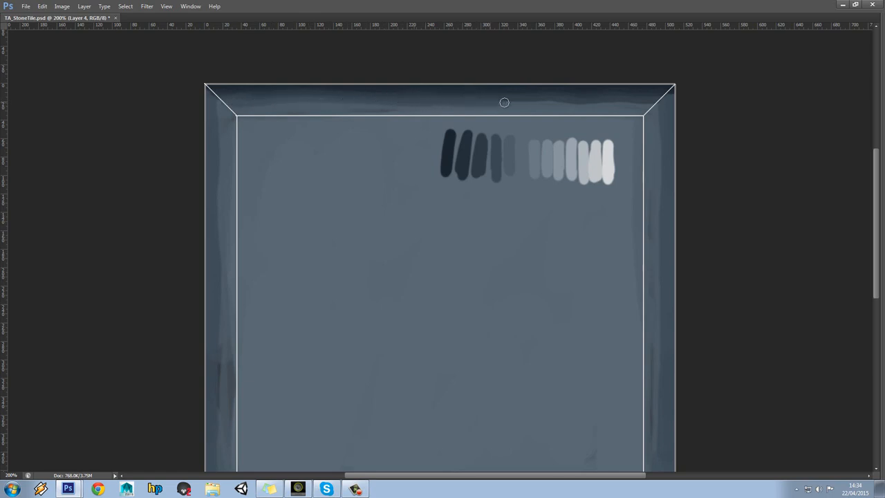
{"action": "left_click_drag", "start_coordinate": [505, 102], "coordinate": [643, 107]}
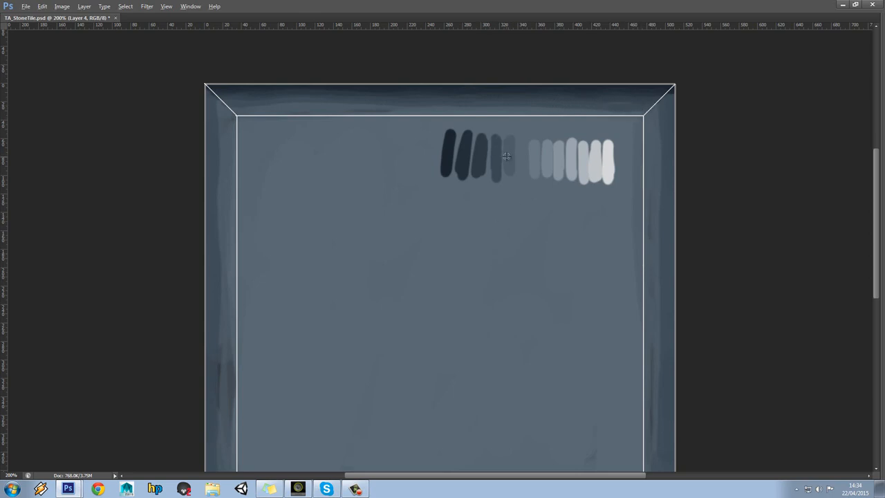
{"action": "mouse_move", "coordinate": [251, 108]}
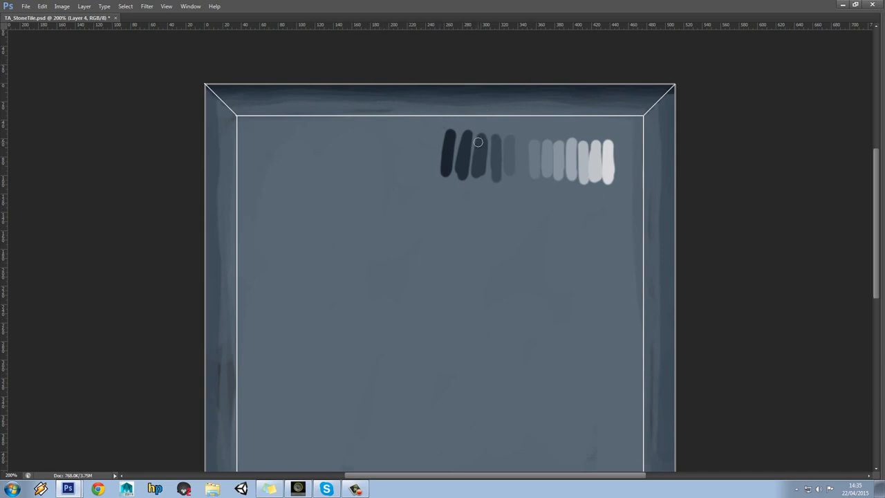
{"action": "mouse_move", "coordinate": [310, 151]}
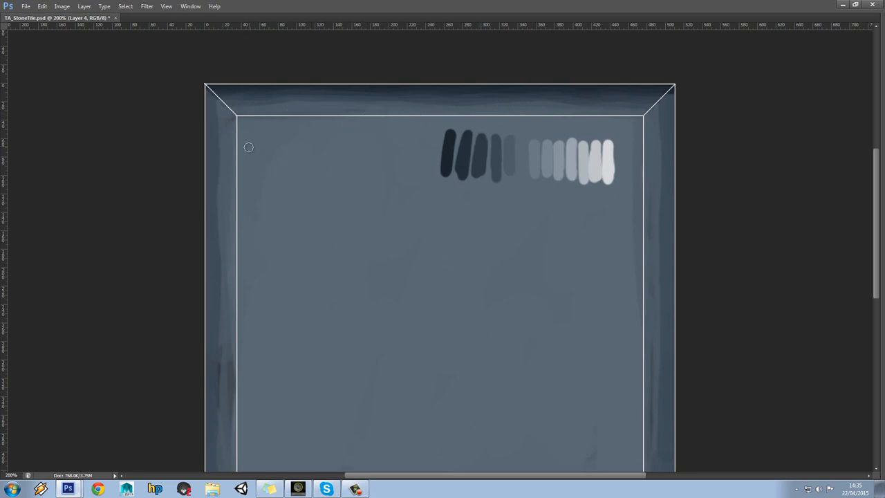
{"action": "mouse_move", "coordinate": [266, 81]}
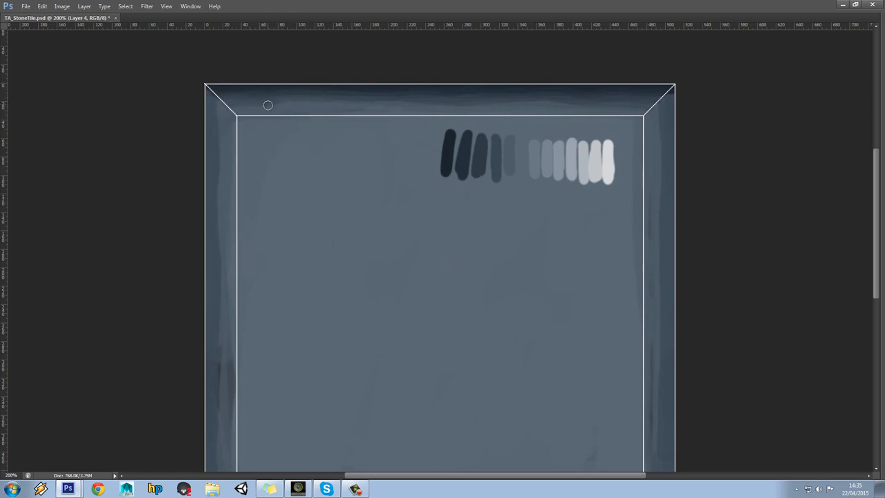
{"action": "mouse_move", "coordinate": [291, 101]}
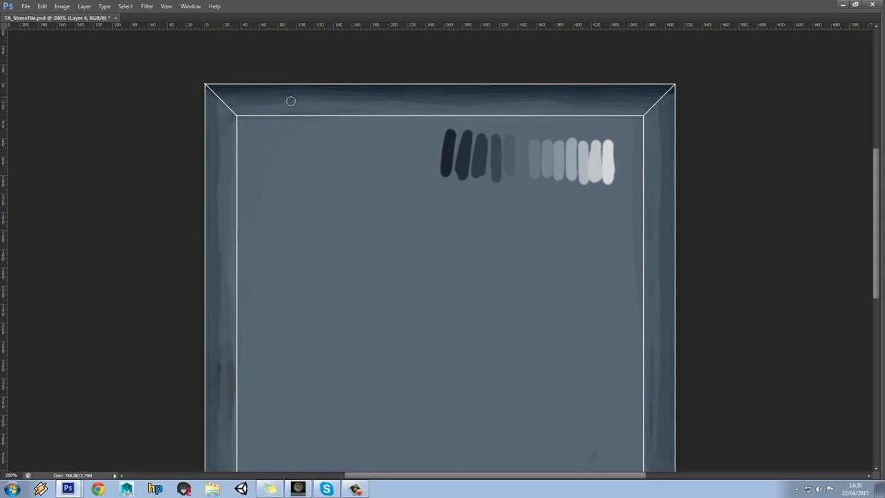
{"action": "mouse_move", "coordinate": [336, 98]}
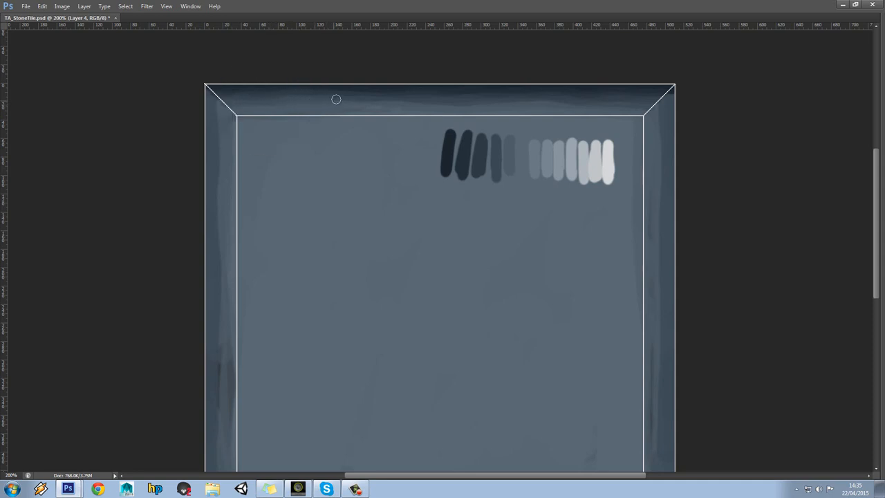
{"action": "mouse_move", "coordinate": [467, 105]}
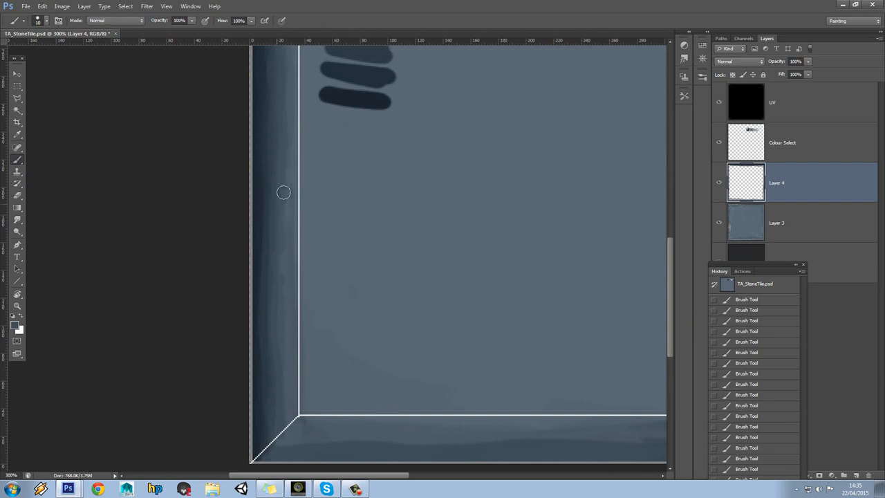
{"action": "mouse_move", "coordinate": [282, 263]}
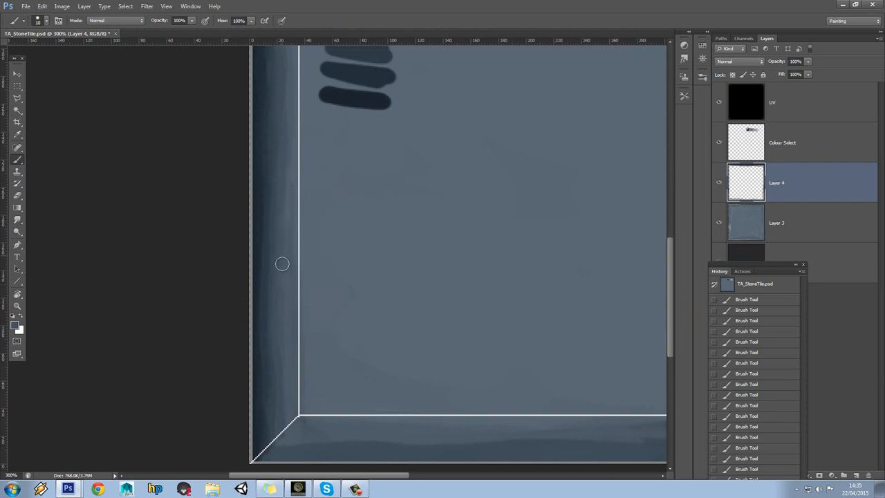
{"action": "mouse_move", "coordinate": [268, 240]}
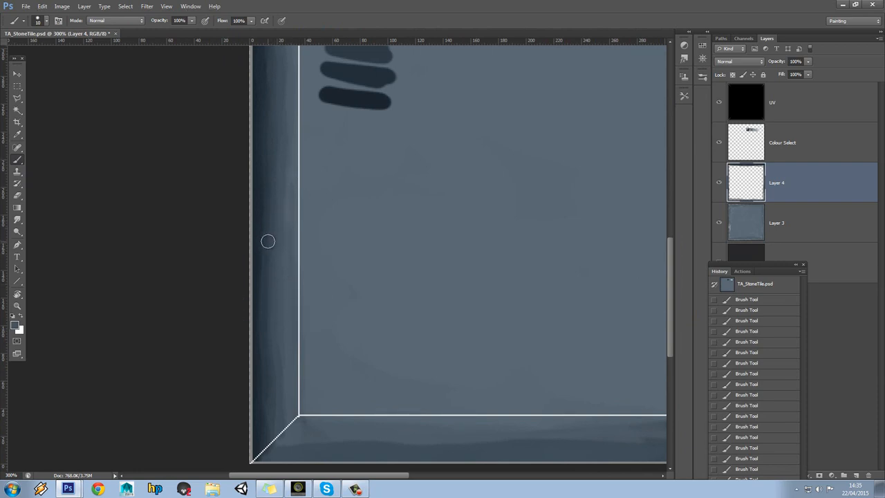
{"action": "mouse_move", "coordinate": [267, 435]}
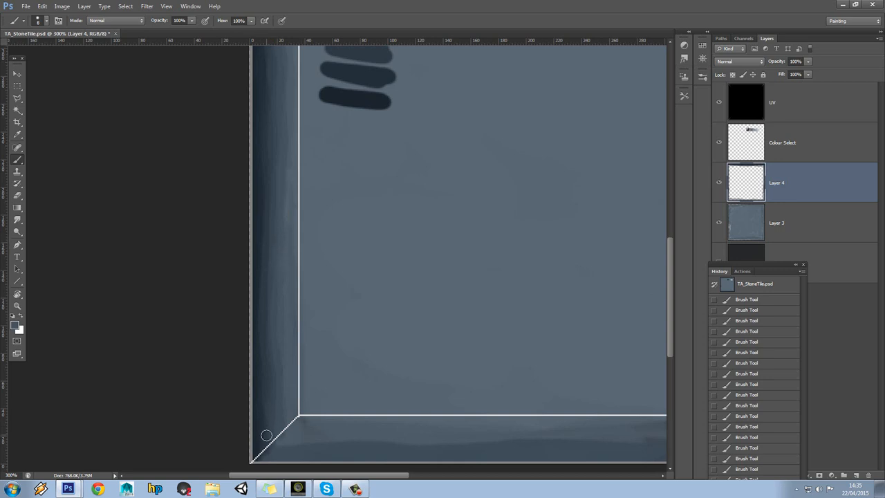
{"action": "mouse_move", "coordinate": [260, 435]}
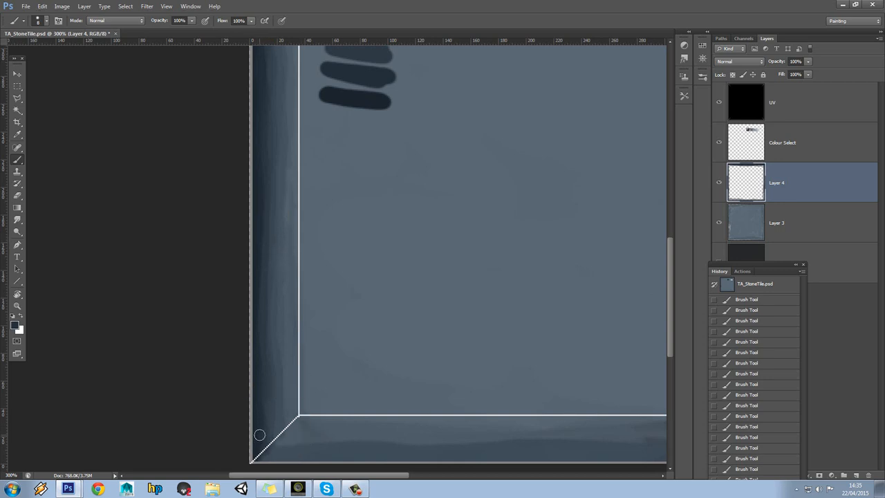
{"action": "mouse_move", "coordinate": [263, 395]}
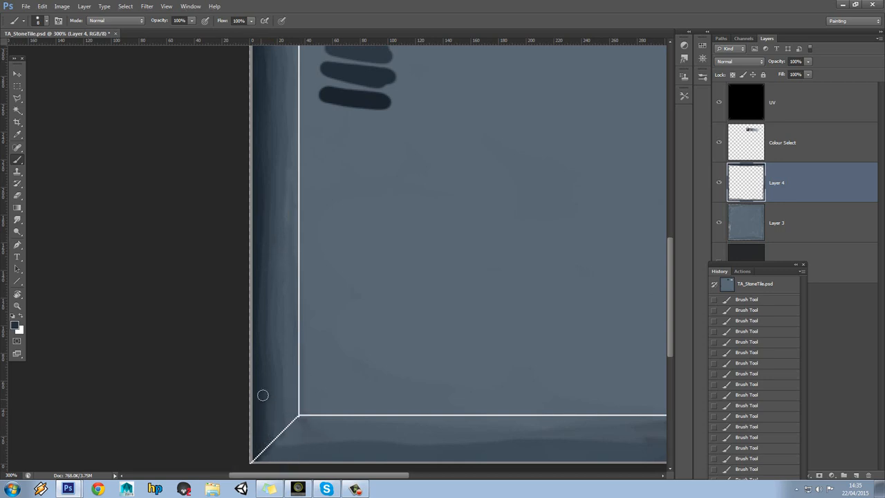
{"action": "mouse_move", "coordinate": [269, 310]}
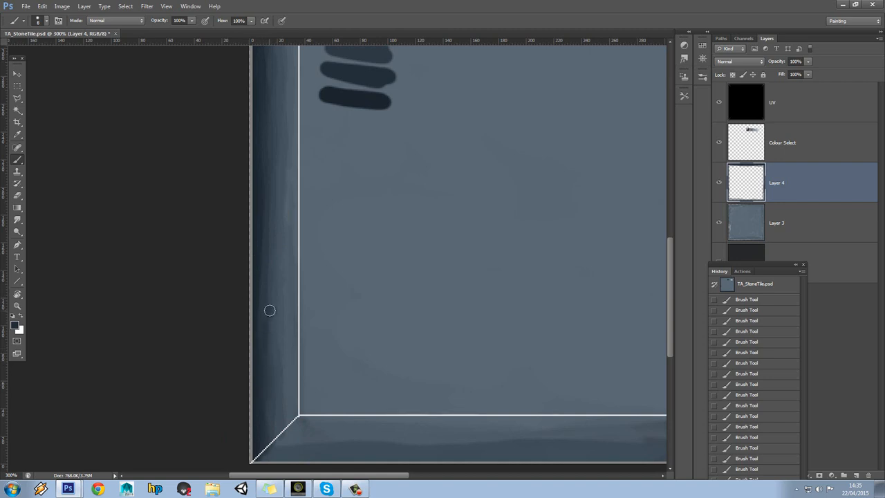
{"action": "mouse_move", "coordinate": [259, 383]}
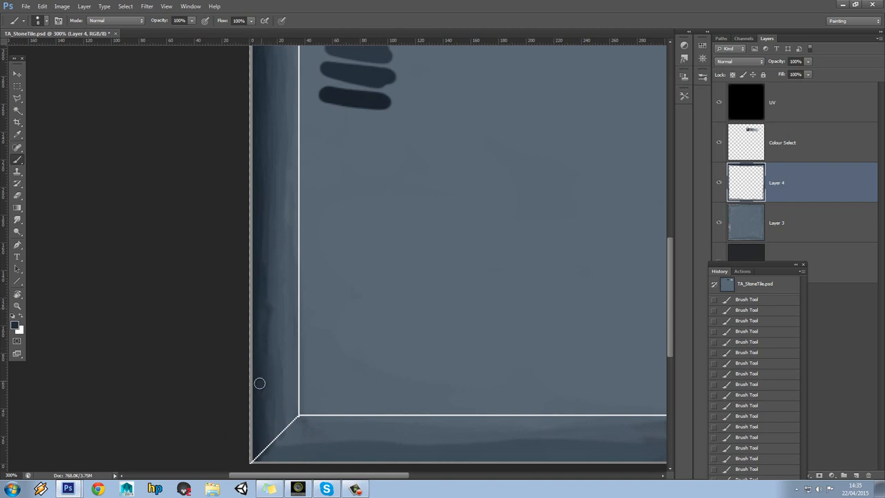
{"action": "mouse_move", "coordinate": [265, 201]}
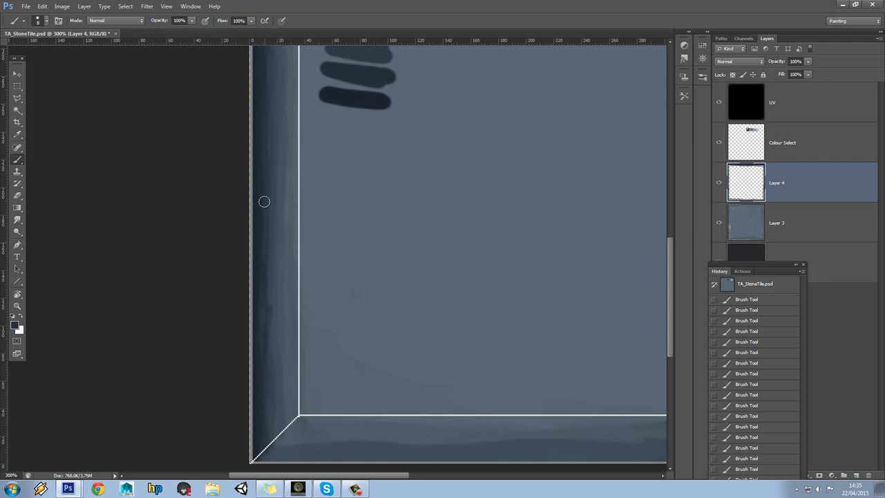
{"action": "mouse_move", "coordinate": [267, 86]}
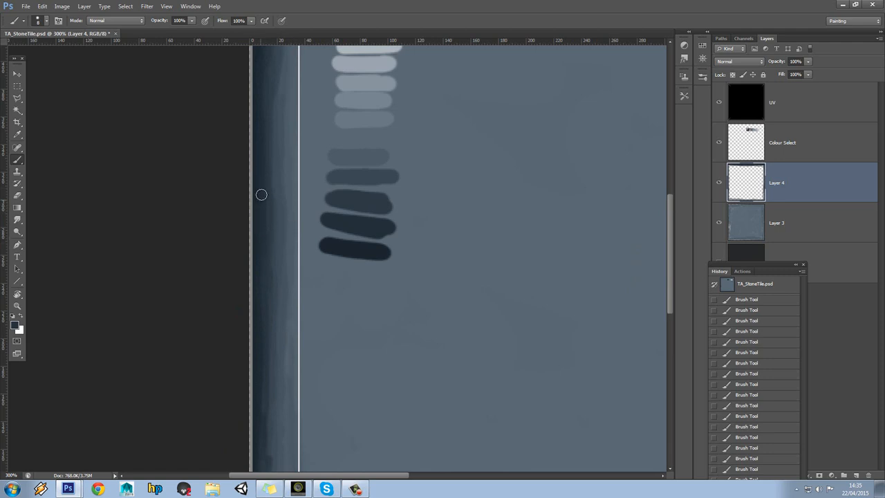
{"action": "mouse_move", "coordinate": [645, 200]}
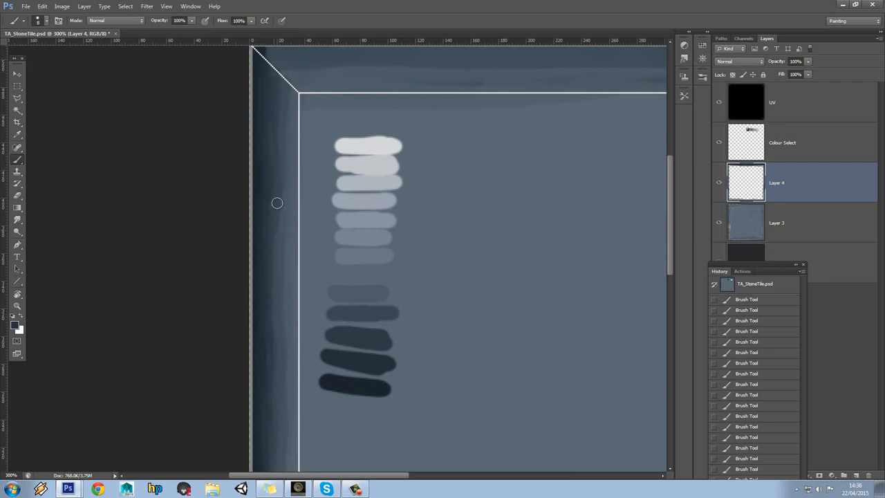
{"action": "mouse_move", "coordinate": [274, 270]}
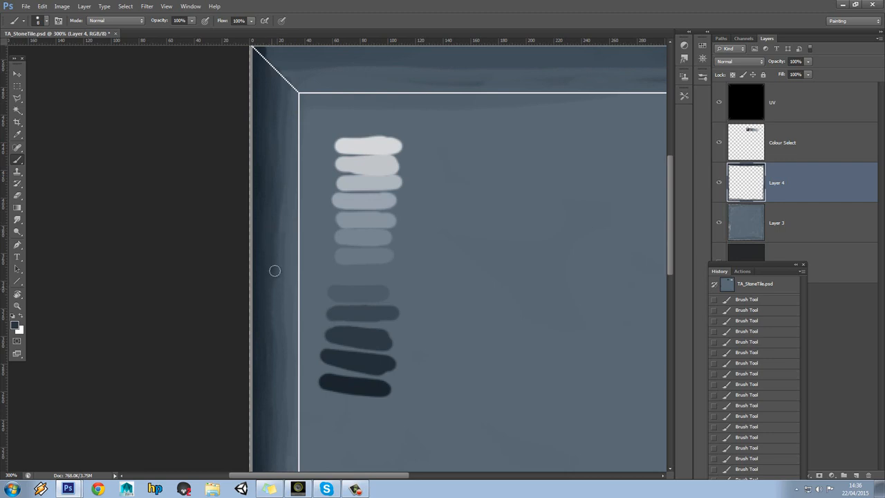
{"action": "mouse_move", "coordinate": [273, 344]}
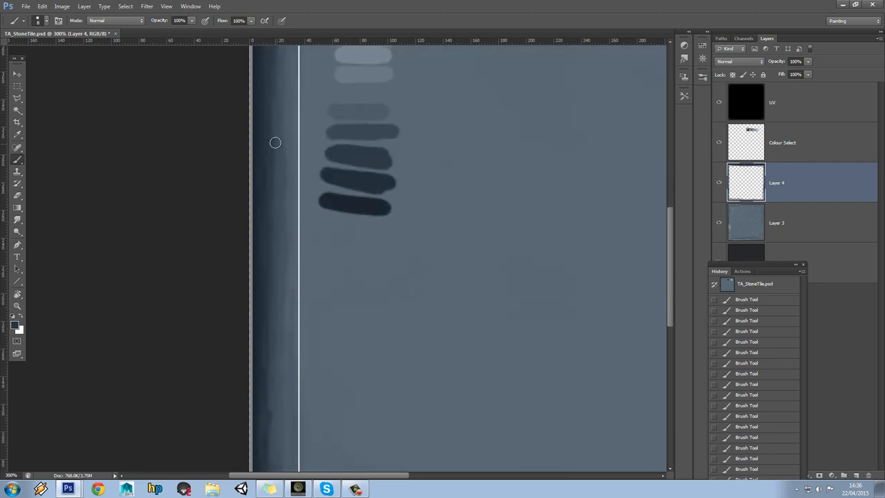
{"action": "mouse_move", "coordinate": [268, 212]}
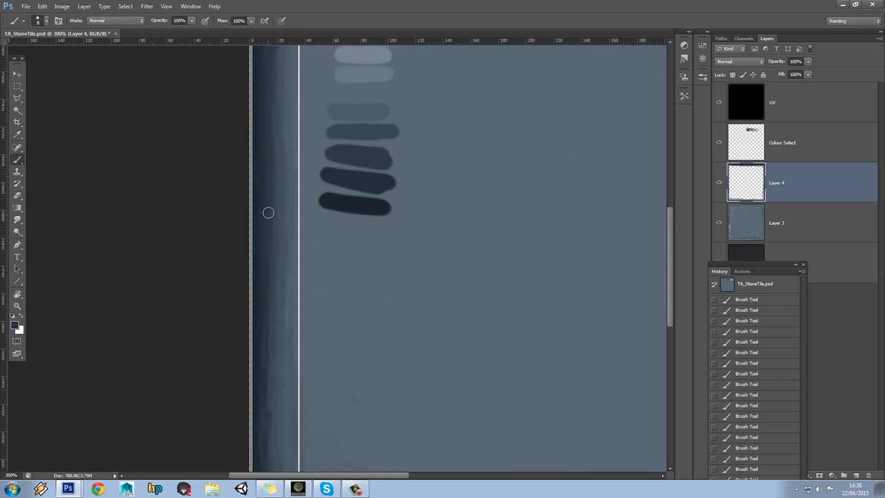
{"action": "mouse_move", "coordinate": [271, 310]}
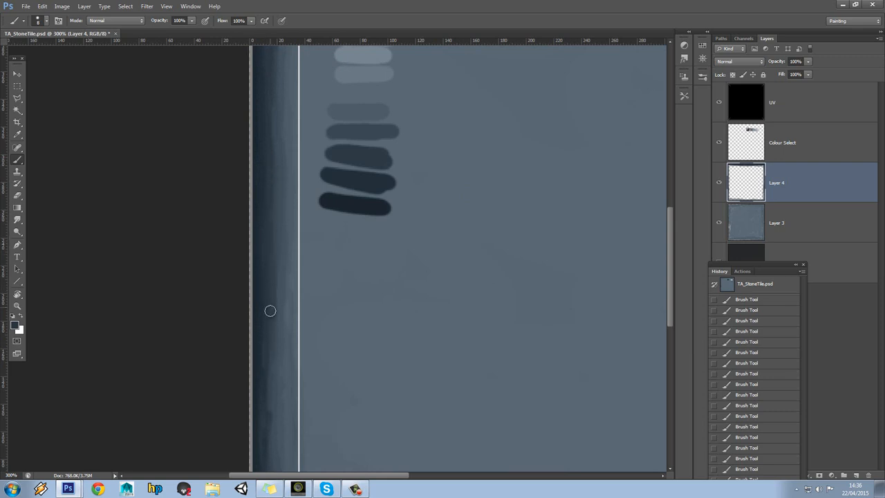
{"action": "mouse_move", "coordinate": [263, 398]}
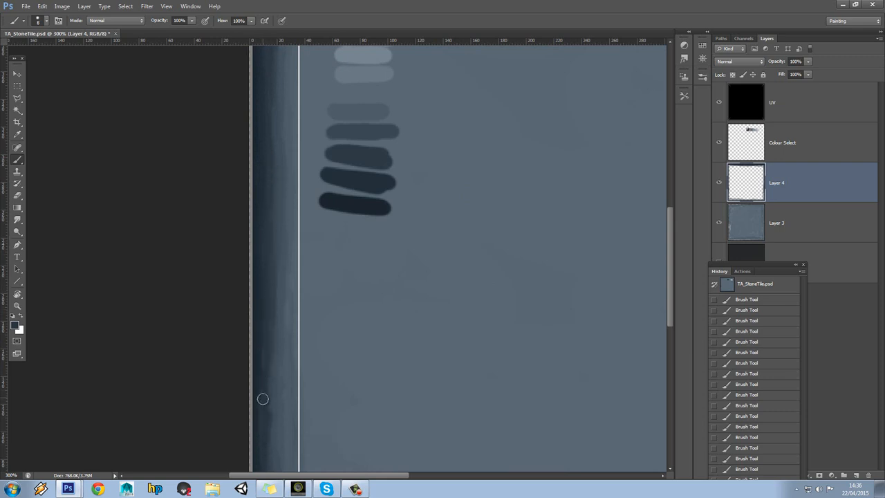
{"action": "mouse_move", "coordinate": [629, 222]}
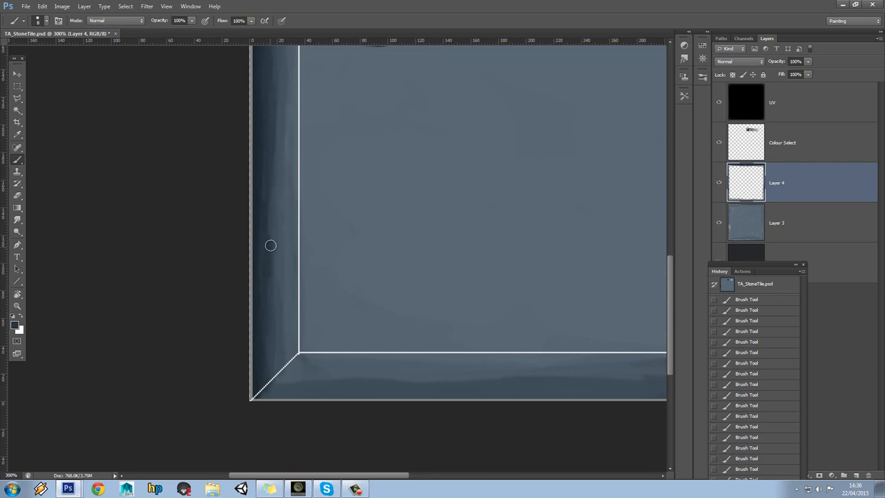
{"action": "mouse_move", "coordinate": [275, 363]}
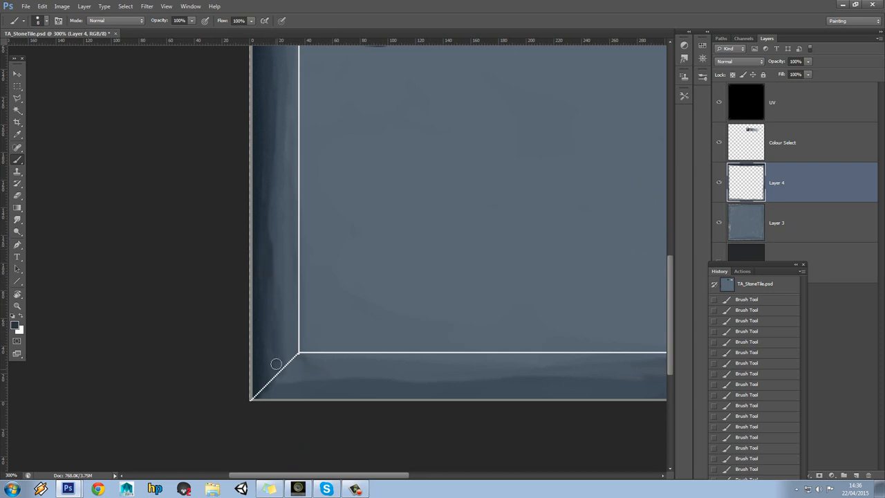
{"action": "mouse_move", "coordinate": [275, 294]}
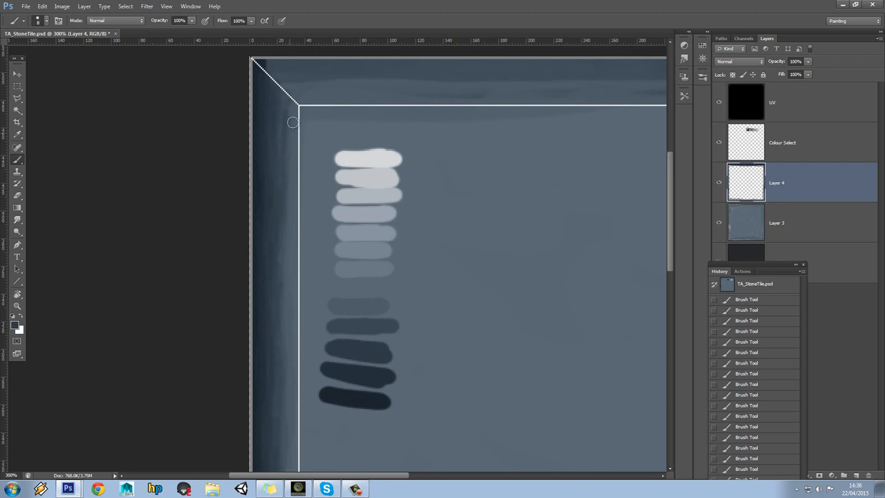
{"action": "mouse_move", "coordinate": [281, 142]}
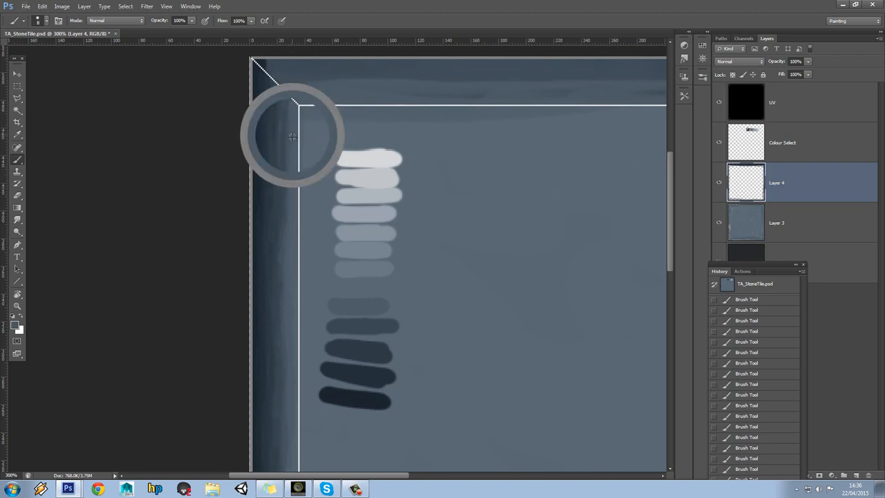
{"action": "mouse_move", "coordinate": [289, 128]}
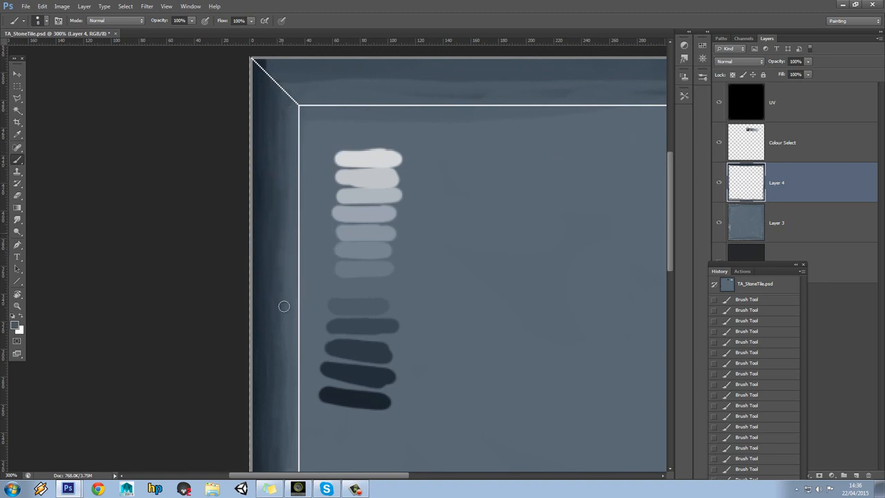
{"action": "mouse_move", "coordinate": [288, 364]}
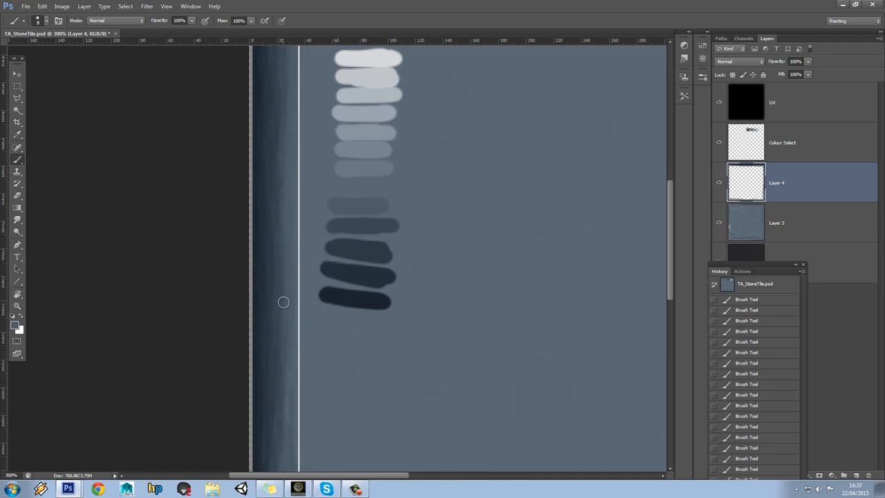
{"action": "mouse_move", "coordinate": [670, 204]}
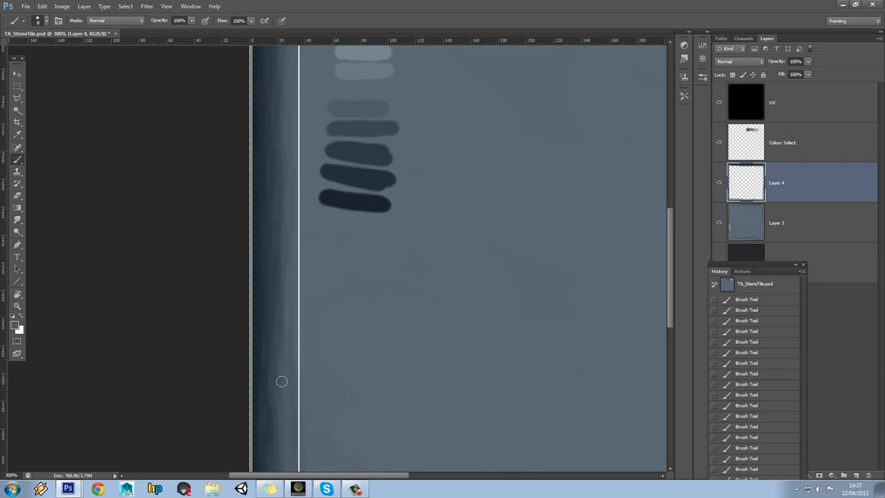
{"action": "mouse_move", "coordinate": [653, 245]}
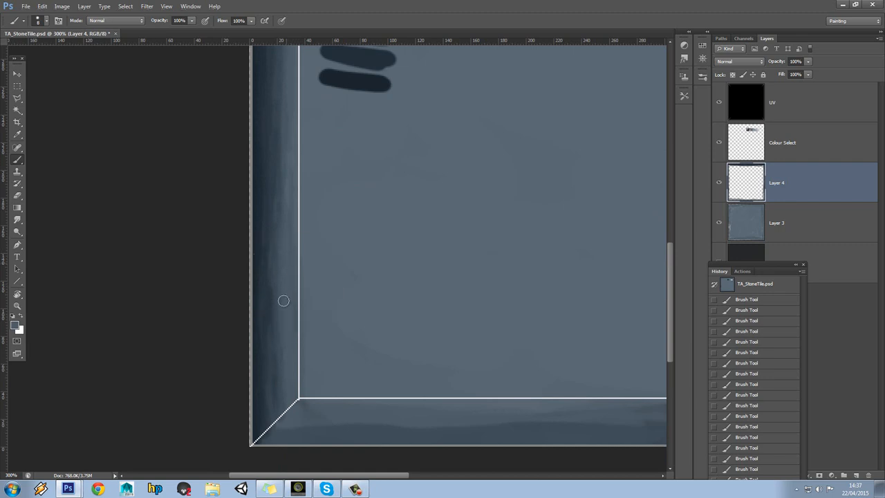
{"action": "mouse_move", "coordinate": [287, 291]}
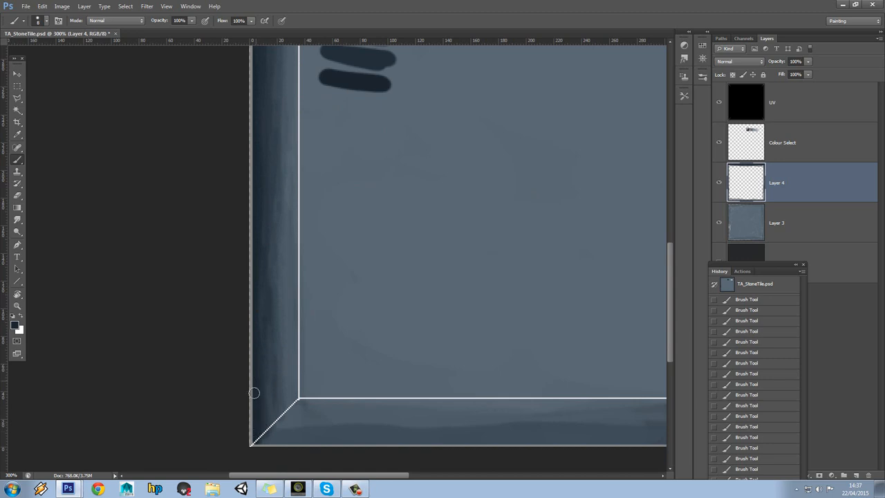
{"action": "mouse_move", "coordinate": [252, 290]}
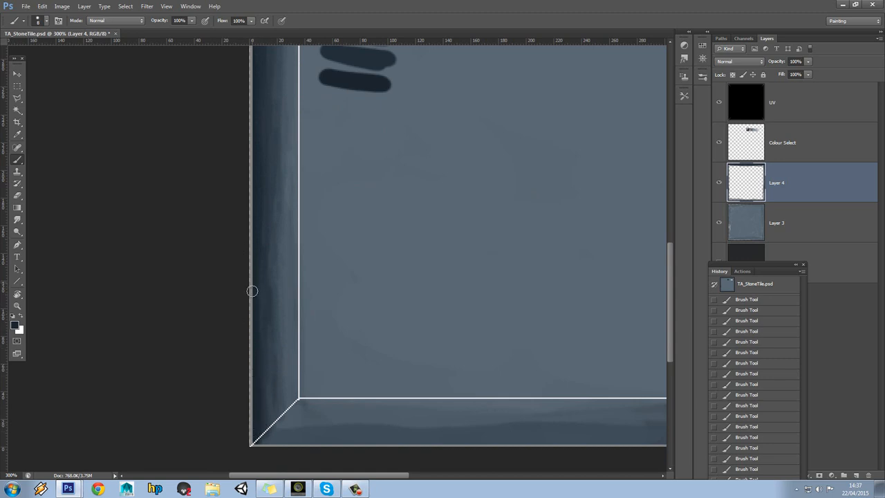
{"action": "mouse_move", "coordinate": [253, 178]}
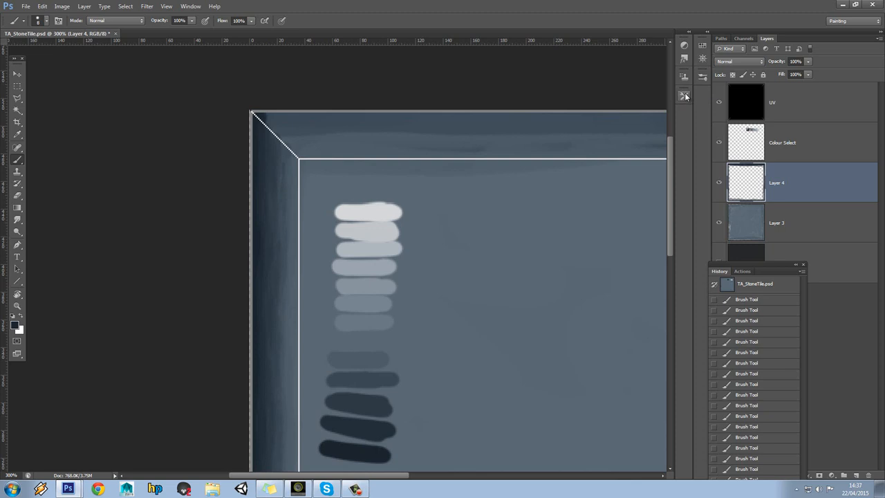
{"action": "mouse_move", "coordinate": [684, 96]}
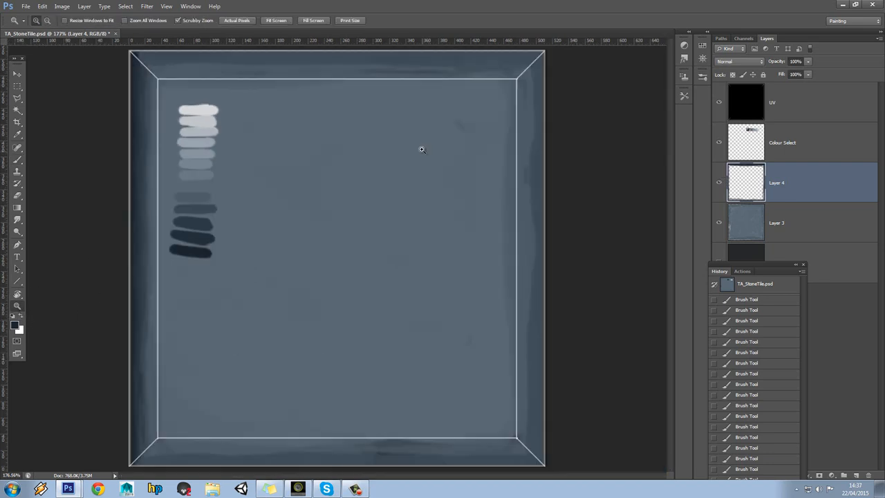
{"action": "mouse_move", "coordinate": [408, 144]}
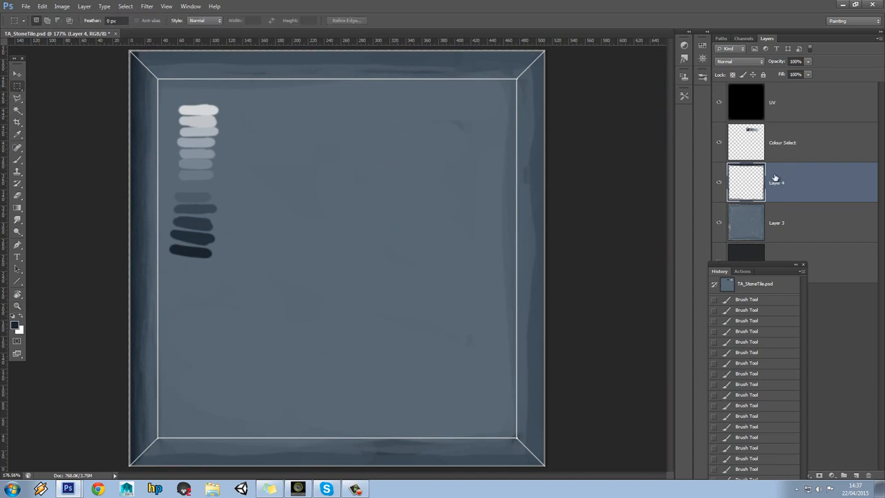
{"action": "mouse_move", "coordinate": [77, 254]}
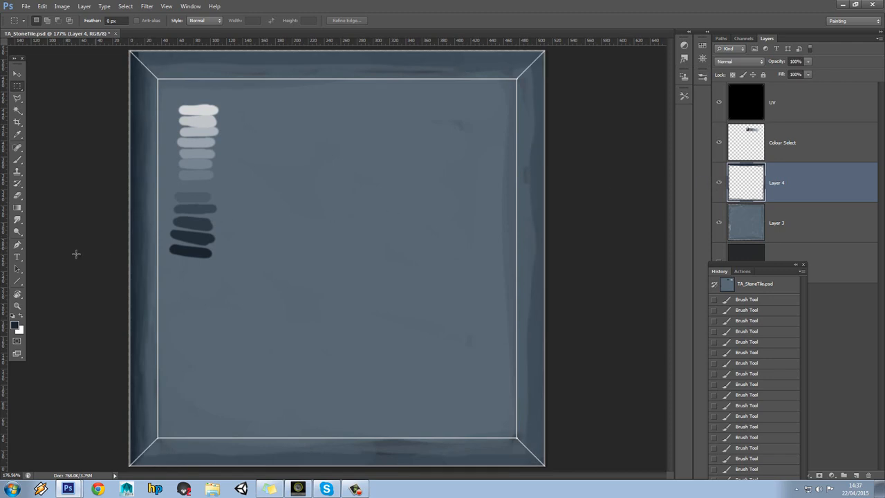
- Tilt the canvas view, then reset it back upright
{"action": "left_click_drag", "start_coordinate": [339, 262], "coordinate": [201, 131]}
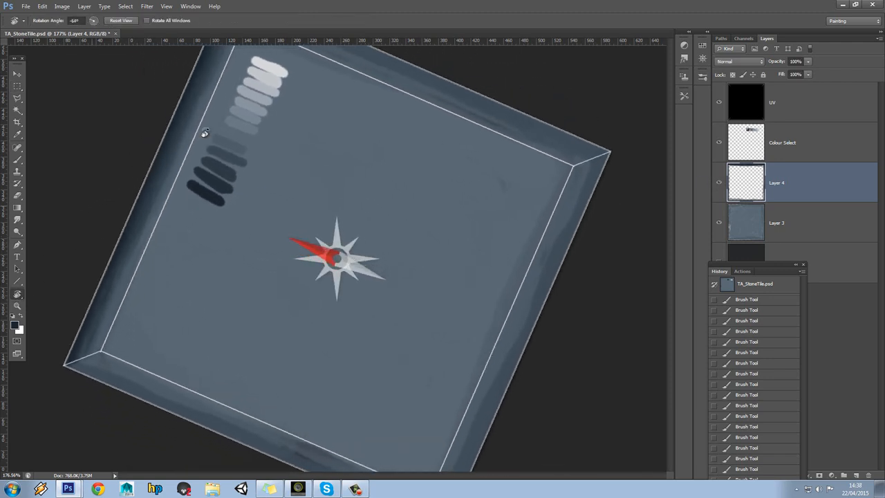
{"action": "left_click", "coordinate": [121, 20]}
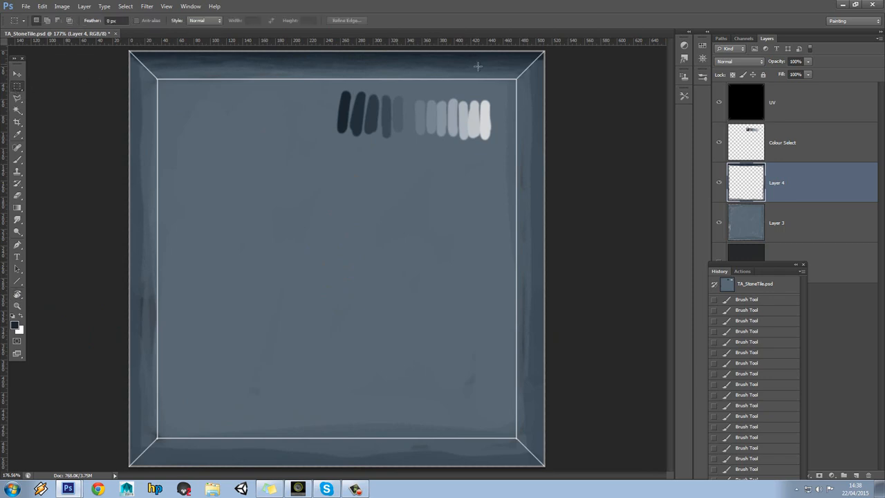
{"action": "mouse_move", "coordinate": [151, 113]}
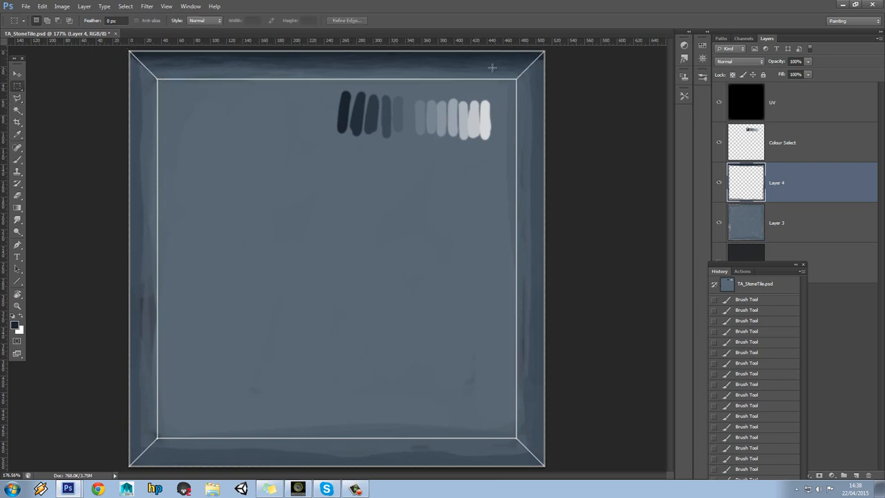
- Magic Wand the top bevel strip on the UV layer and expand the selection slightly
{"action": "left_click", "coordinate": [774, 101]}
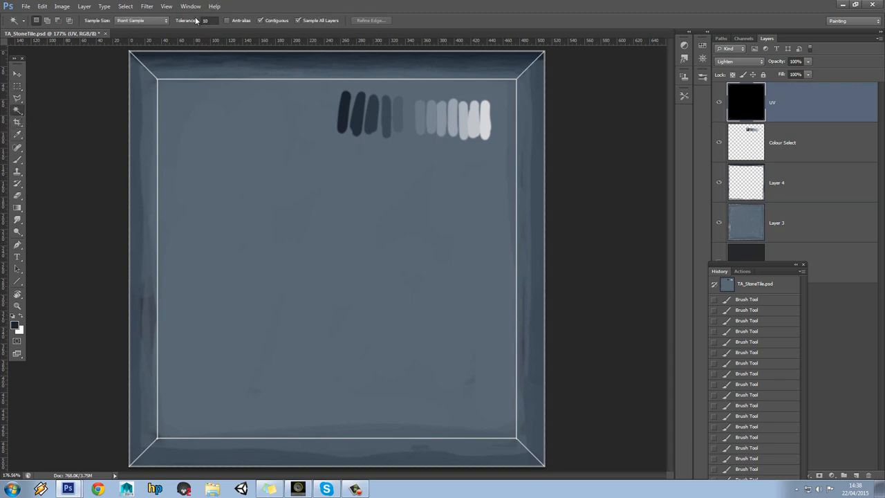
{"action": "left_click", "coordinate": [257, 82]}
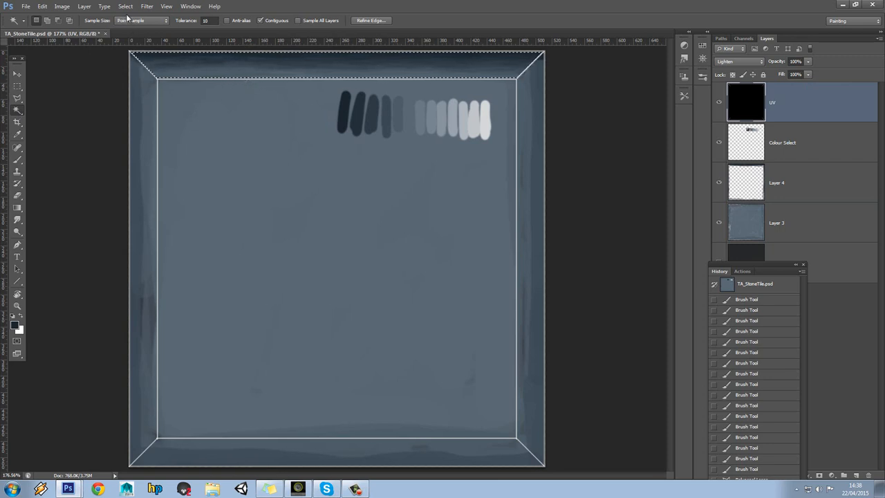
{"action": "left_click", "coordinate": [125, 7]}
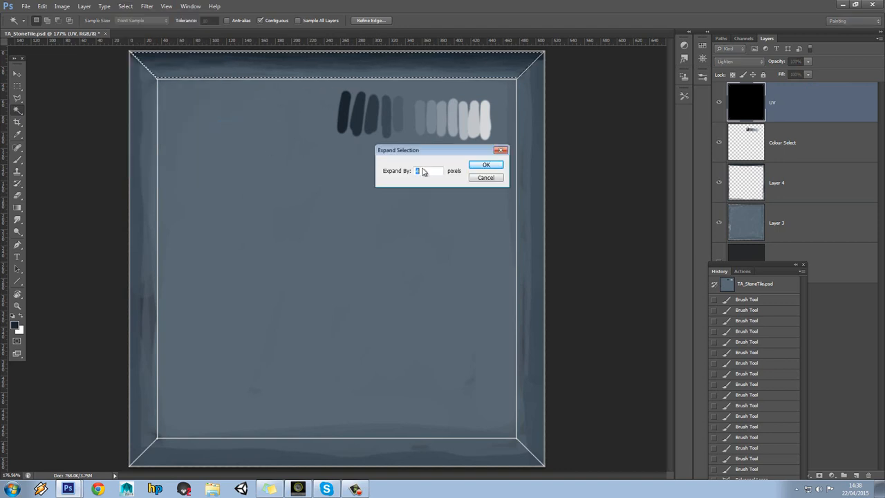
{"action": "left_click", "coordinate": [485, 165]}
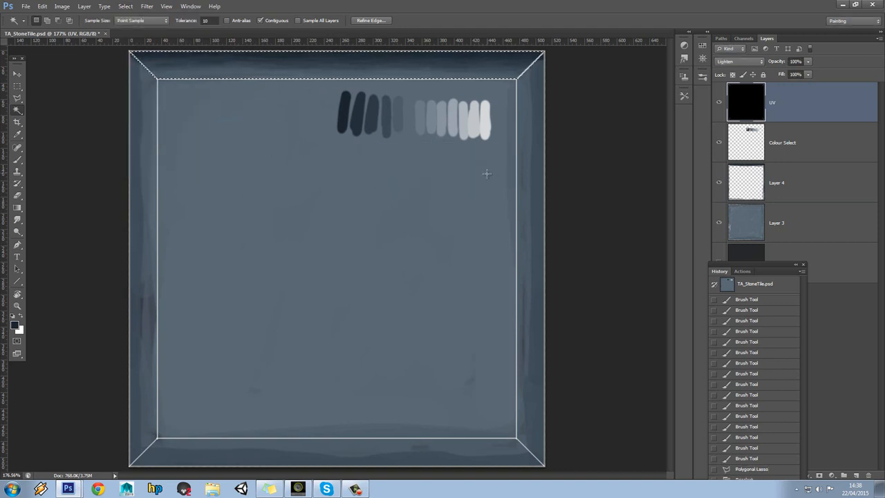
{"action": "mouse_move", "coordinate": [456, 153]}
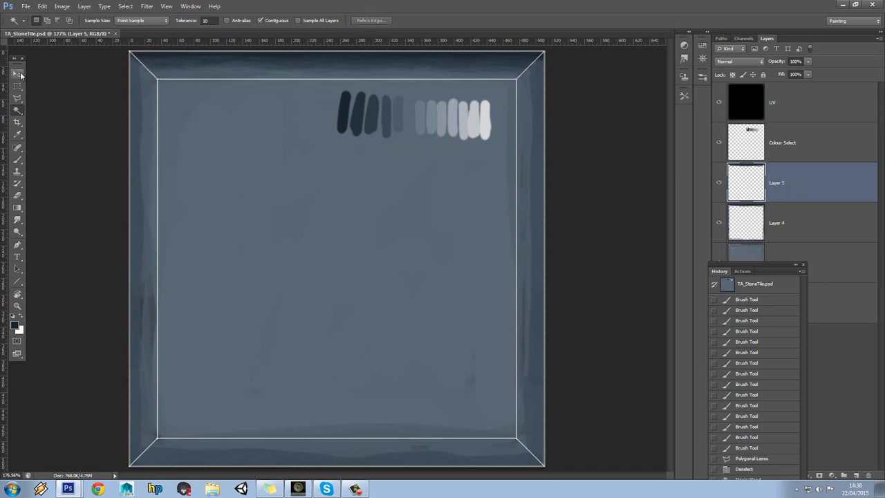
- Move and rotate the Layer 5 bevel strip, then duplicate it and rotate the copy
{"action": "left_click", "coordinate": [18, 74]}
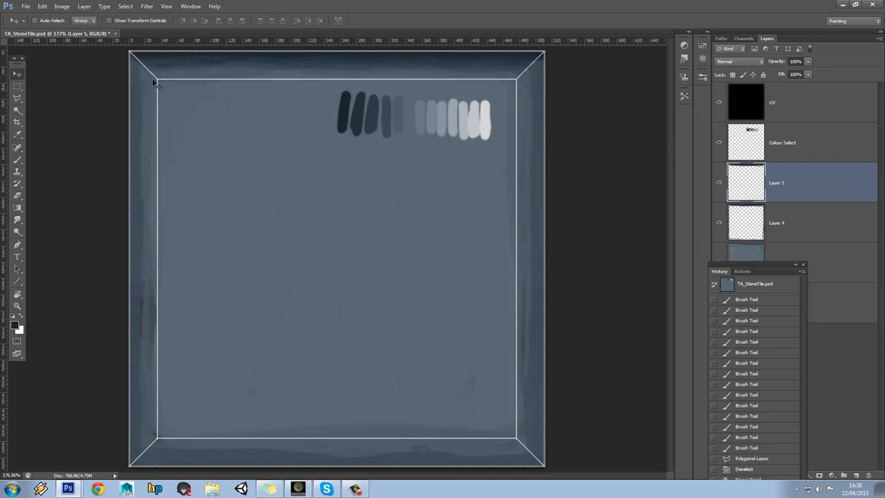
{"action": "left_click", "coordinate": [42, 6]}
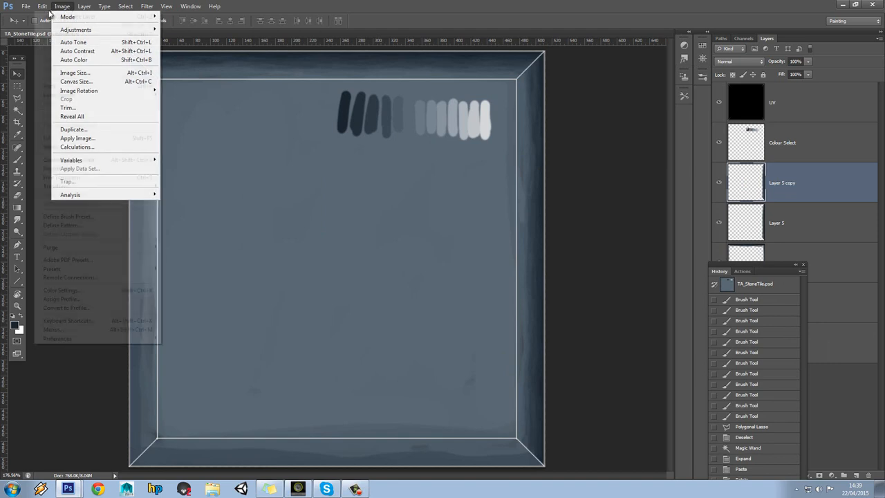
{"action": "left_click", "coordinate": [43, 6]}
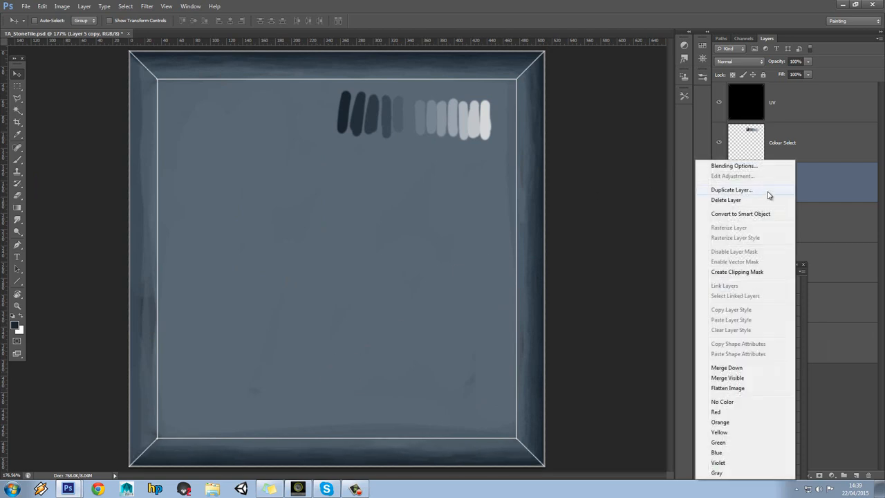
{"action": "left_click", "coordinate": [731, 189]}
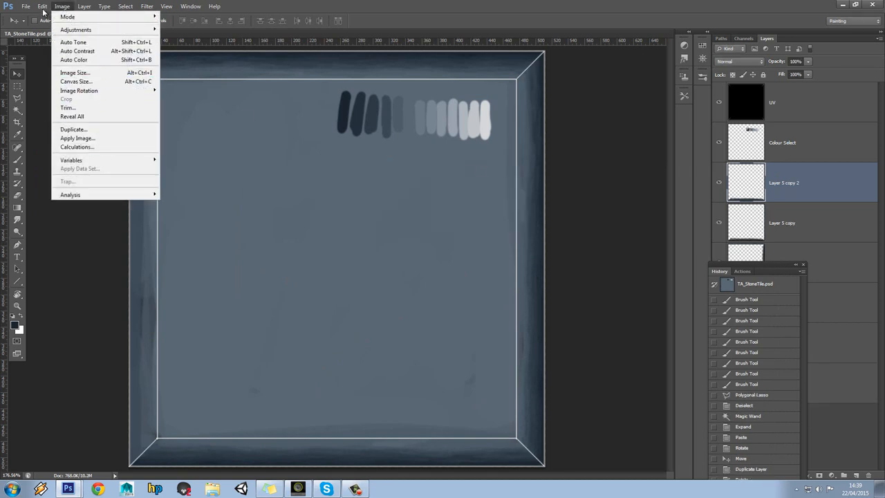
{"action": "left_click", "coordinate": [43, 6]}
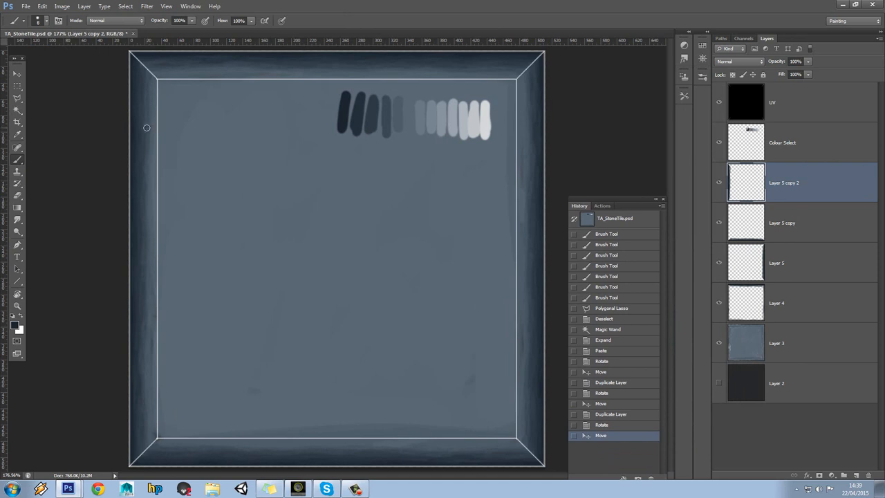
{"action": "mouse_move", "coordinate": [142, 182]}
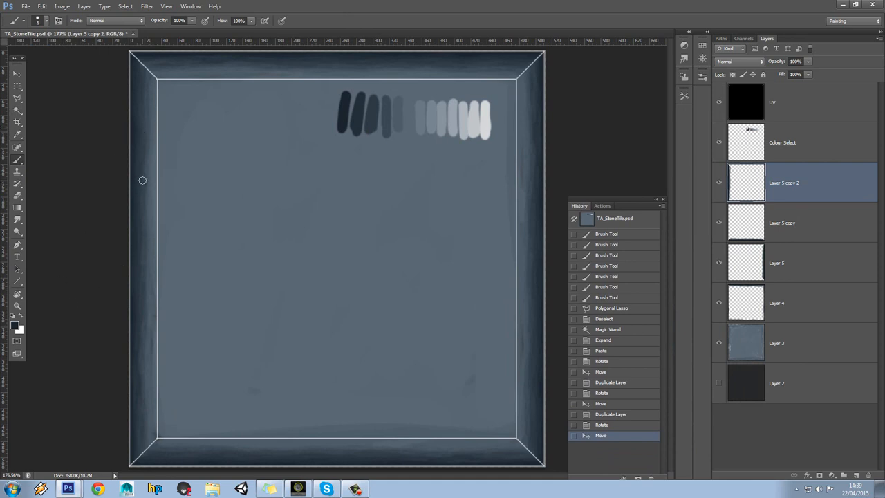
{"action": "mouse_move", "coordinate": [134, 341]}
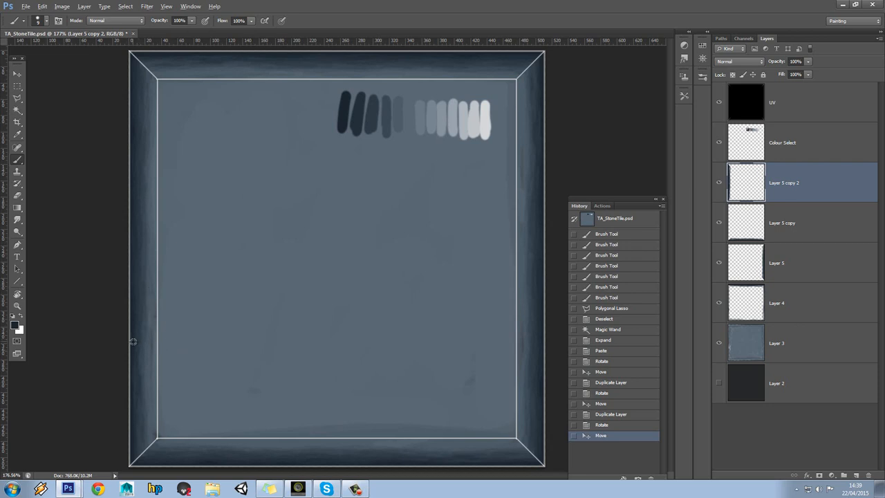
{"action": "mouse_move", "coordinate": [228, 199]}
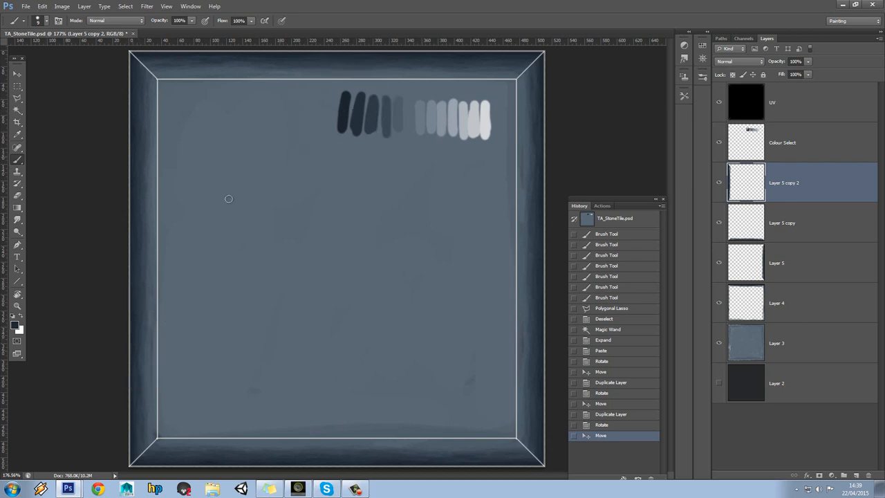
{"action": "mouse_move", "coordinate": [139, 367]}
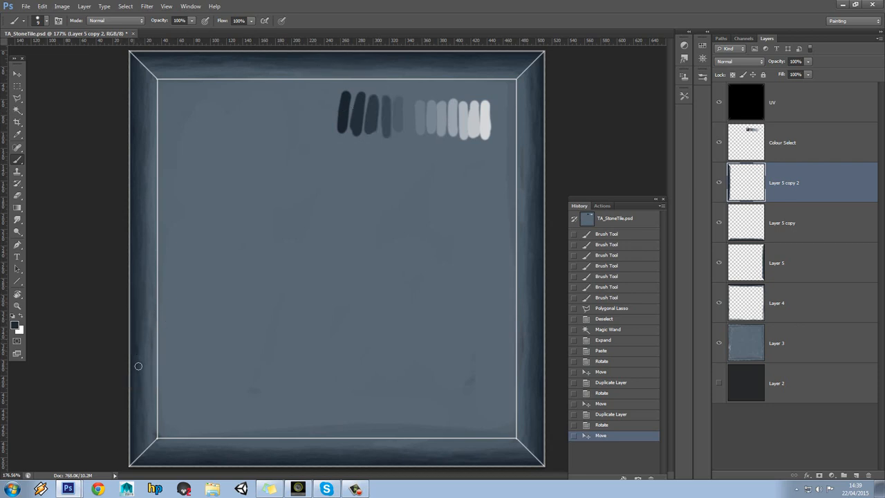